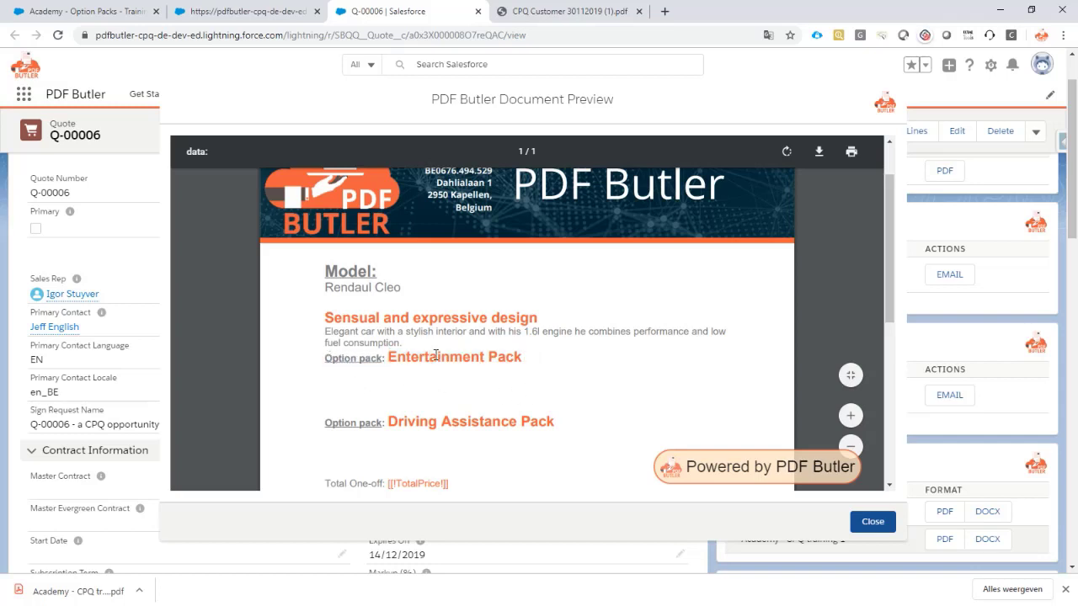
# Step: Leave the Q-00006 PDF Butler preview for the DEMO CPQ Lines Word template
pyautogui.doubleClick(431, 356)
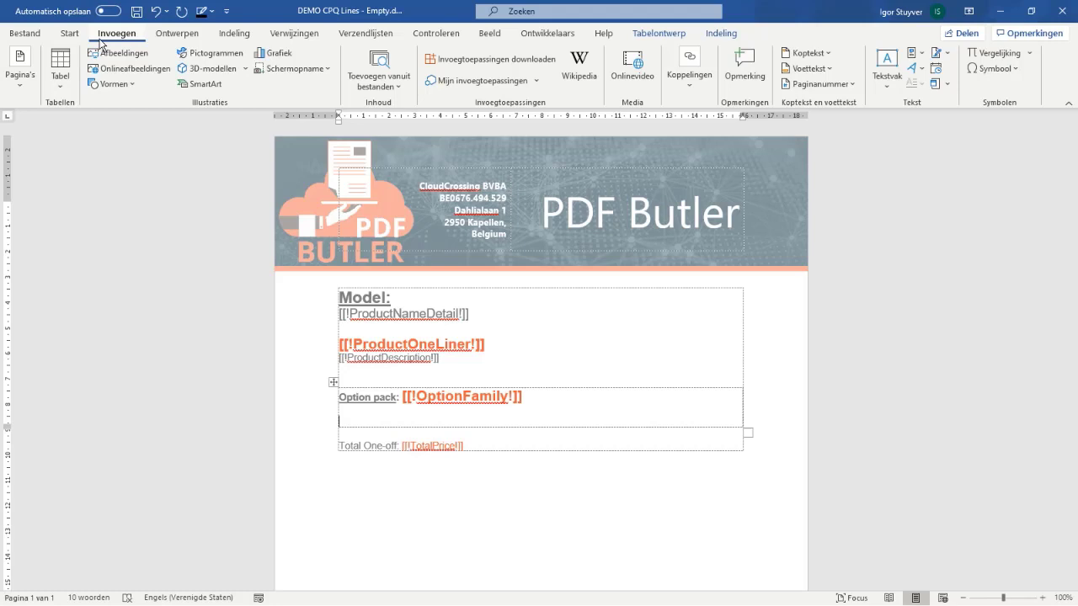
# Step: Insert a 2x1 table below Option pack with an orange Option / Price Excl. VAT header
pyautogui.click(60, 67)
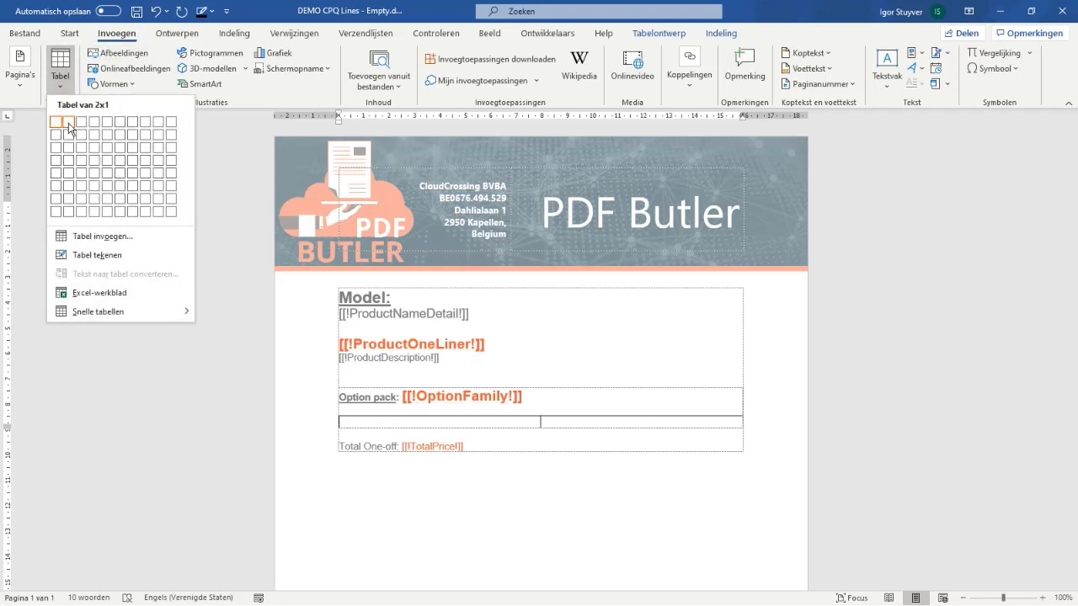
pyautogui.click(66, 122)
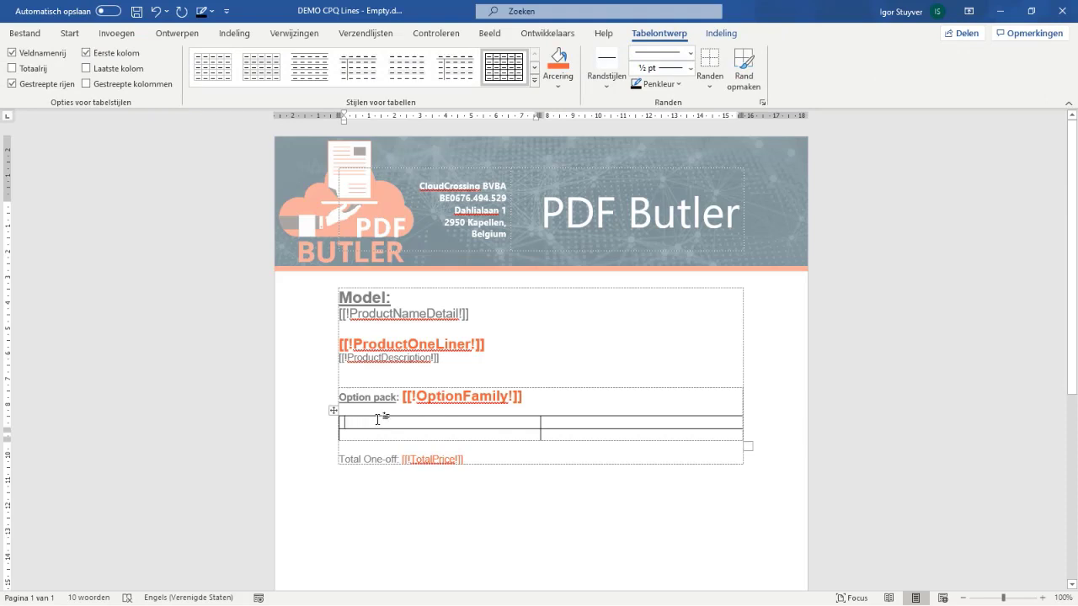
pyautogui.moveTo(374, 419)
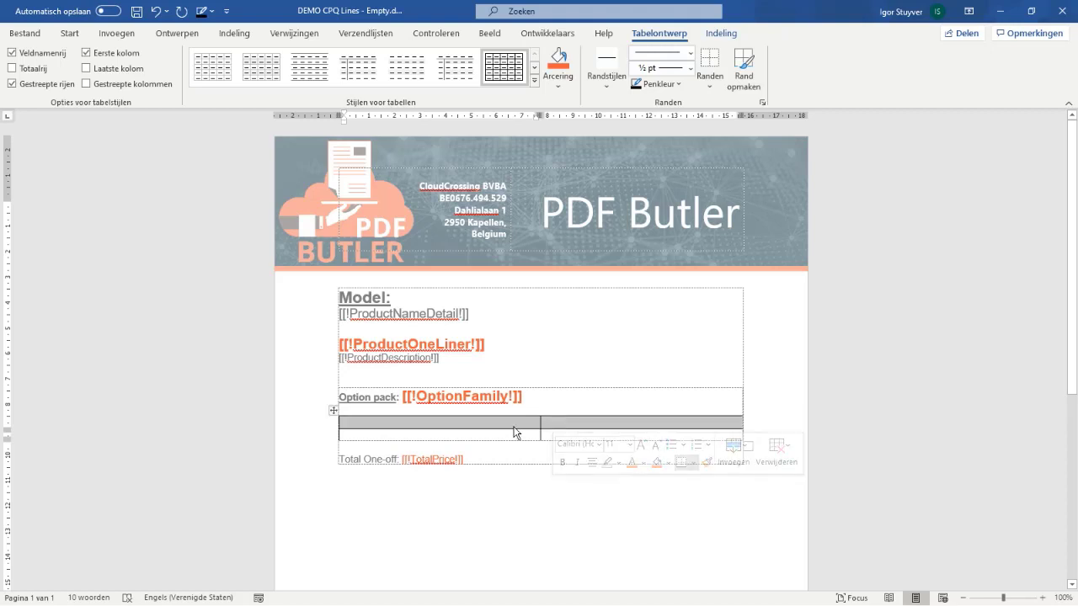
pyautogui.click(557, 80)
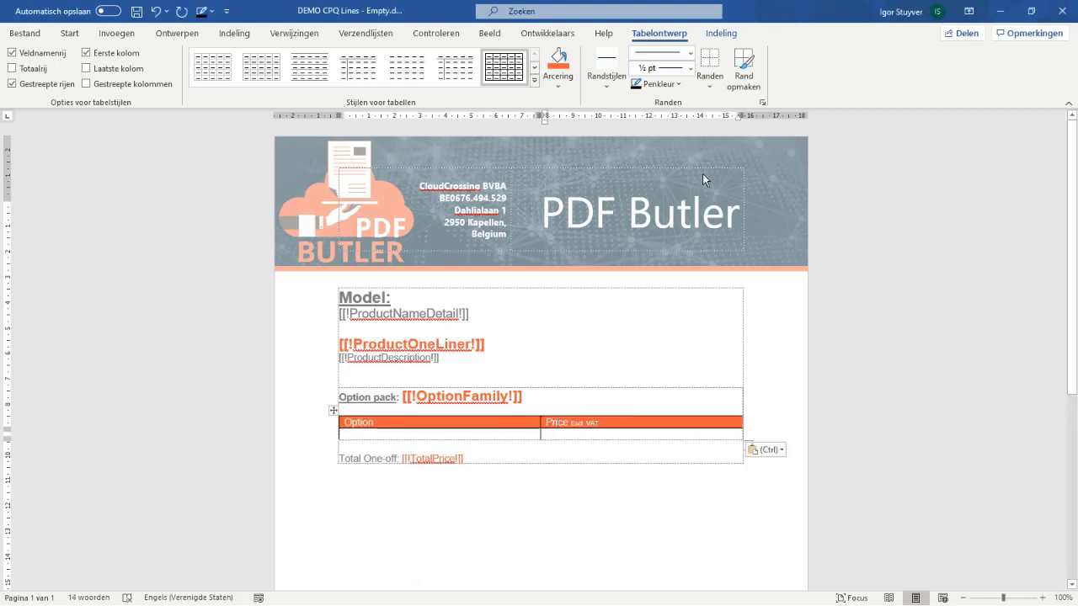
pyautogui.click(721, 33)
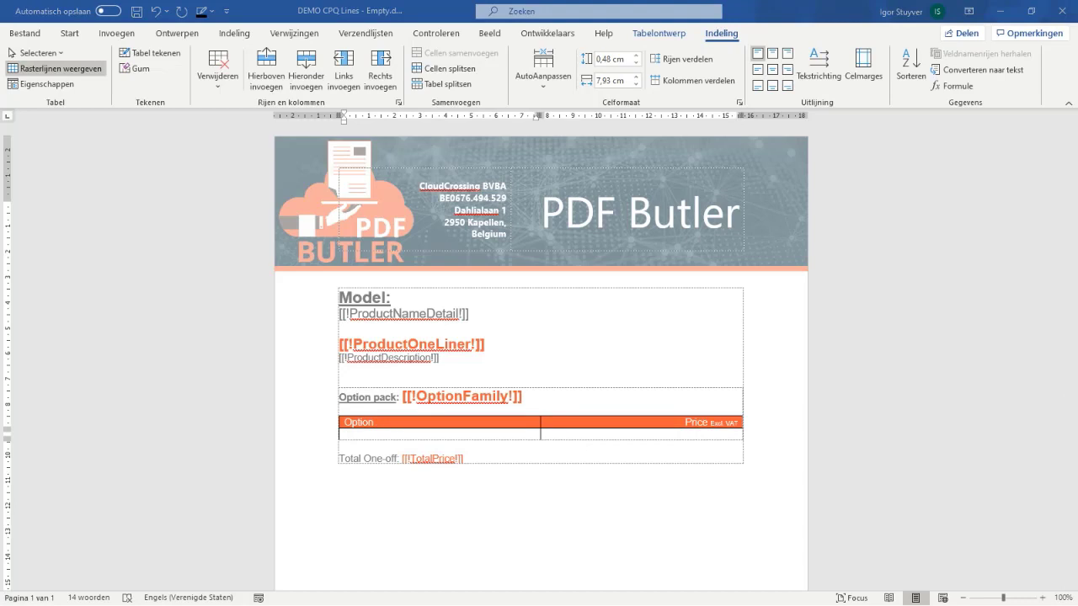
# Step: Put [[!OptionName!]] and right-aligned [[!OptionPrice!]] in the table's second row
pyautogui.write('[[!OptionName!]]')
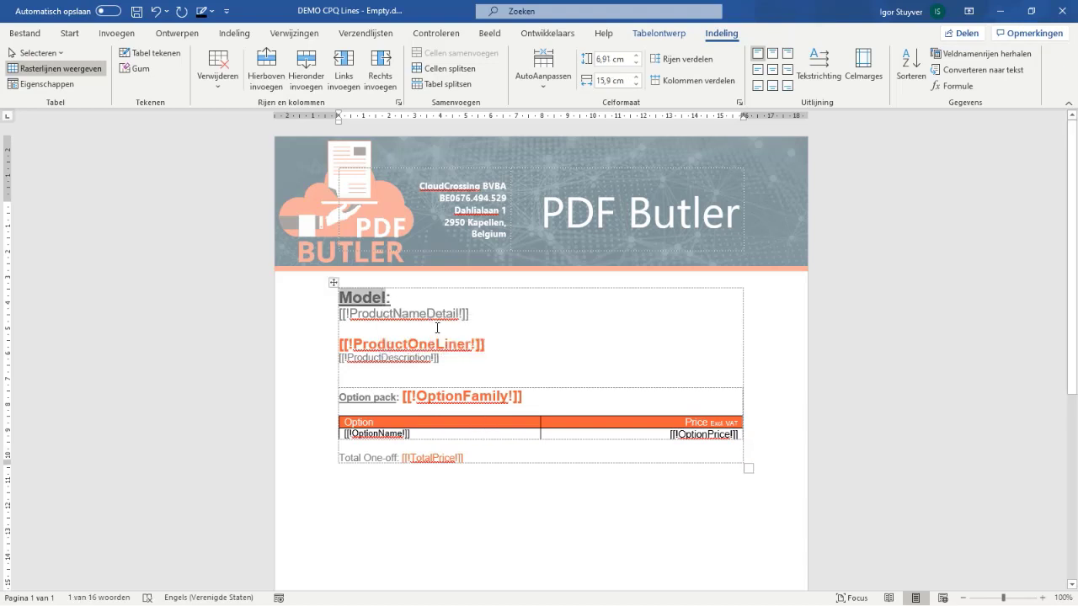
pyautogui.write('Car')
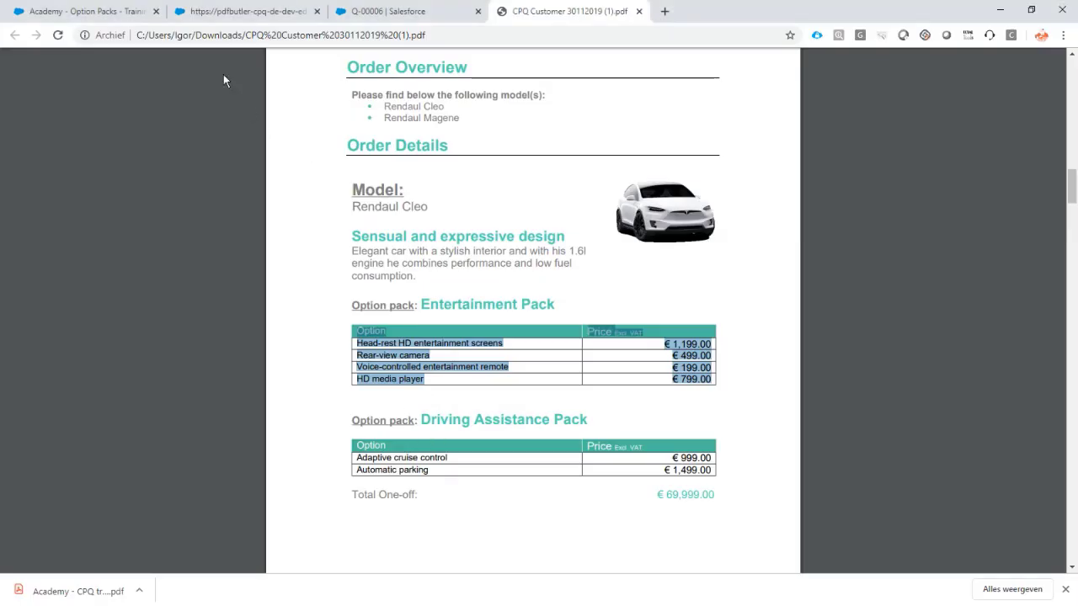
# Step: Switch to the CPQ Customer PDF tab to inspect its option pack tables
pyautogui.click(408, 11)
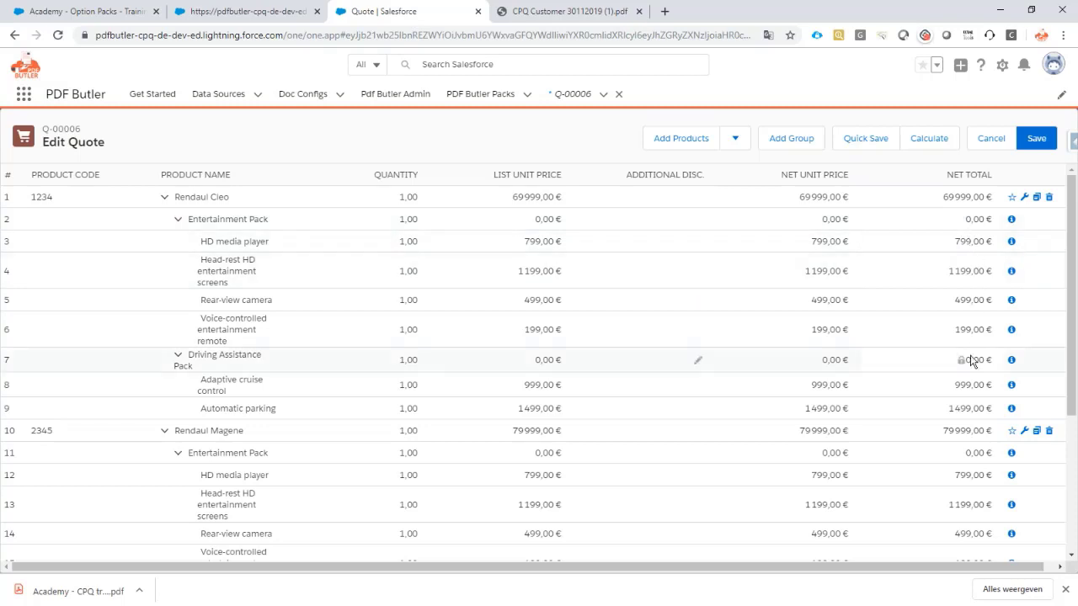
pyautogui.moveTo(332, 378)
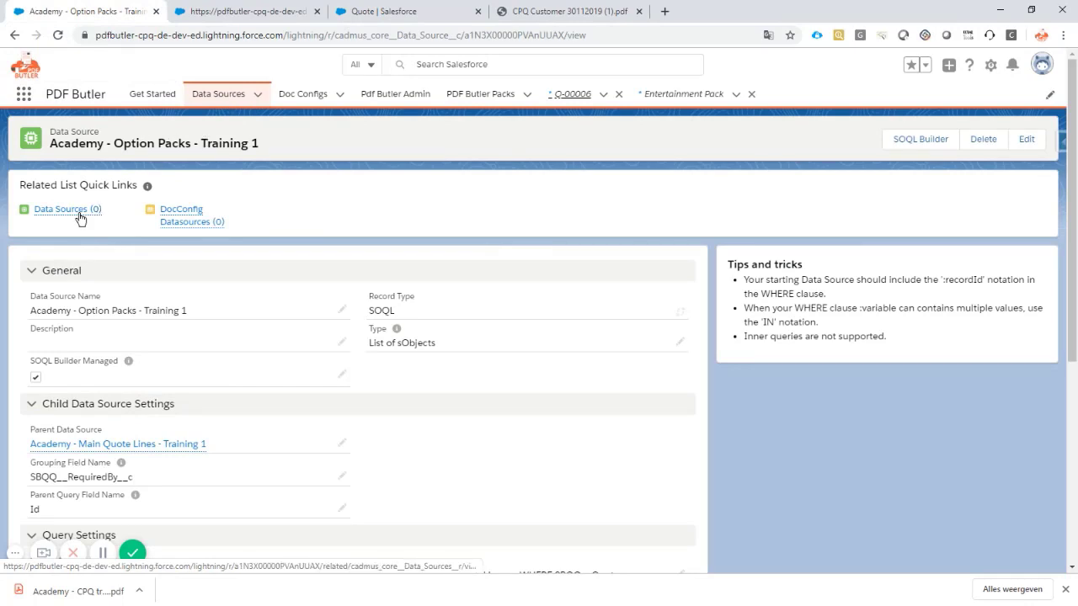
# Step: Start a new data source from the Option Packs source's Data Sources (0) list
pyautogui.click(67, 209)
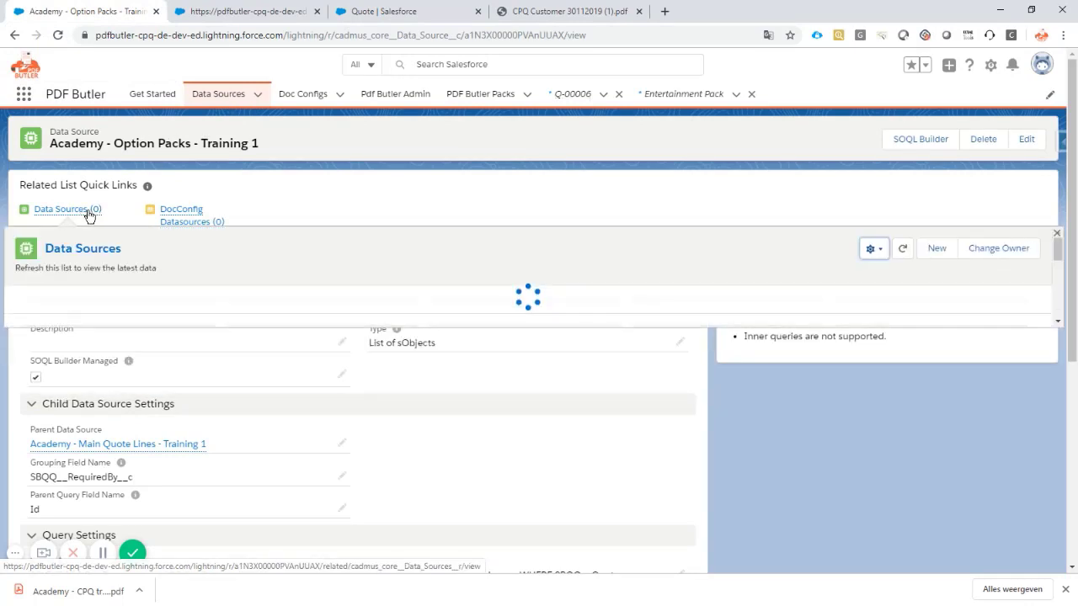
pyautogui.click(936, 248)
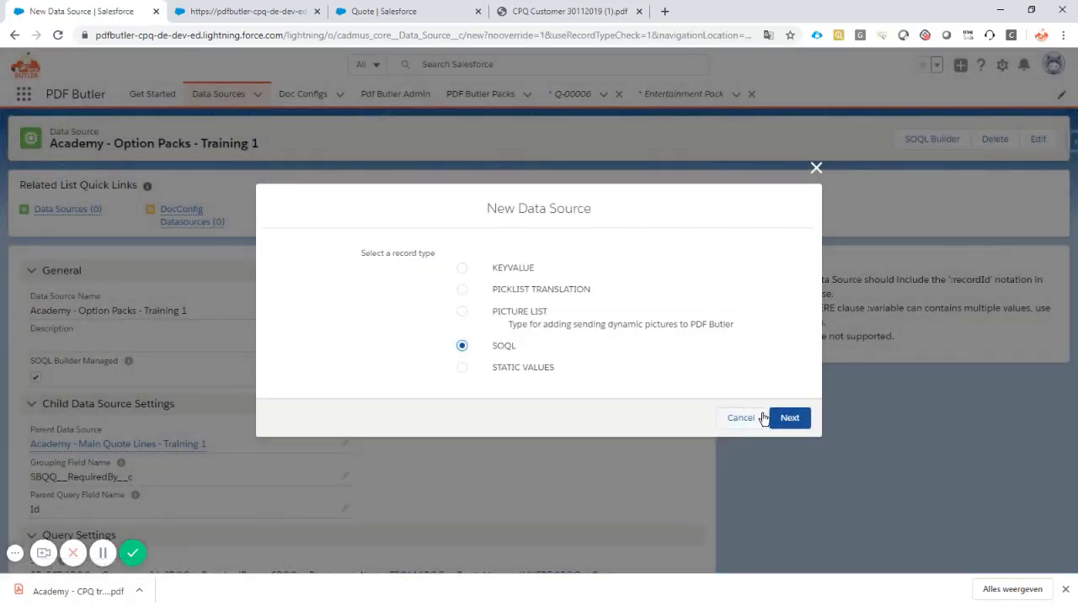
# Step: Save SOQL data source 'Academy - Options - Training 1' with Type List of sObjects
pyautogui.click(789, 418)
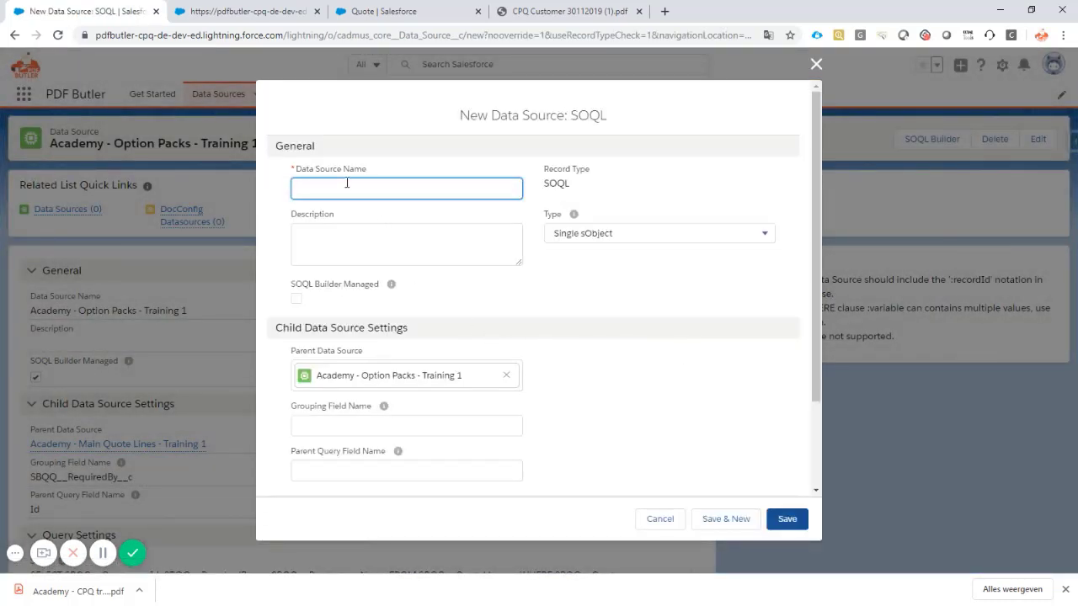
pyautogui.write('Academy - Options -')
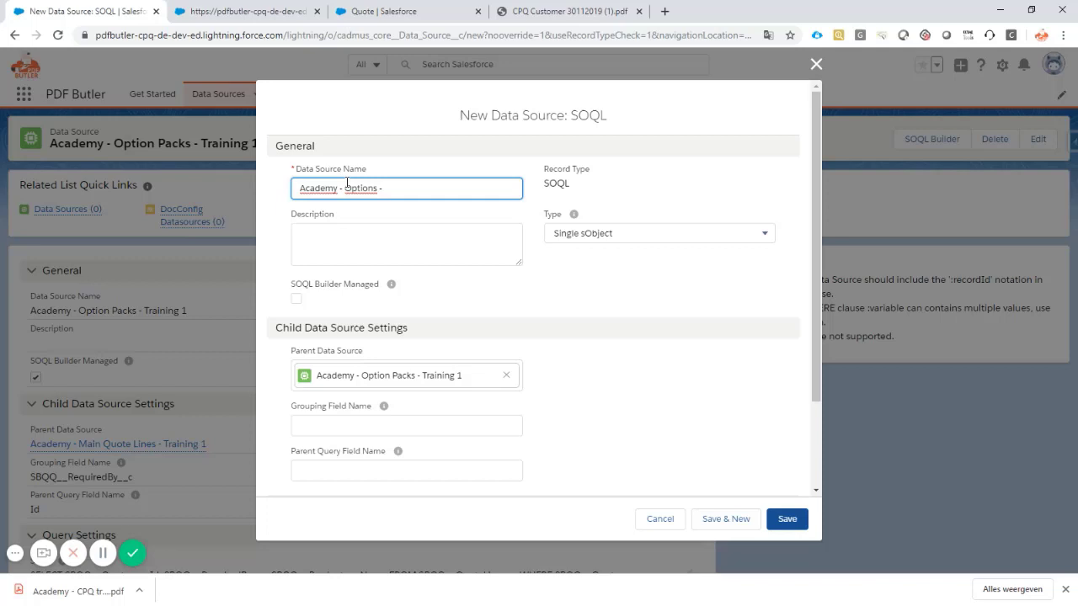
pyautogui.write('Training 1')
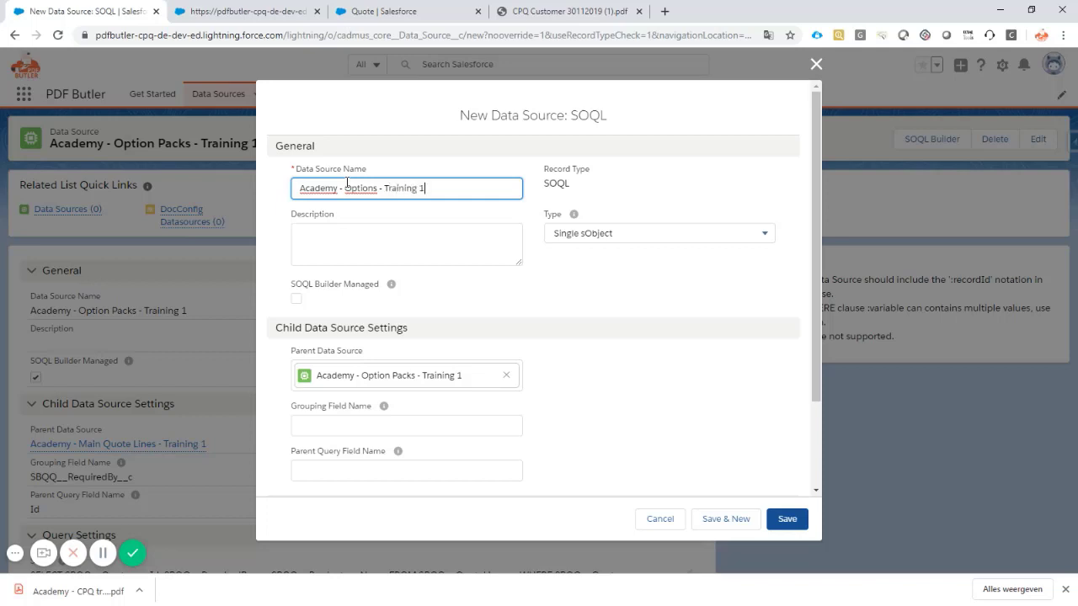
pyautogui.click(658, 233)
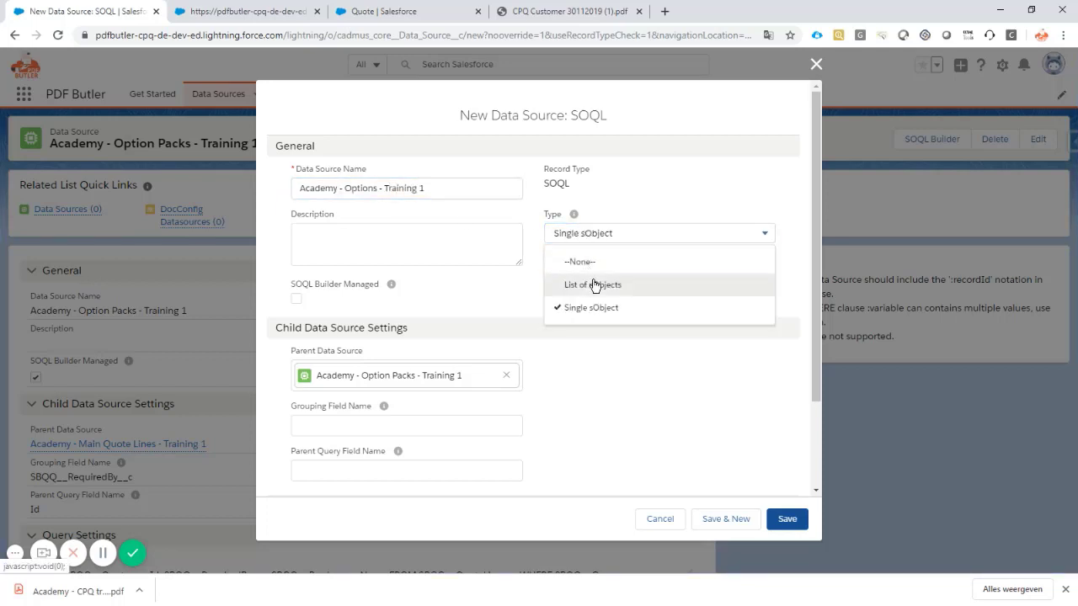
pyautogui.click(592, 285)
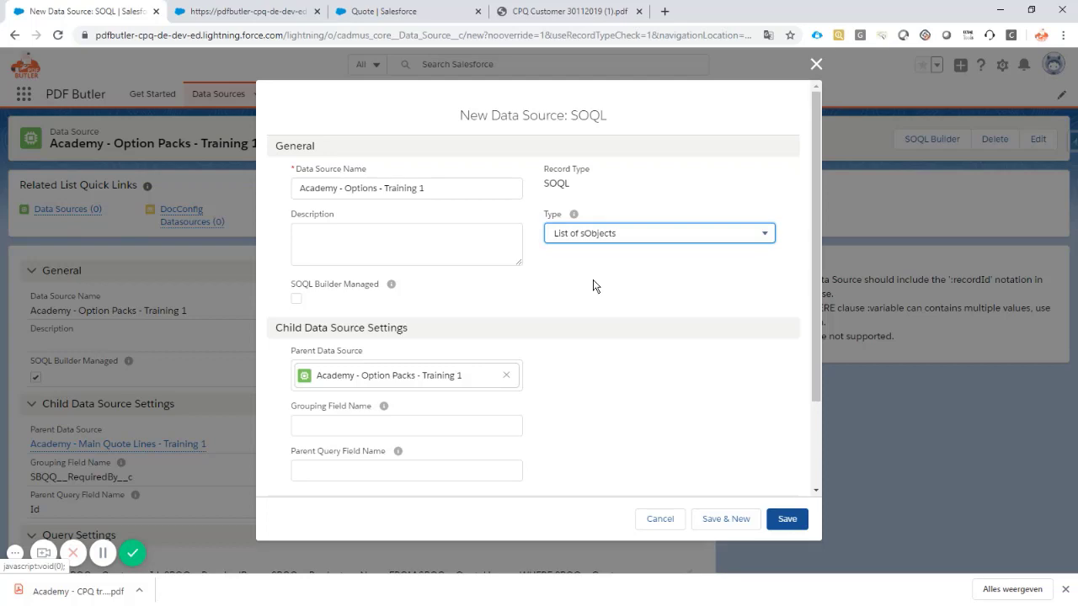
pyautogui.click(786, 518)
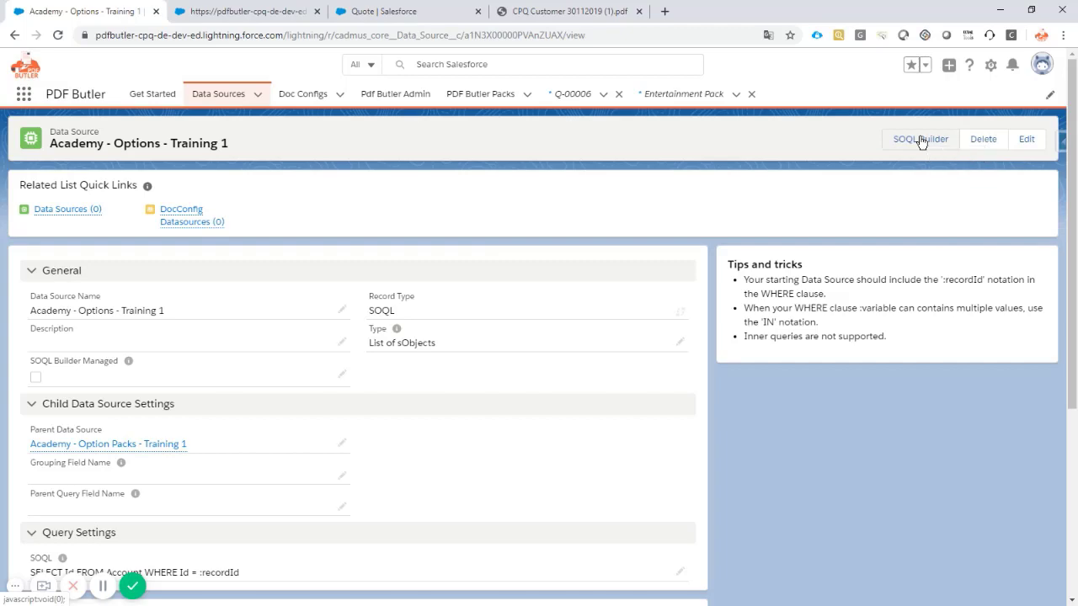
# Step: Open the SOQL Builder and scroll the Select Object list down to Quote Line
pyautogui.click(919, 139)
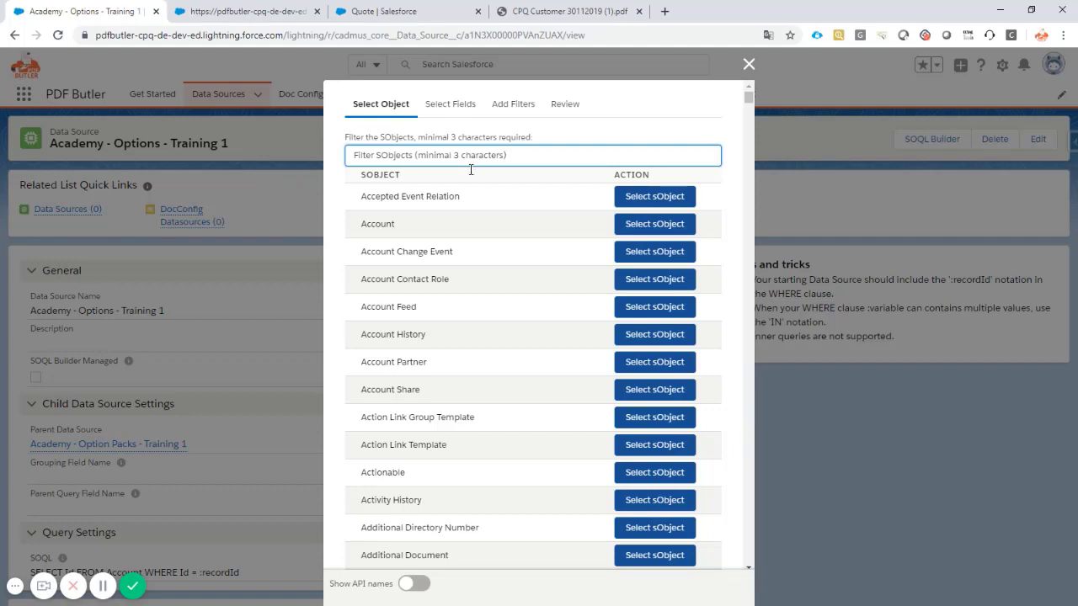
pyautogui.moveTo(503, 278)
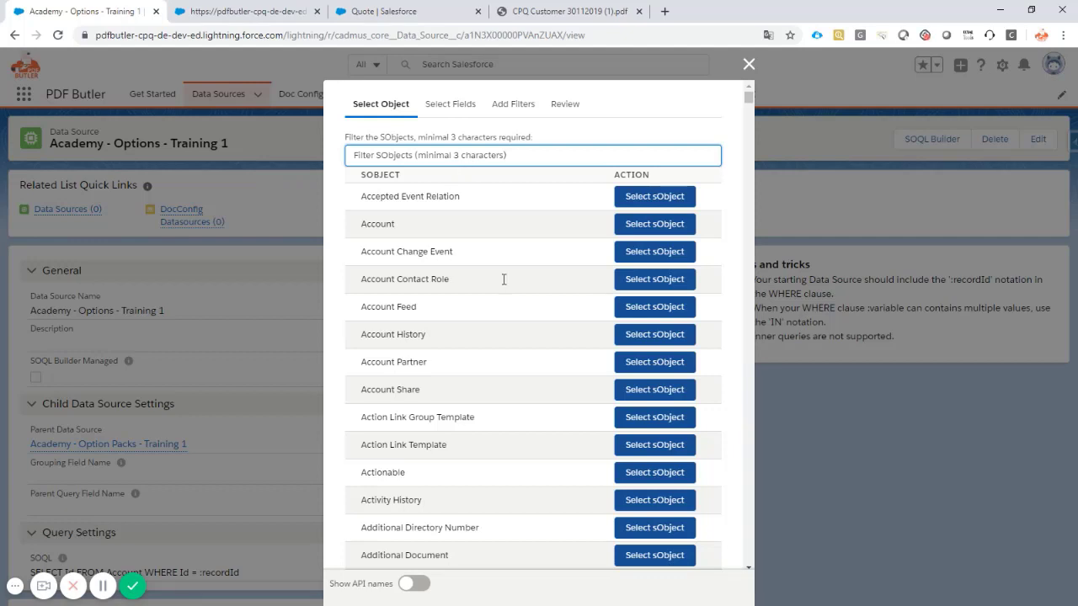
pyautogui.scroll(-3)
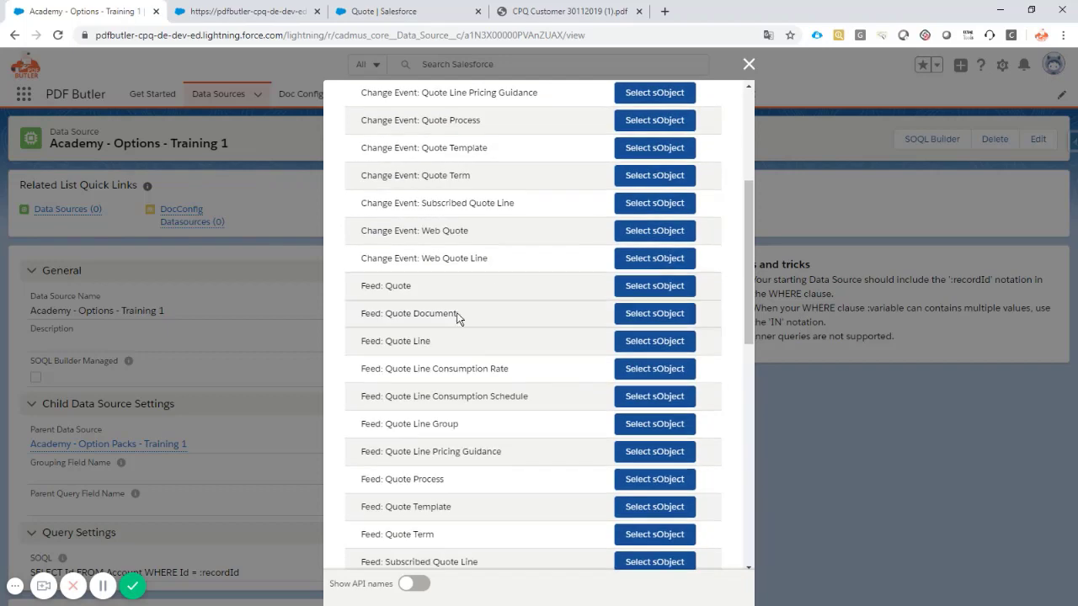
pyautogui.scroll(-3)
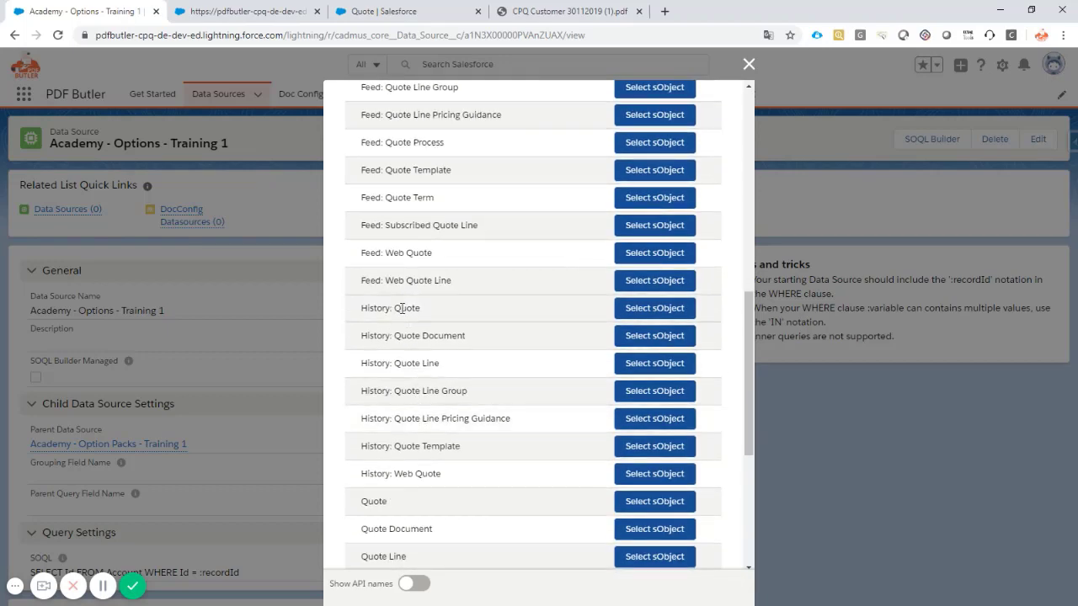
pyautogui.scroll(-3)
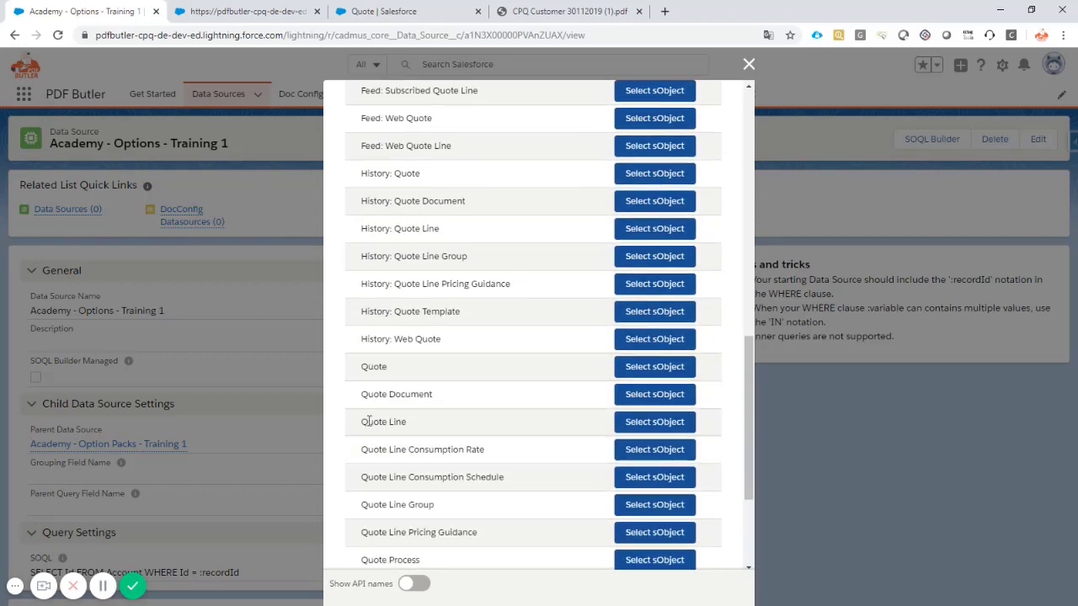
# Step: Choose Quote Line as the object and add its Required By field
pyautogui.click(653, 421)
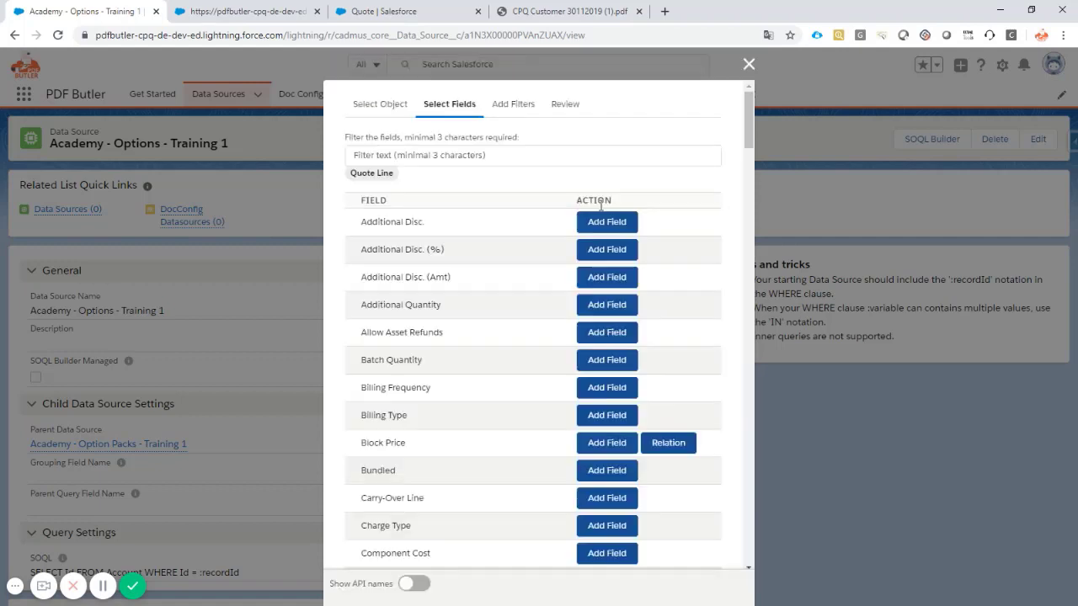
pyautogui.click(532, 155)
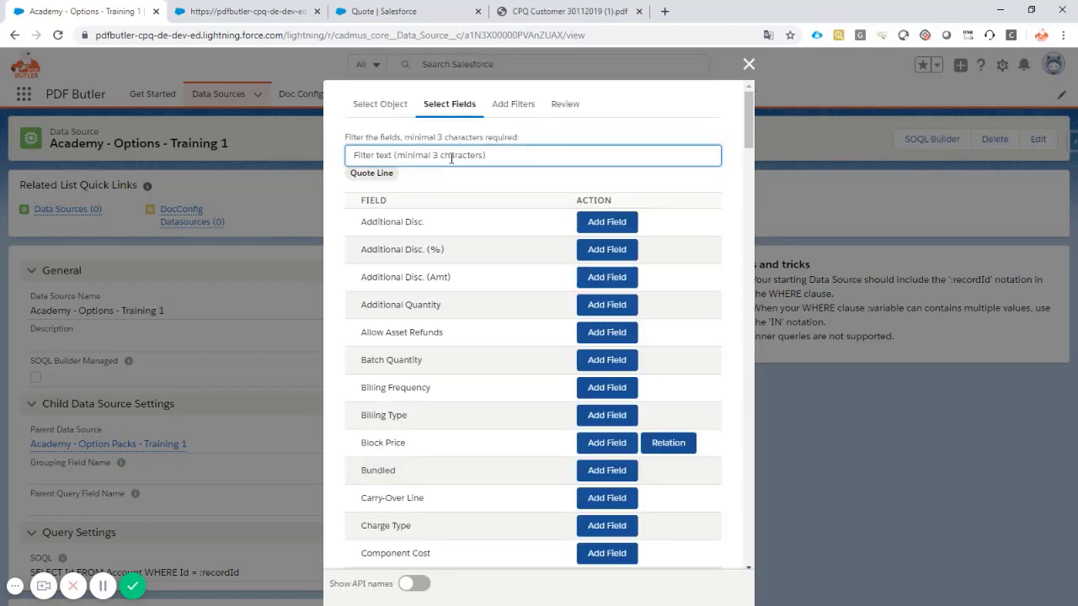
pyautogui.write('recor')
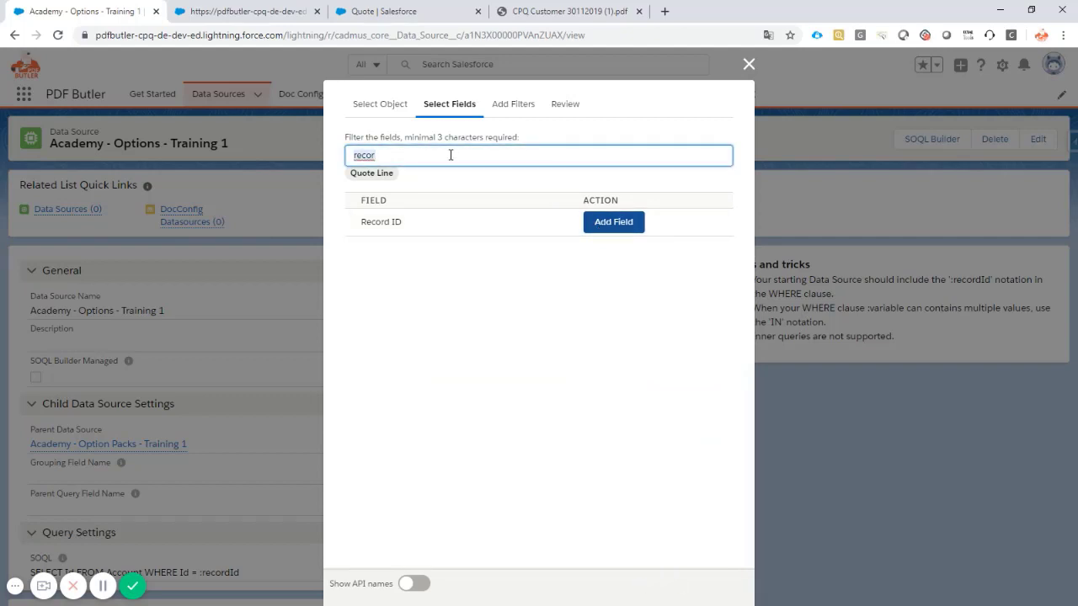
pyautogui.write('requi')
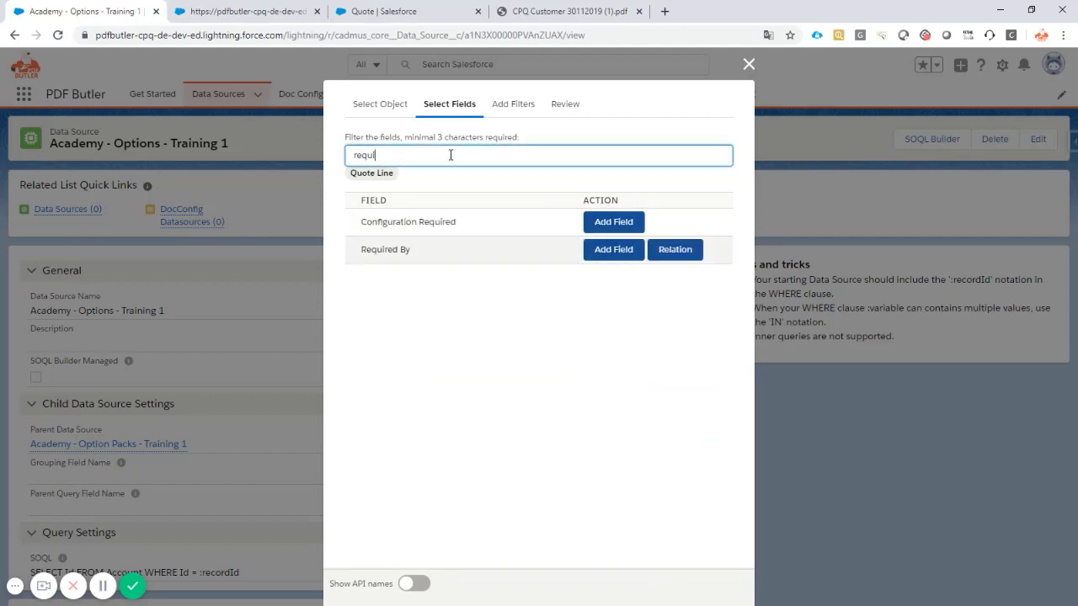
pyautogui.click(613, 250)
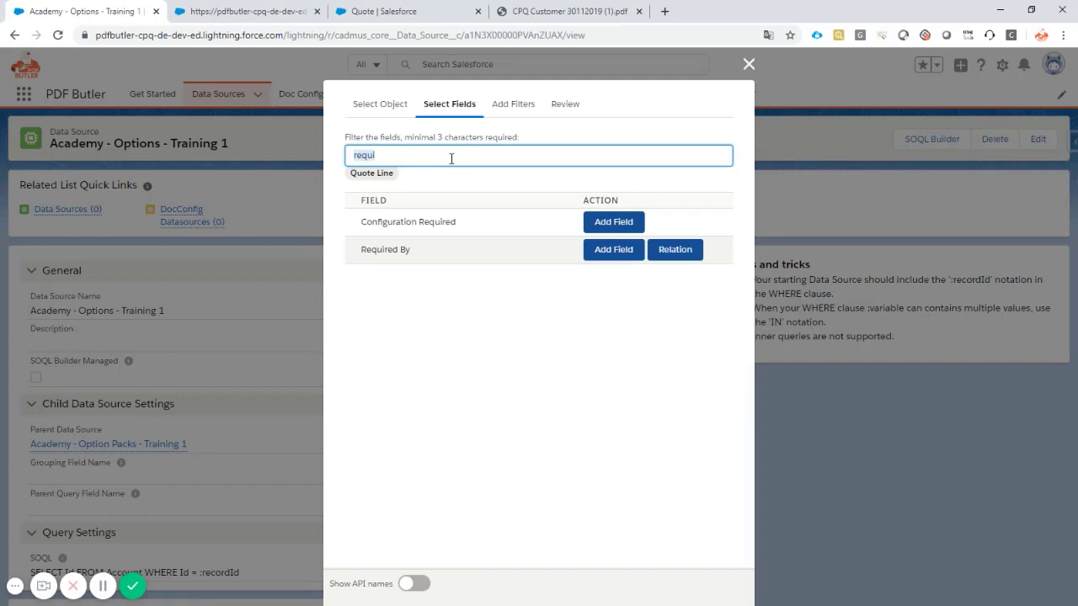
# Step: Filter for Net Total, then open the Product relation and filter its fields by 'name'
pyautogui.write('net')
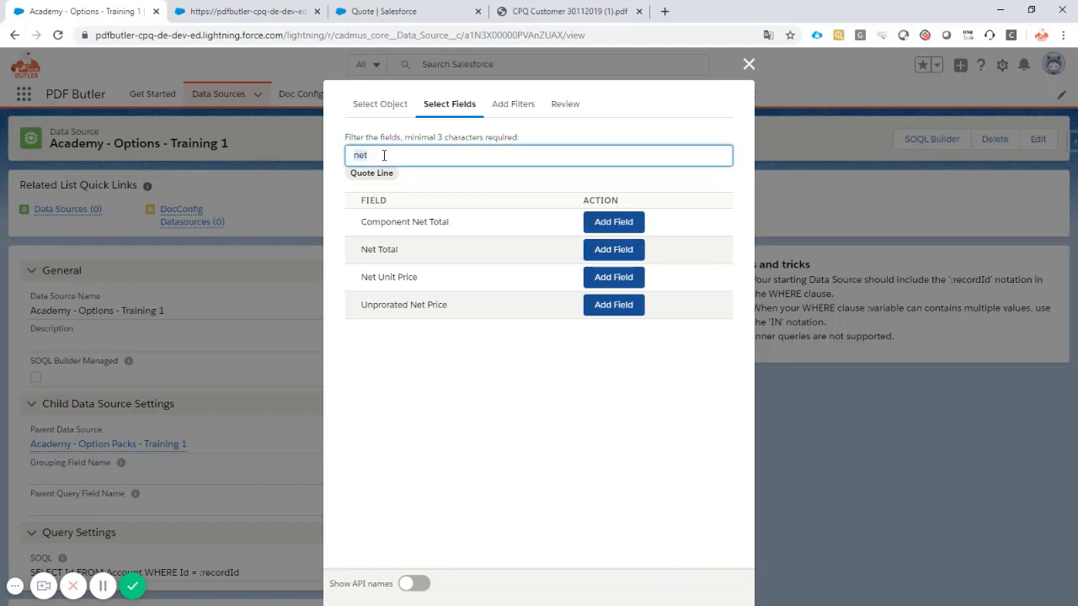
pyautogui.write('prod')
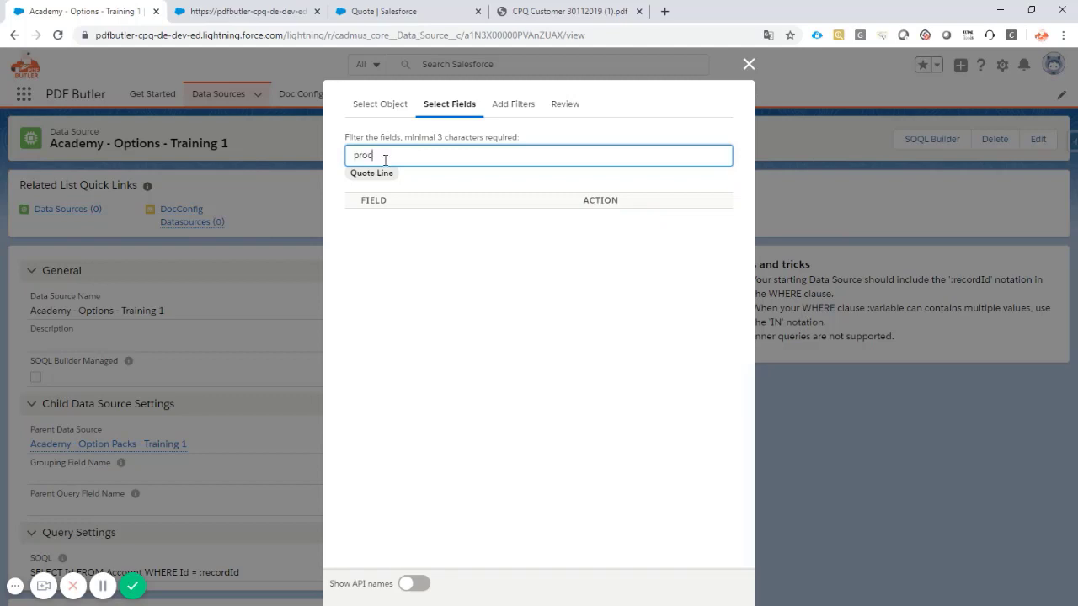
pyautogui.write('prod')
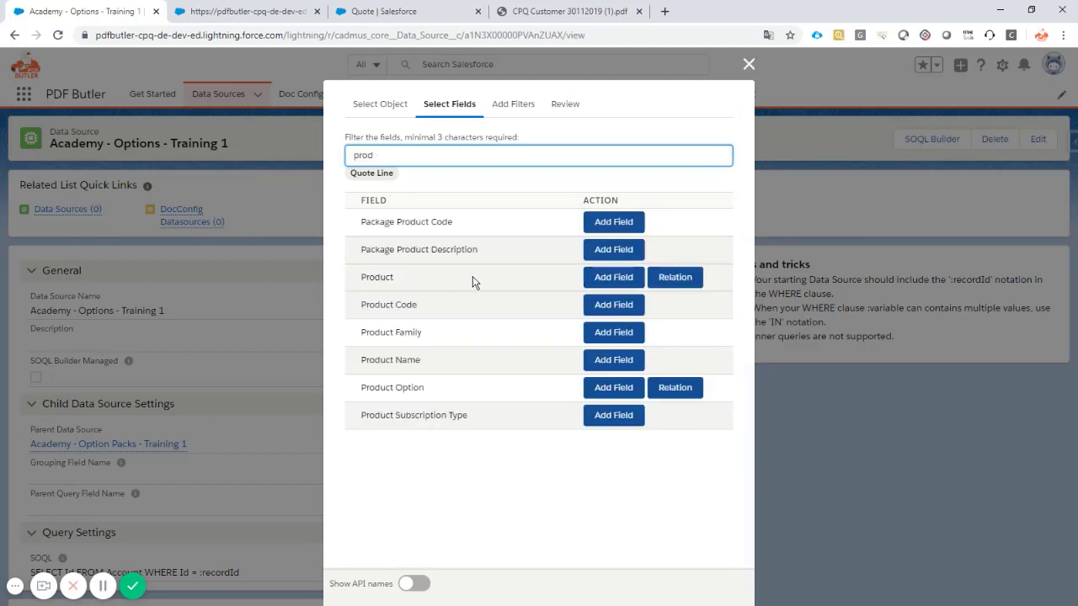
pyautogui.click(674, 277)
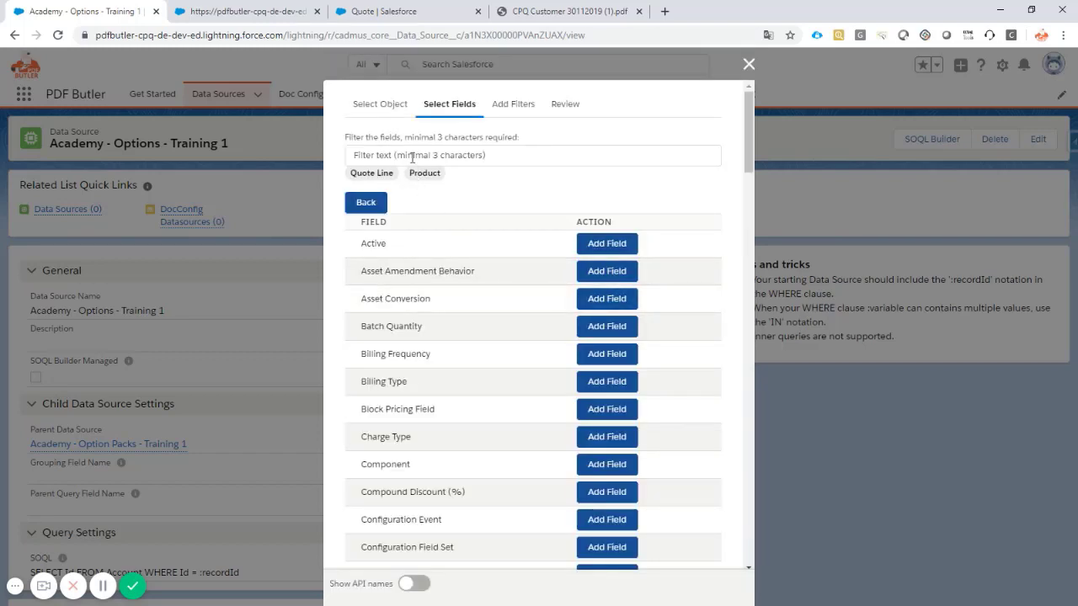
pyautogui.click(532, 155)
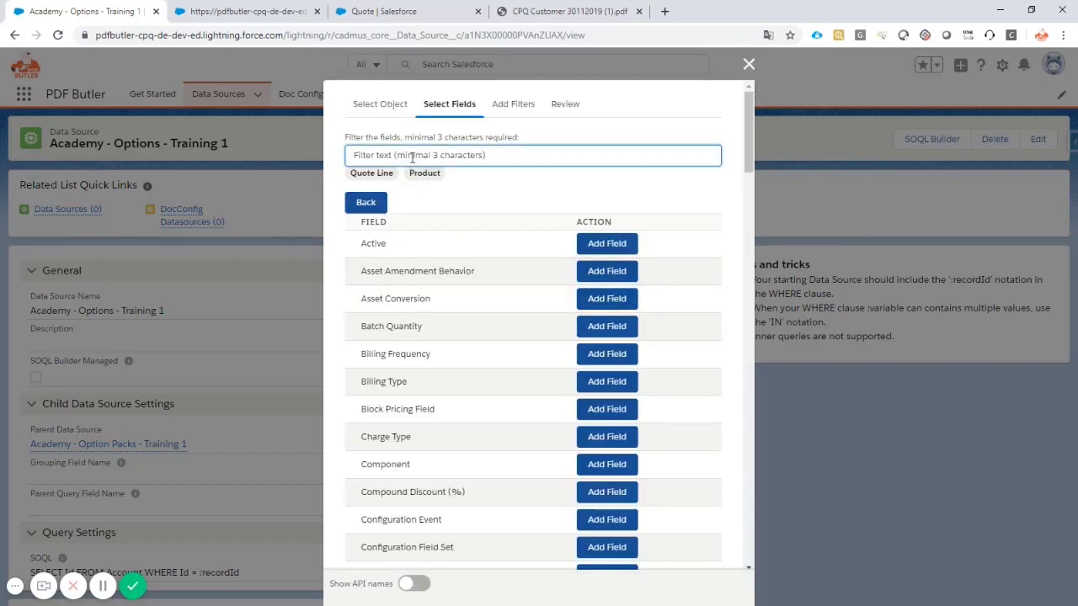
pyautogui.write('name')
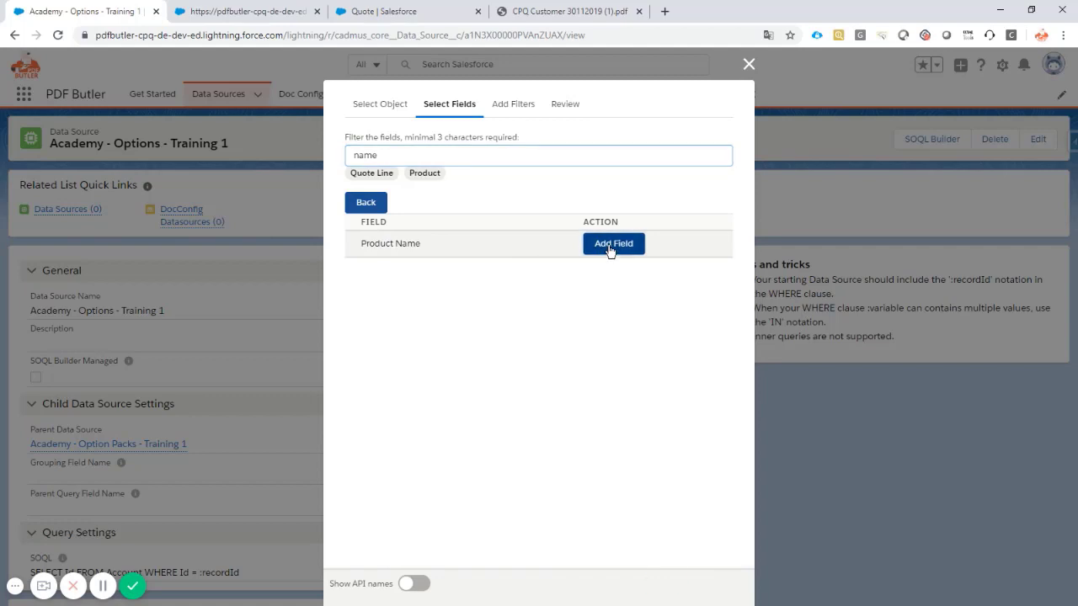
pyautogui.moveTo(527, 108)
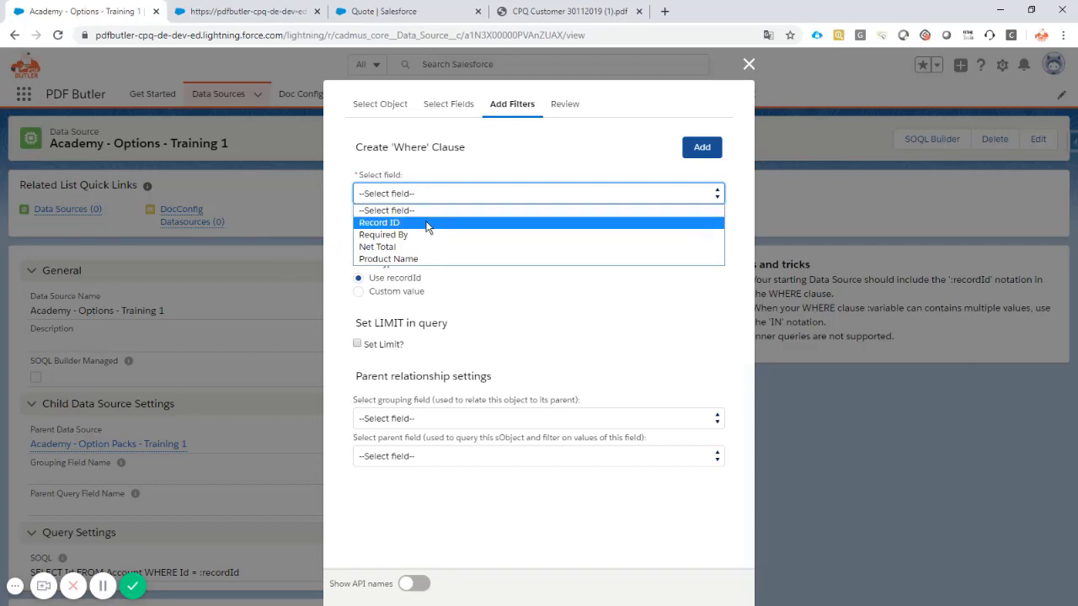
# Step: Pick Record ID as the filter field, review the SOQL, and return to Add Filters
pyautogui.click(379, 223)
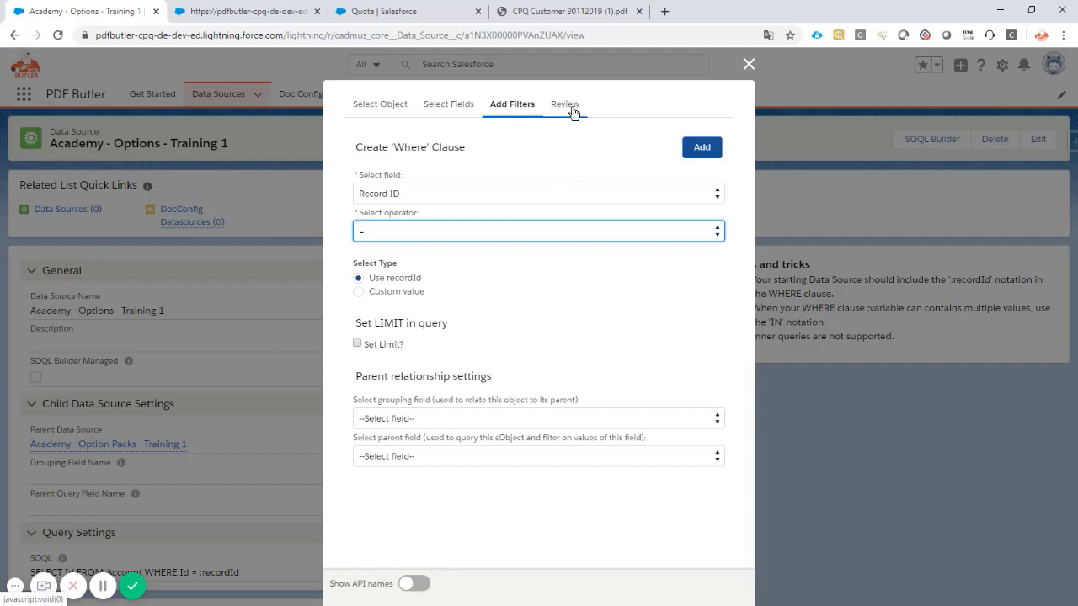
pyautogui.click(563, 103)
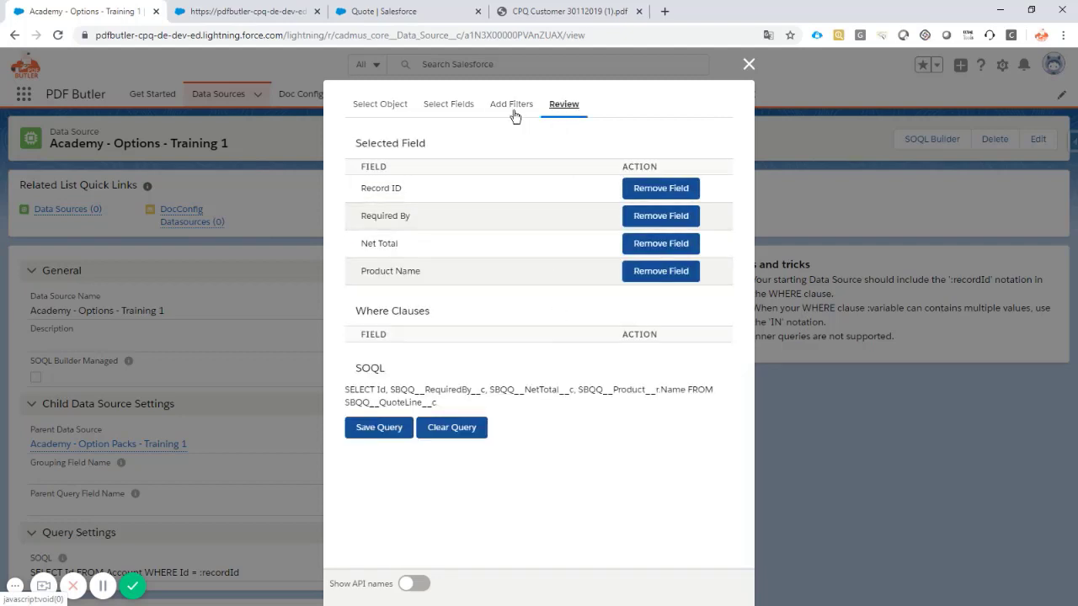
pyautogui.click(511, 103)
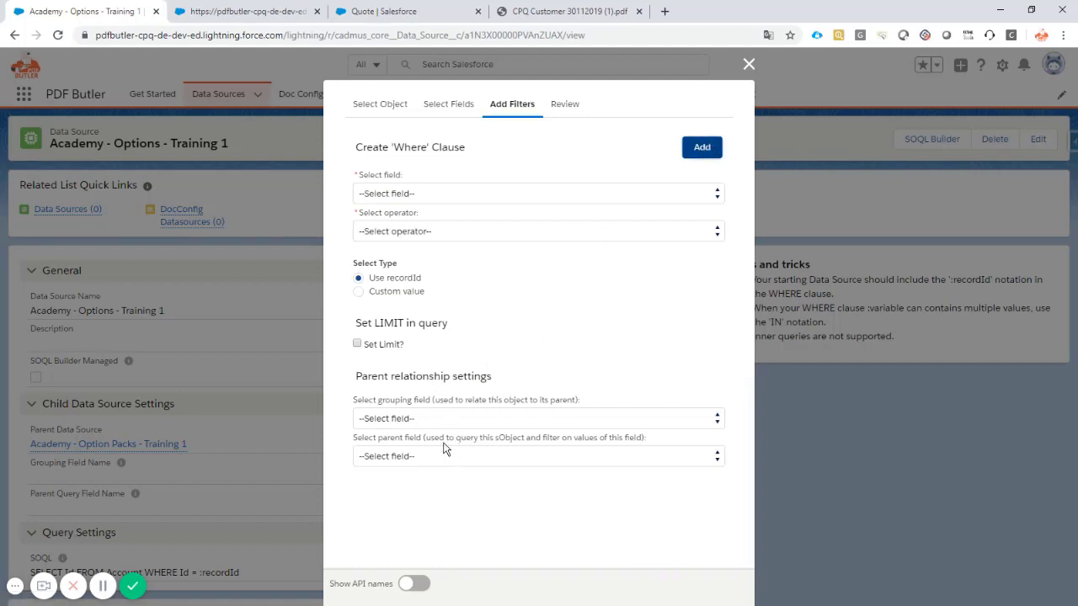
pyautogui.moveTo(467, 502)
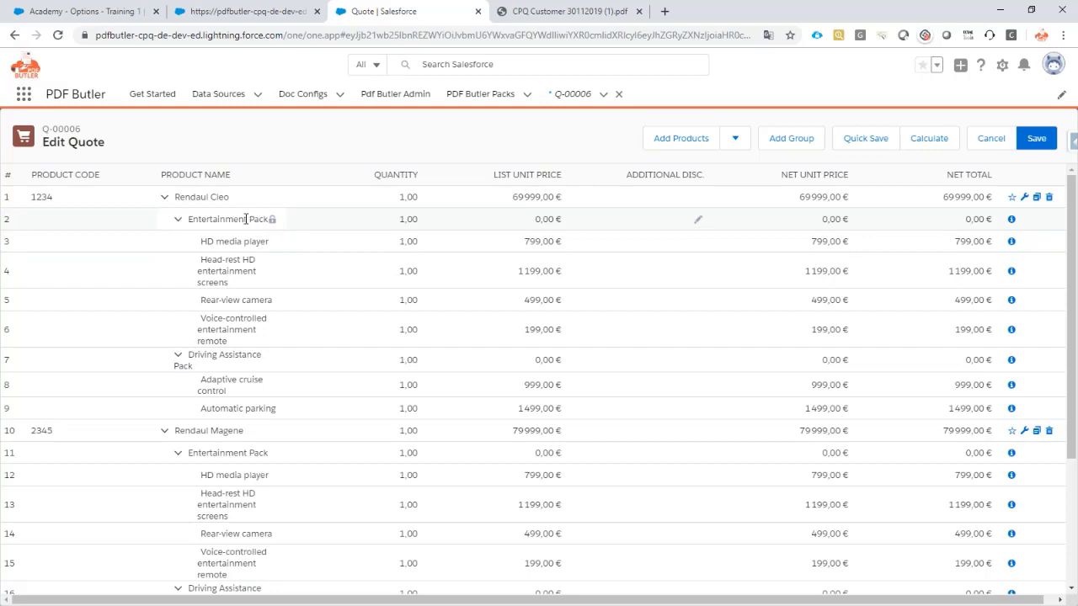
pyautogui.moveTo(245, 218)
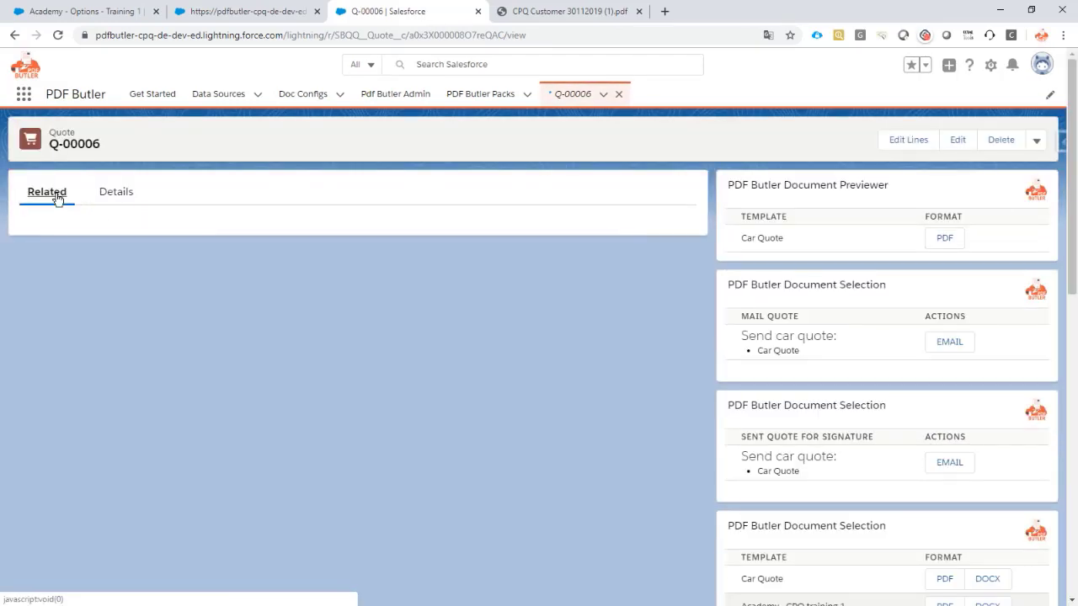
# Step: Follow HD media player's Required By links through Entertainment Pack to QL-0000120
pyautogui.click(46, 191)
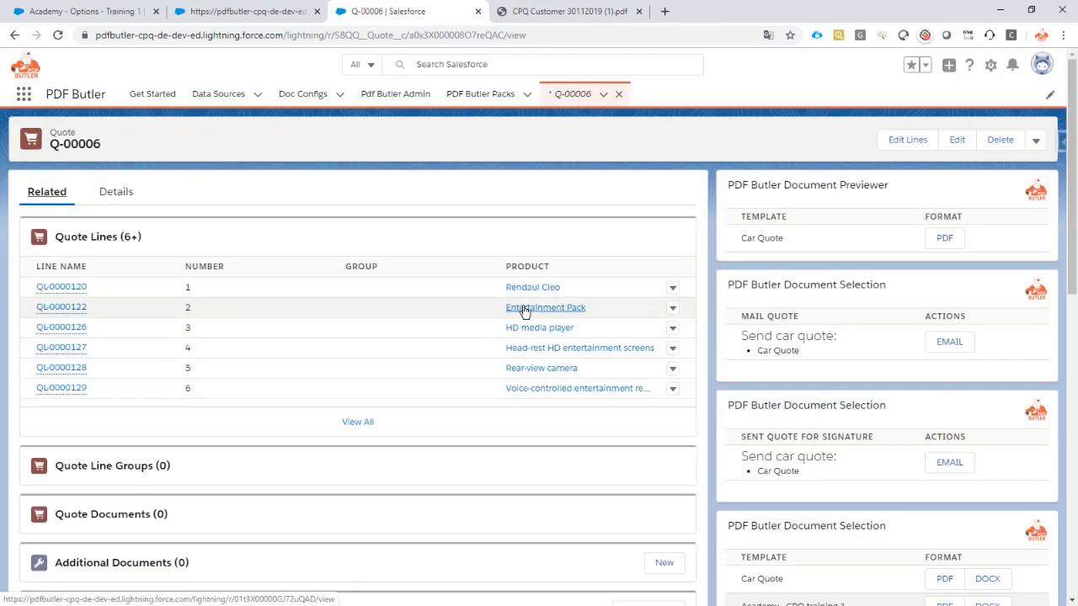
pyautogui.moveTo(539, 328)
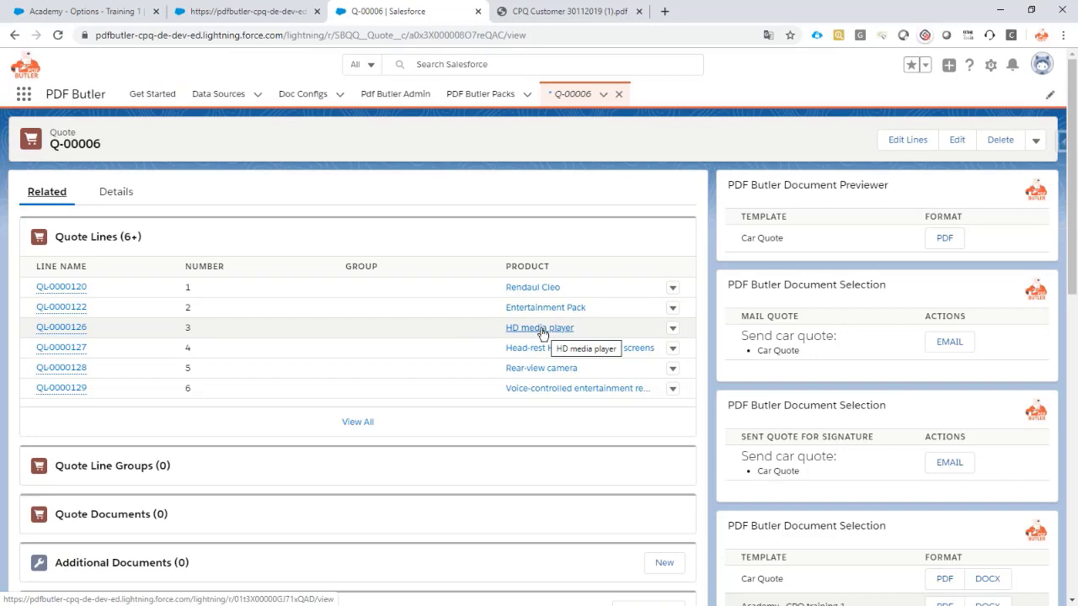
pyautogui.rightClick(60, 328)
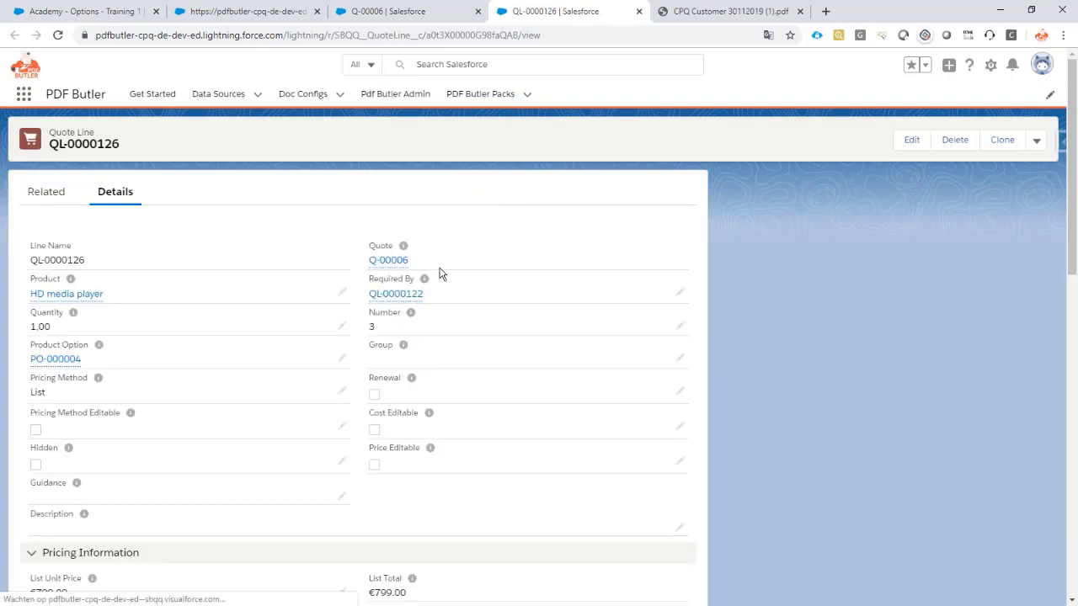
pyautogui.moveTo(396, 293)
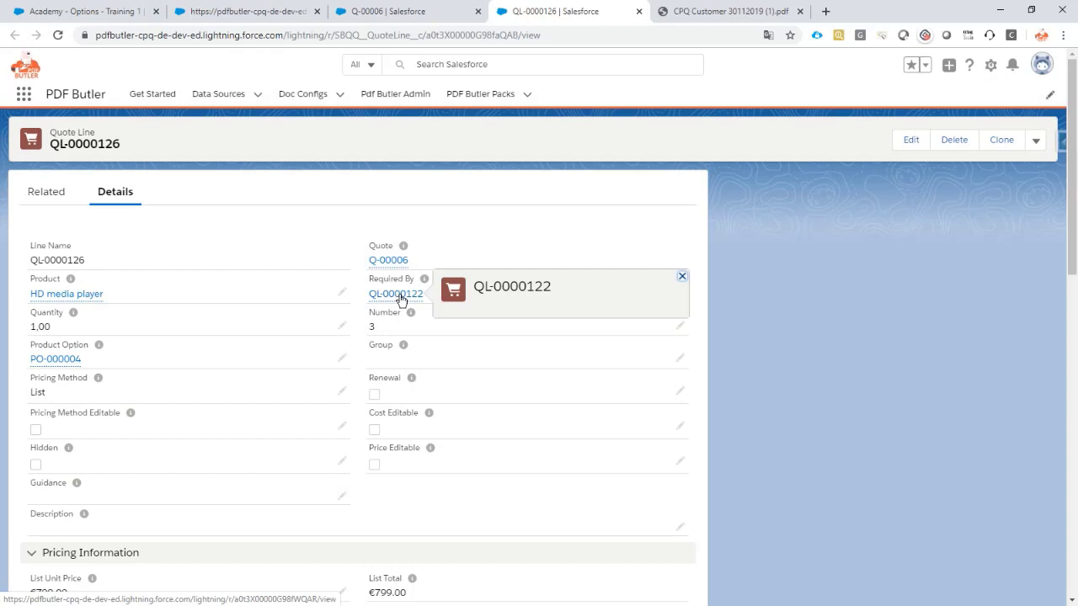
pyautogui.click(396, 294)
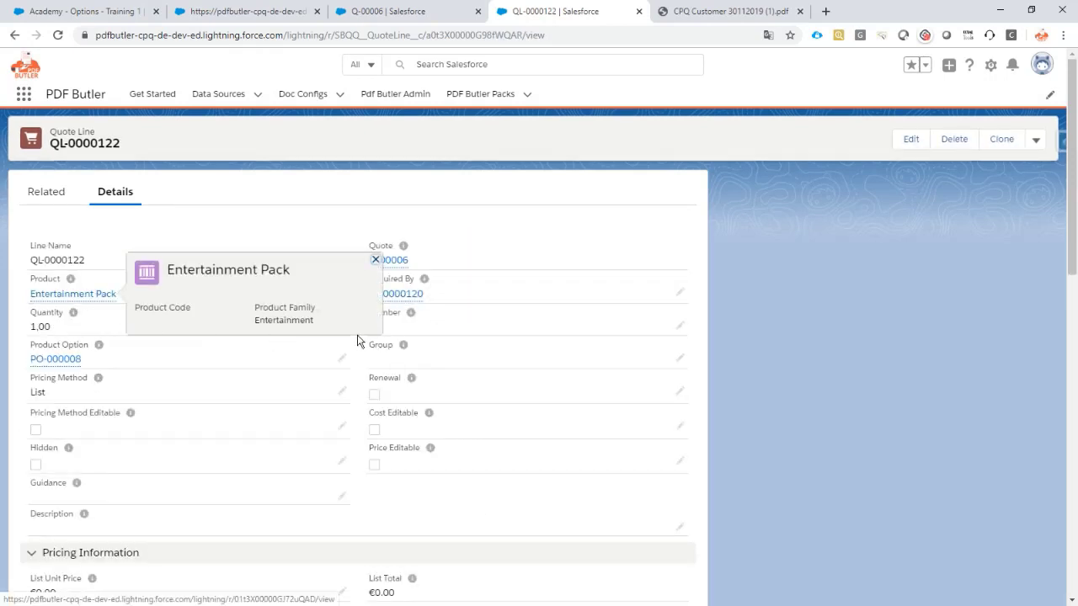
pyautogui.moveTo(396, 294)
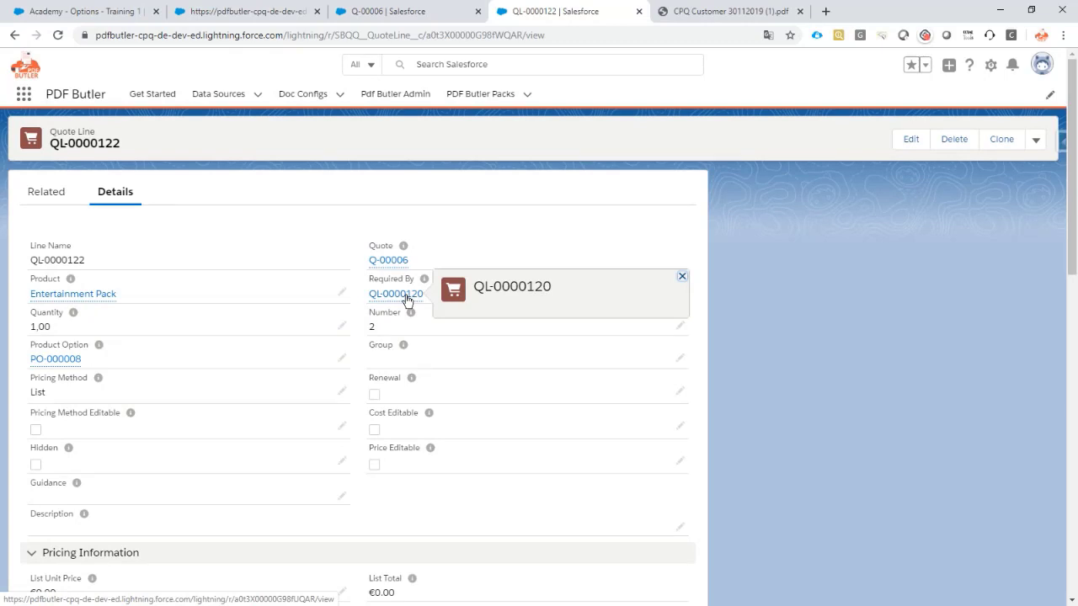
pyautogui.click(396, 294)
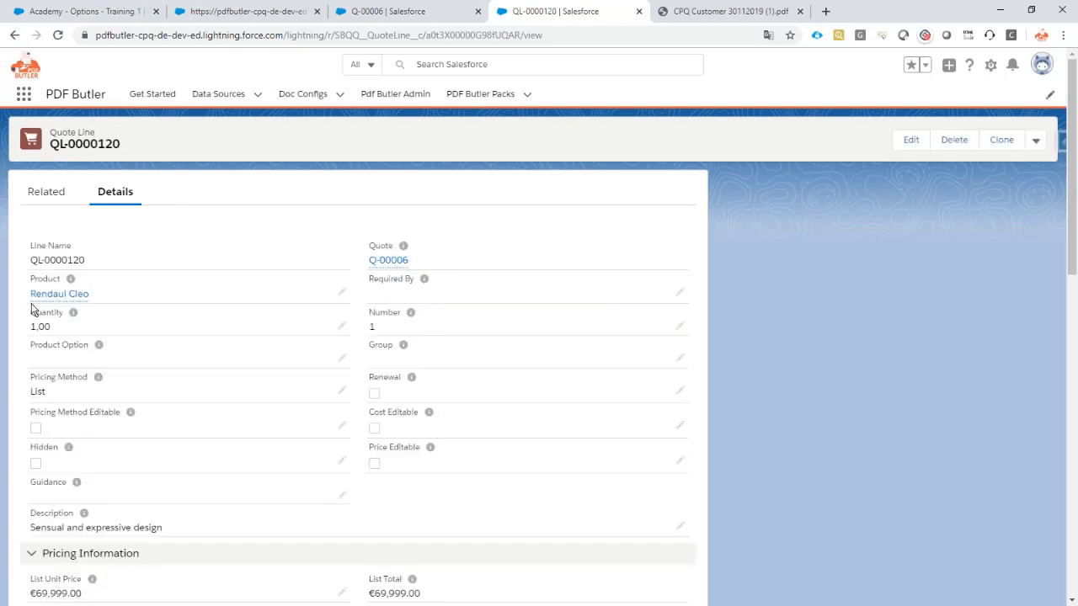
pyautogui.moveTo(58, 294)
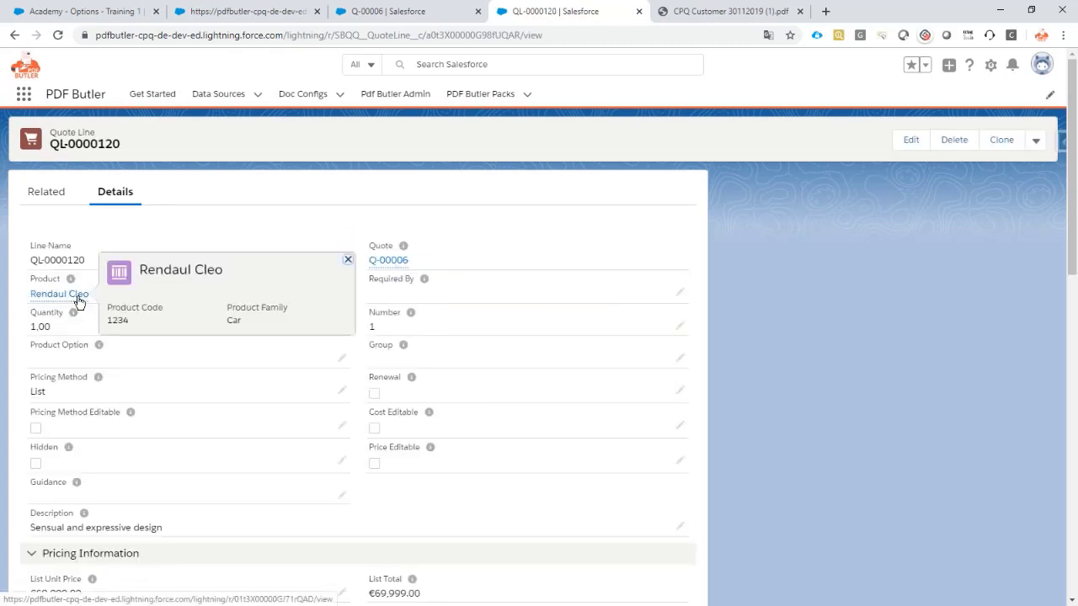
pyautogui.moveTo(208, 218)
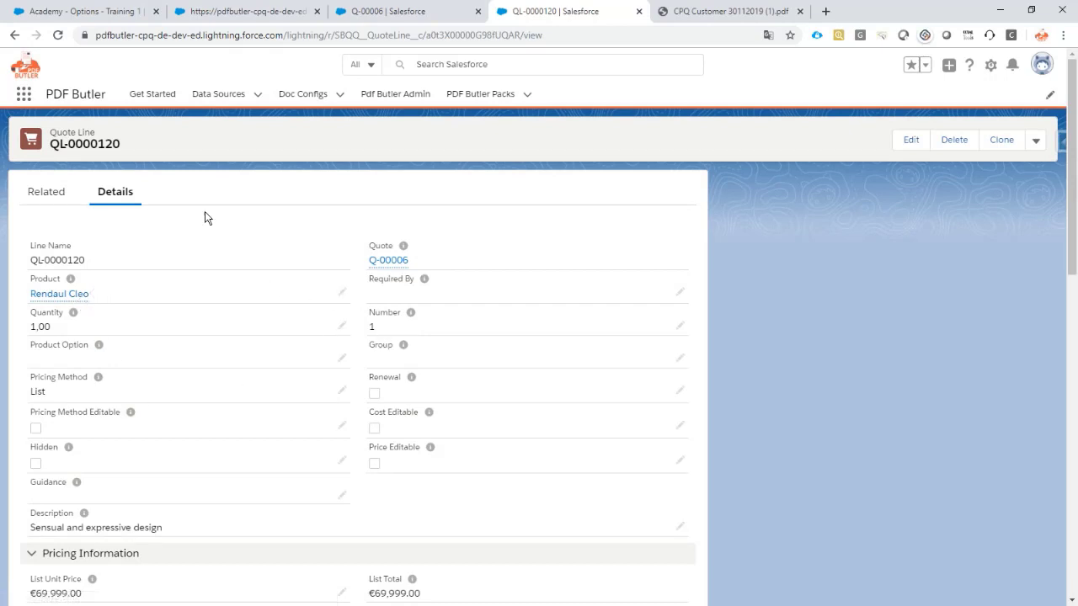
pyautogui.moveTo(84, 11)
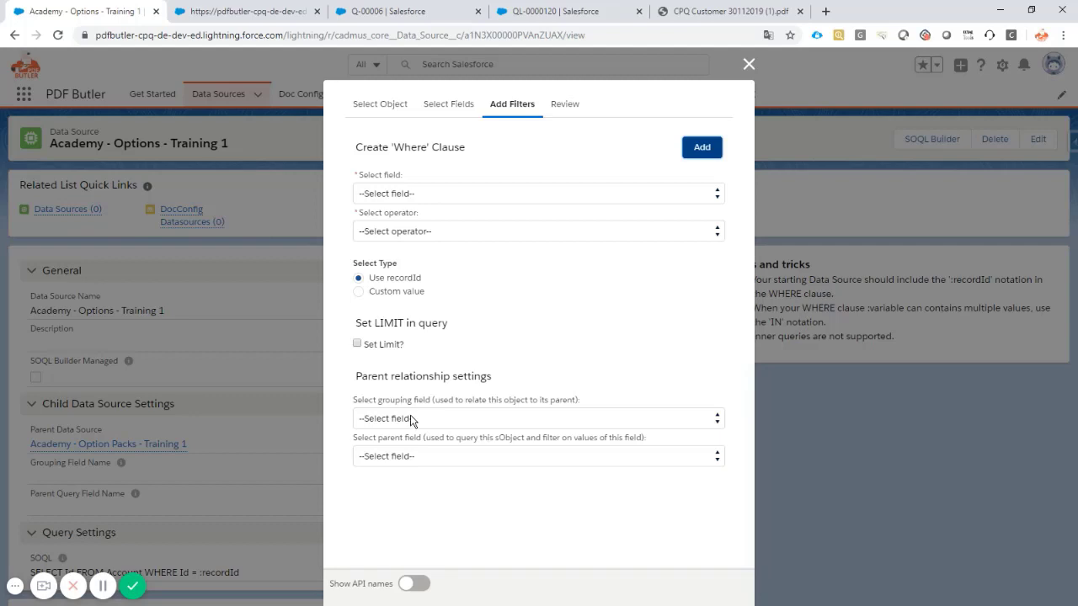
# Step: Group the Options data source on Required By against parent Record ID, then review the query
pyautogui.click(537, 418)
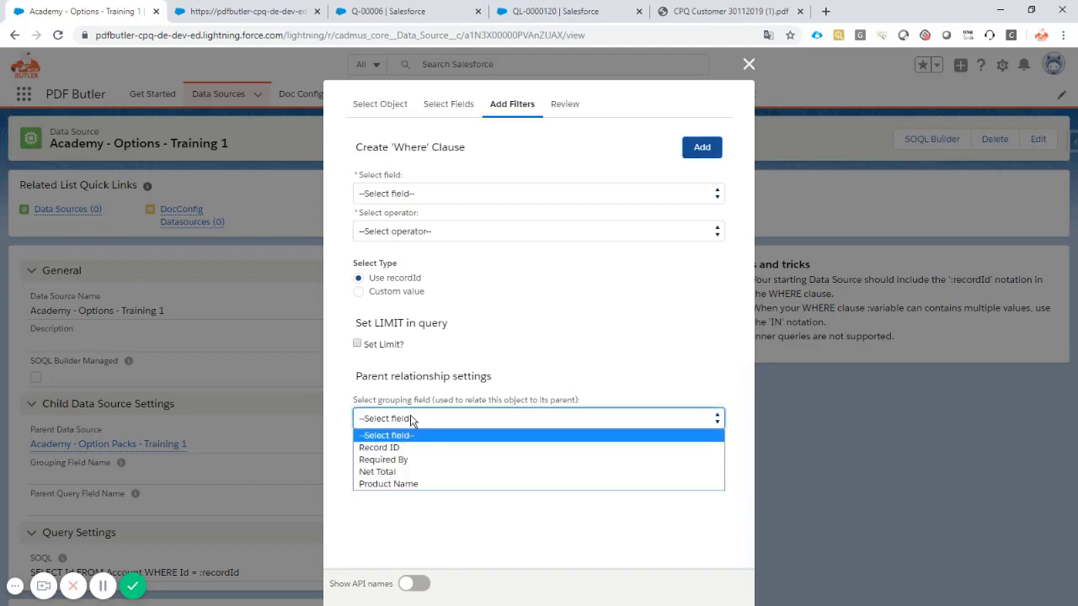
pyautogui.moveTo(427, 446)
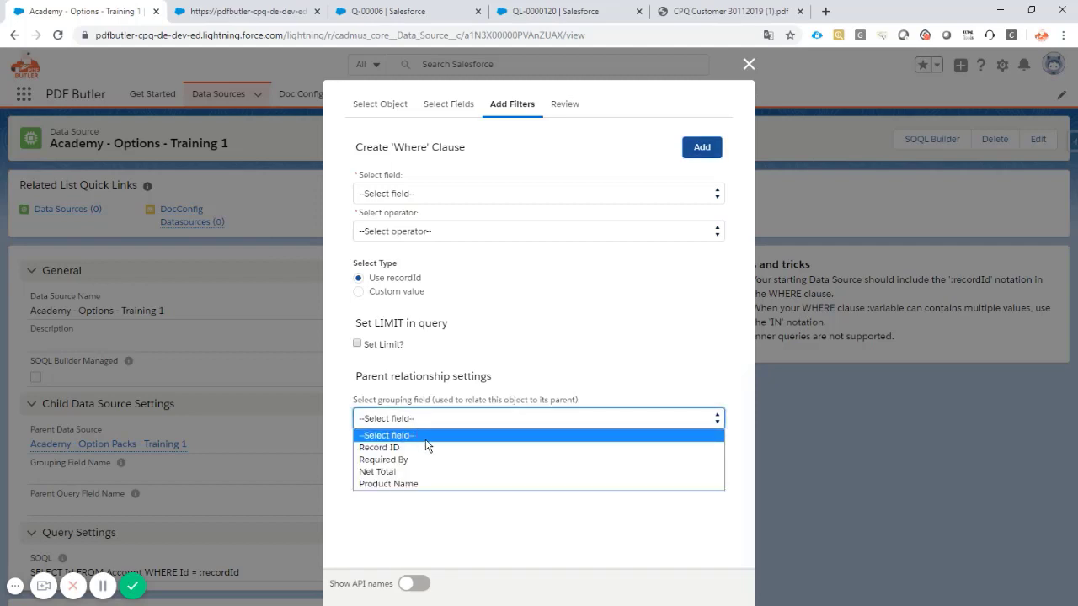
pyautogui.moveTo(428, 459)
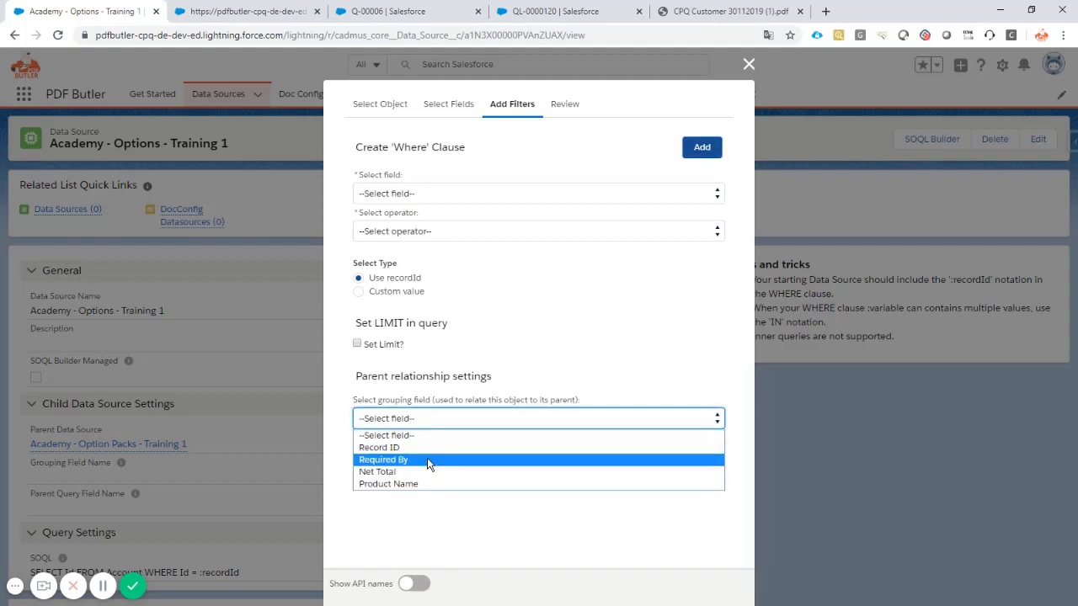
pyautogui.click(383, 460)
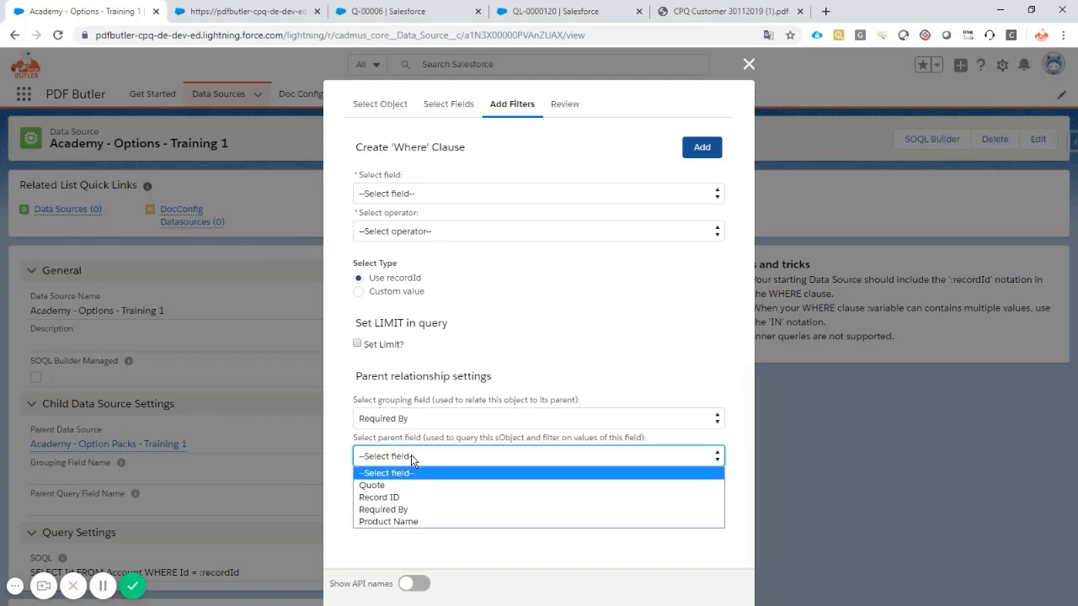
pyautogui.moveTo(433, 428)
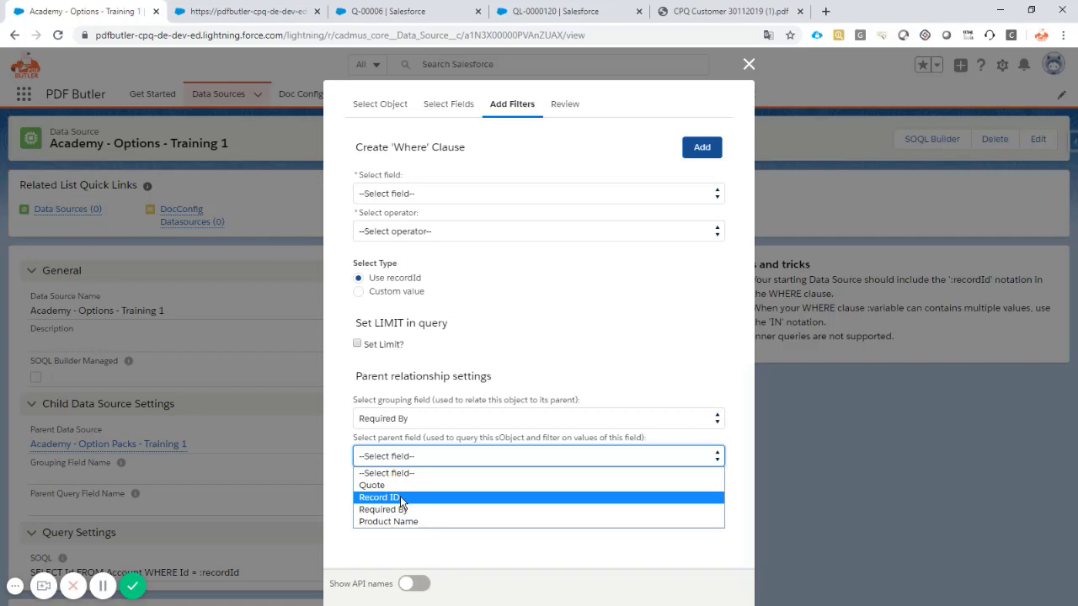
pyautogui.click(378, 497)
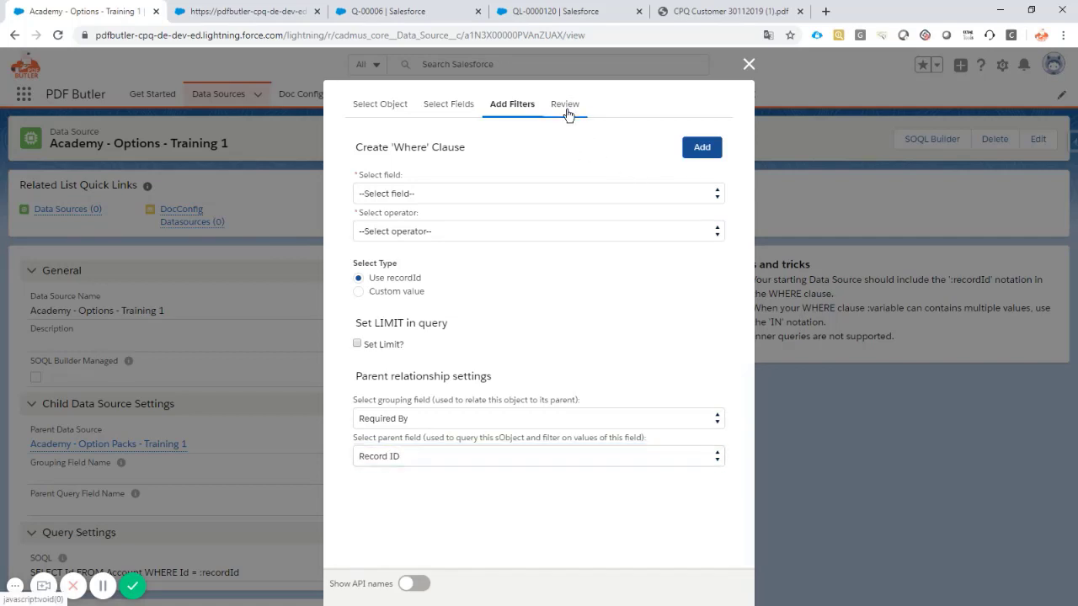
pyautogui.click(564, 103)
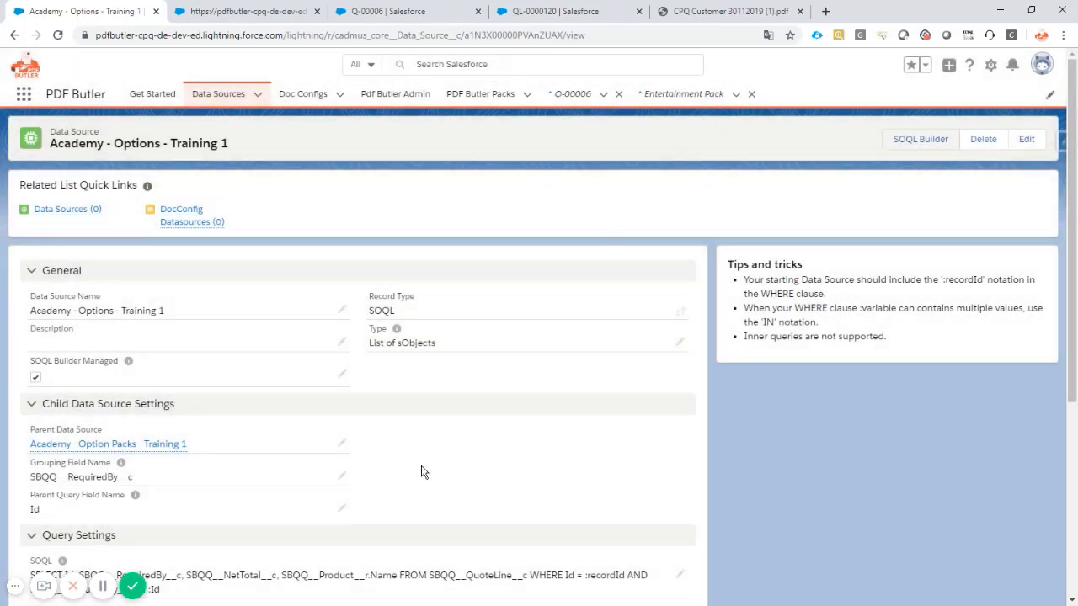
pyautogui.moveTo(440, 444)
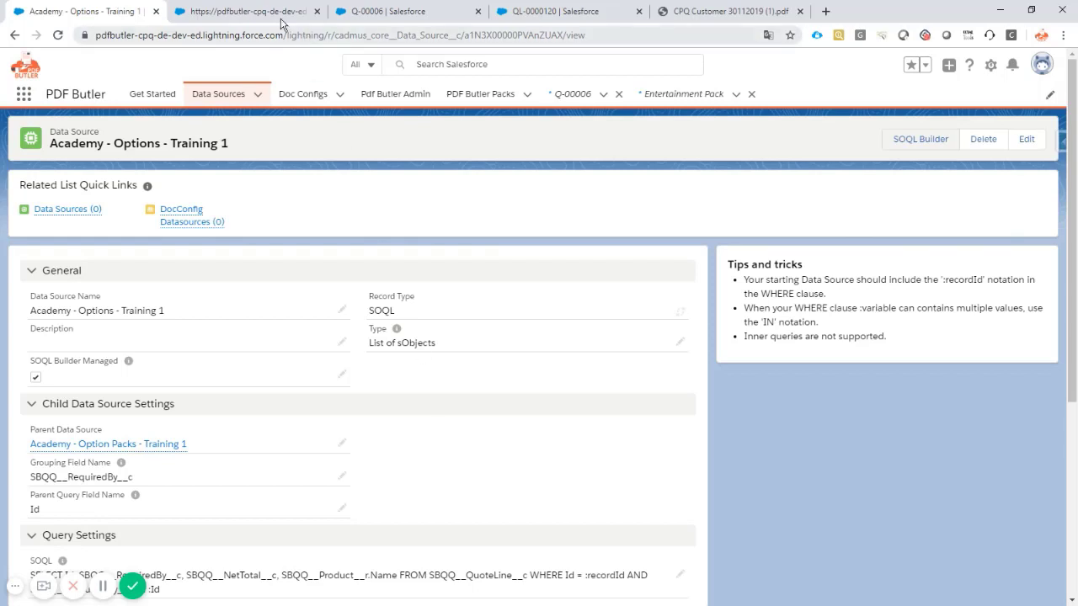
# Step: Switch to the PDF Butler doc config, view the Word template, and reach Data Sources
pyautogui.click(244, 11)
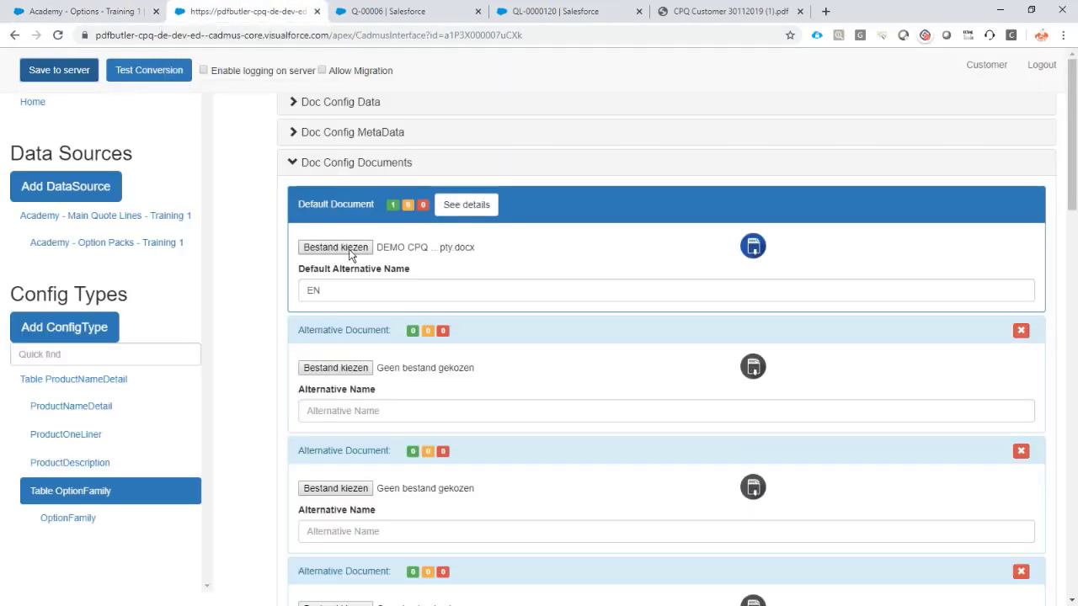
pyautogui.click(334, 247)
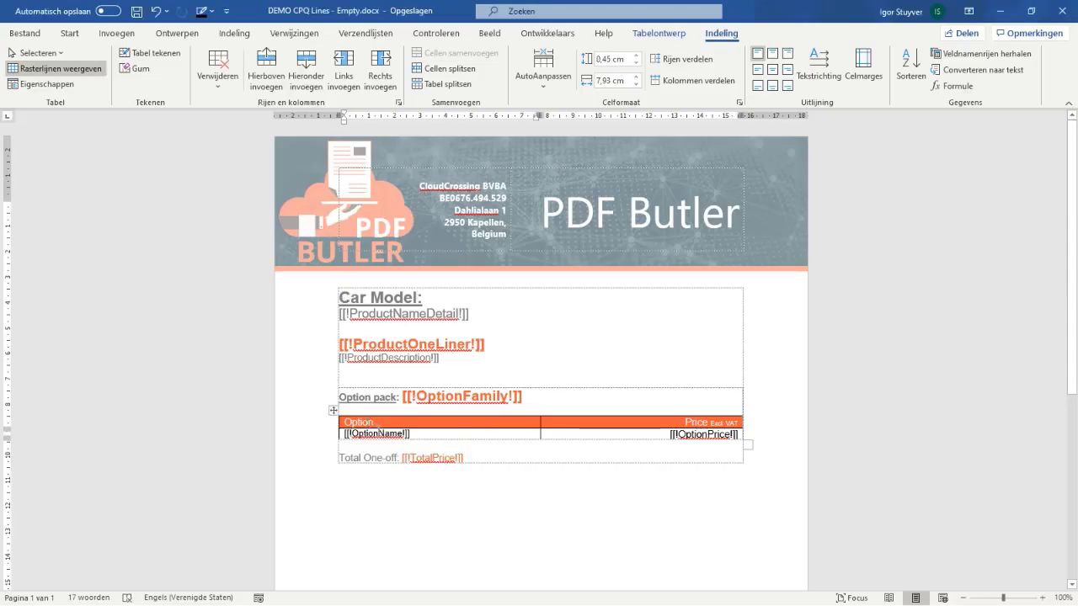
pyautogui.doubleClick(377, 433)
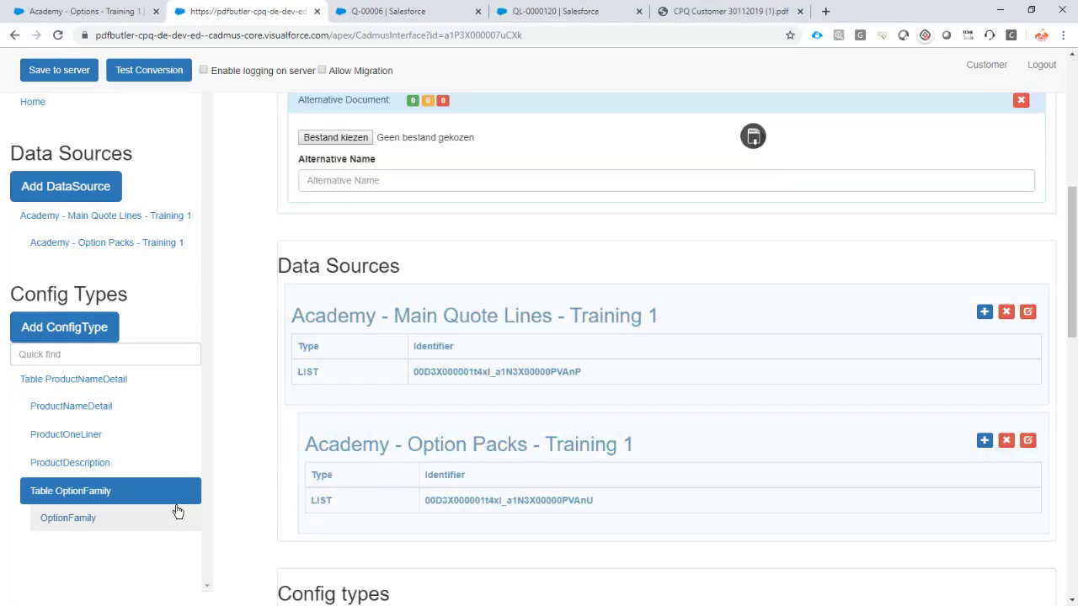
# Step: Start a table-row config type named 'Table' under Table OptionFamily and confirm it
pyautogui.click(70, 463)
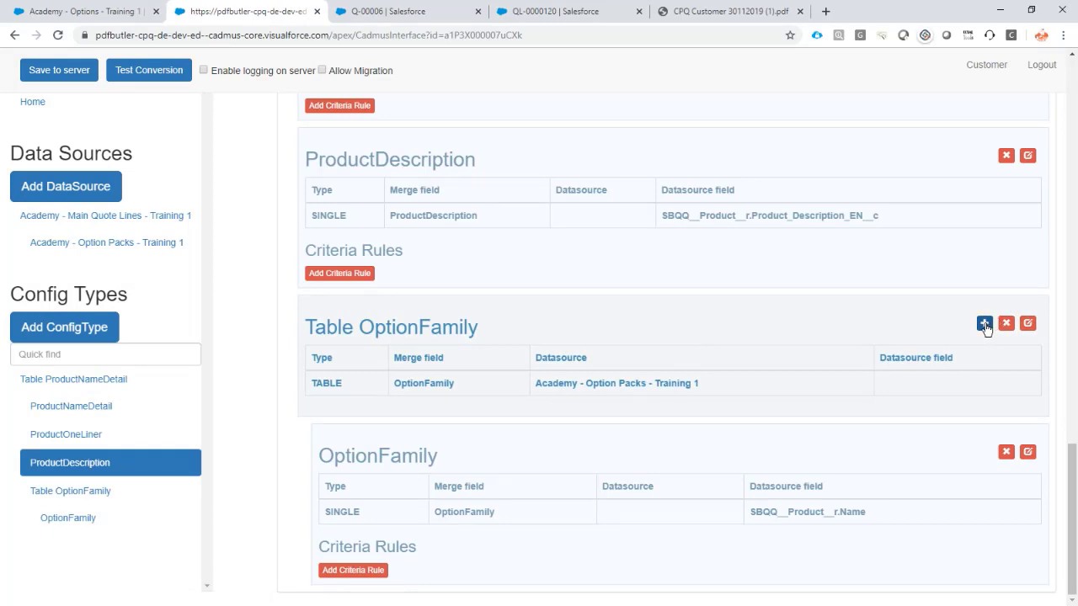
pyautogui.click(984, 323)
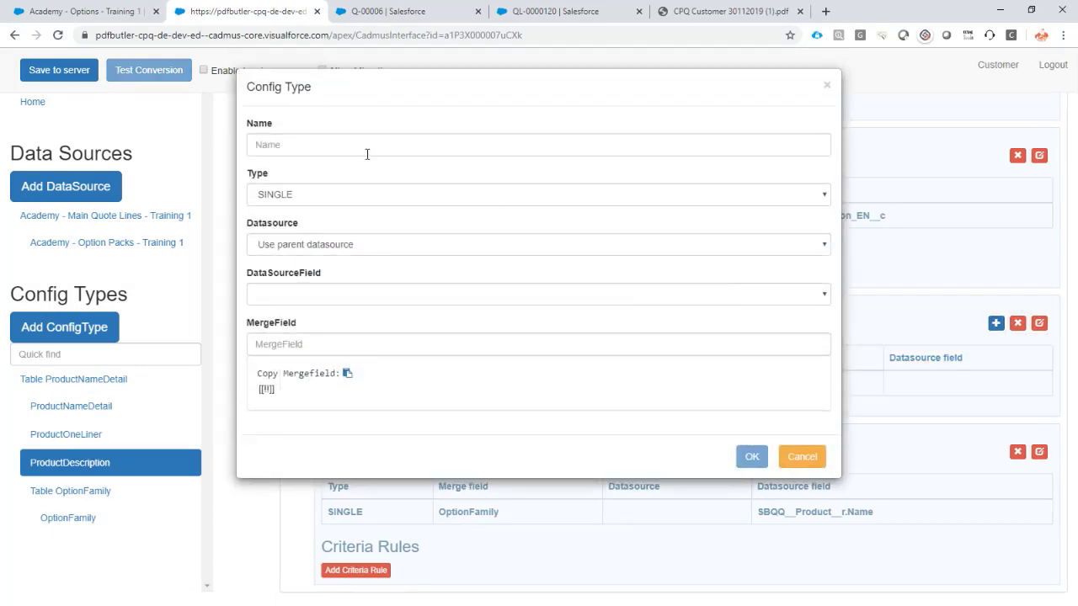
pyautogui.click(539, 144)
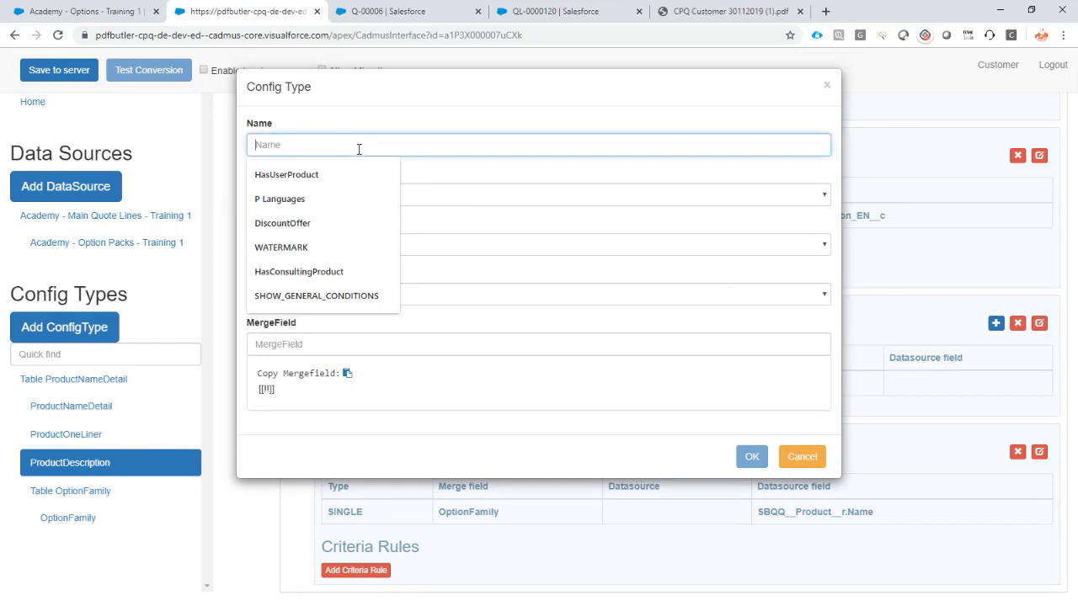
pyautogui.write('Table Row OptionName')
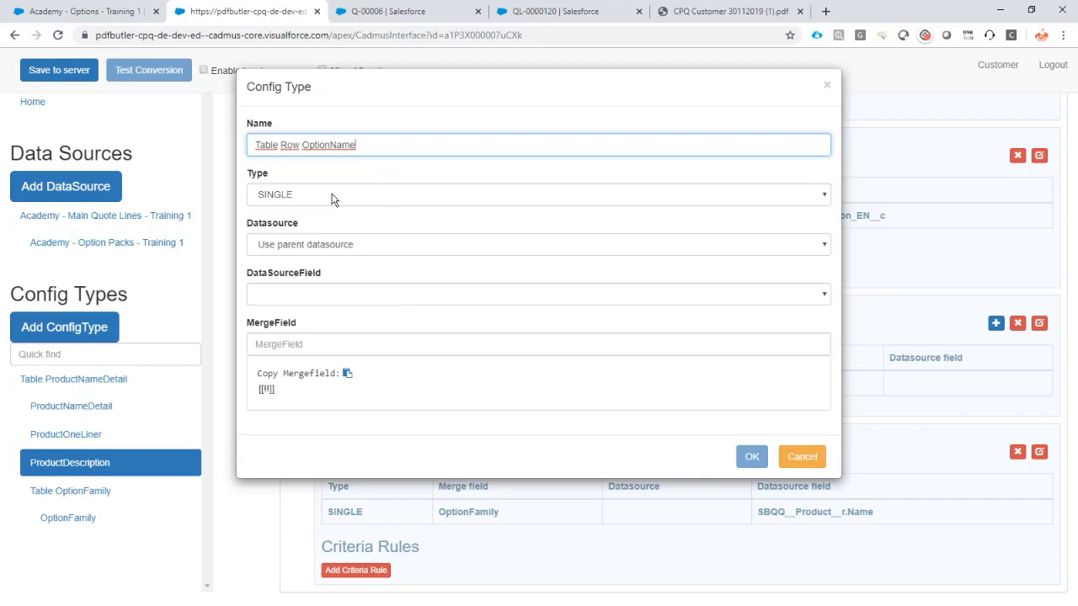
pyautogui.click(537, 194)
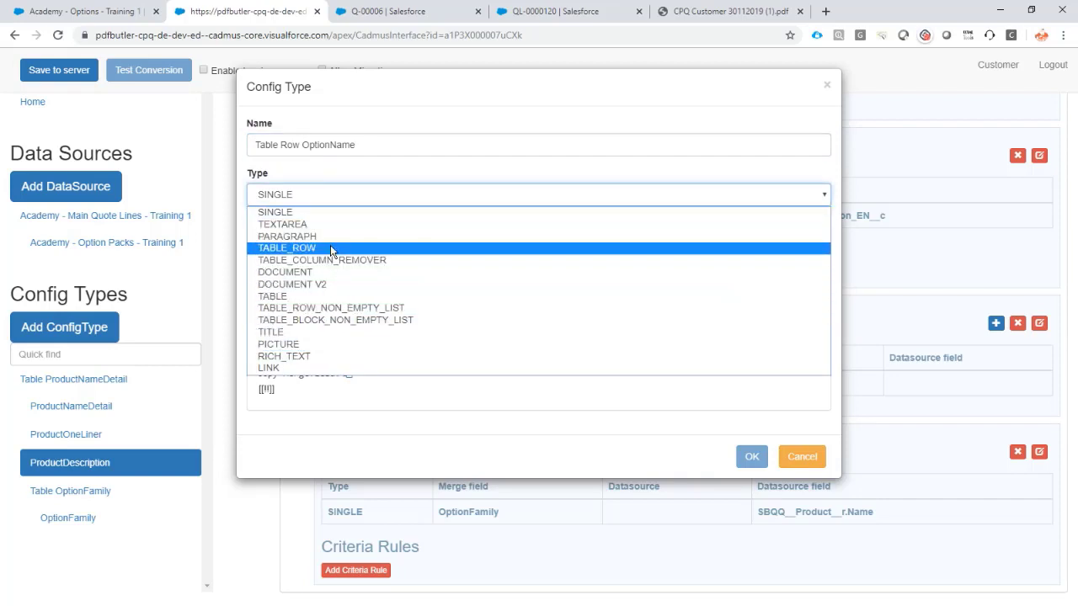
pyautogui.click(286, 247)
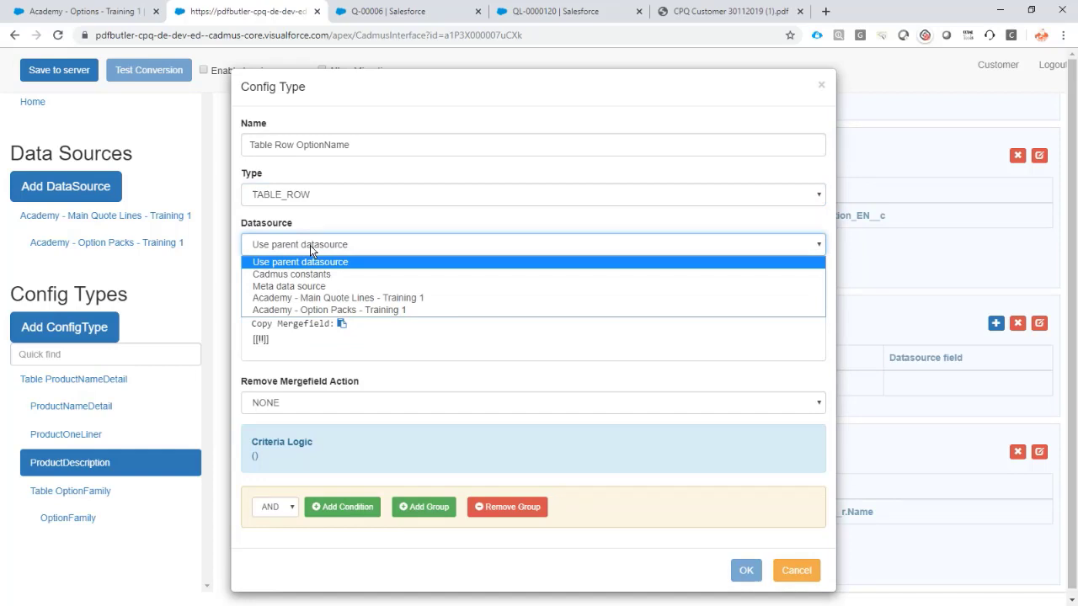
pyautogui.click(795, 570)
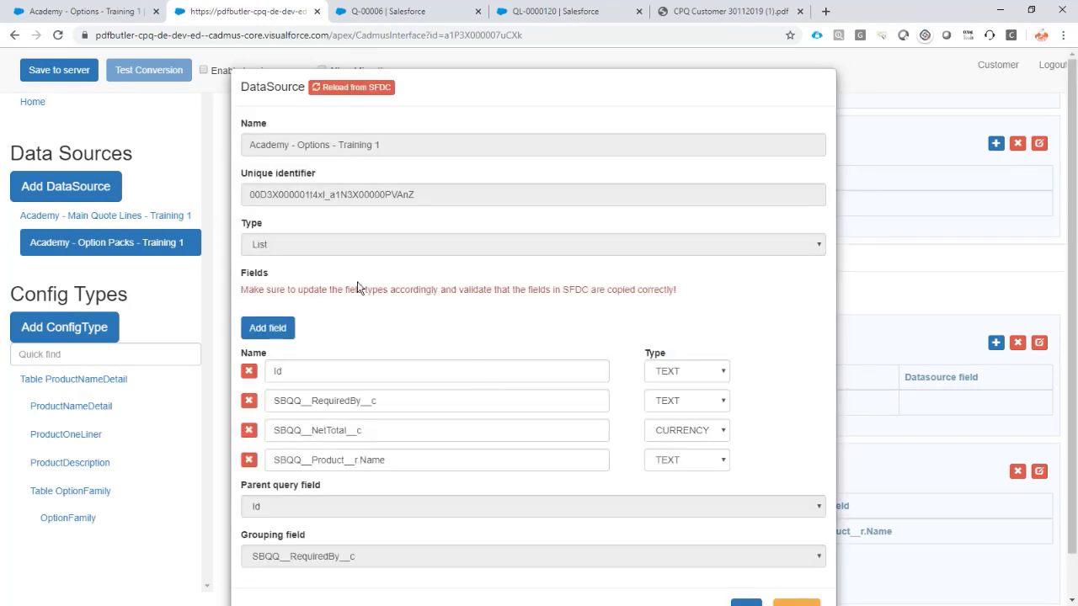
pyautogui.scroll(-3)
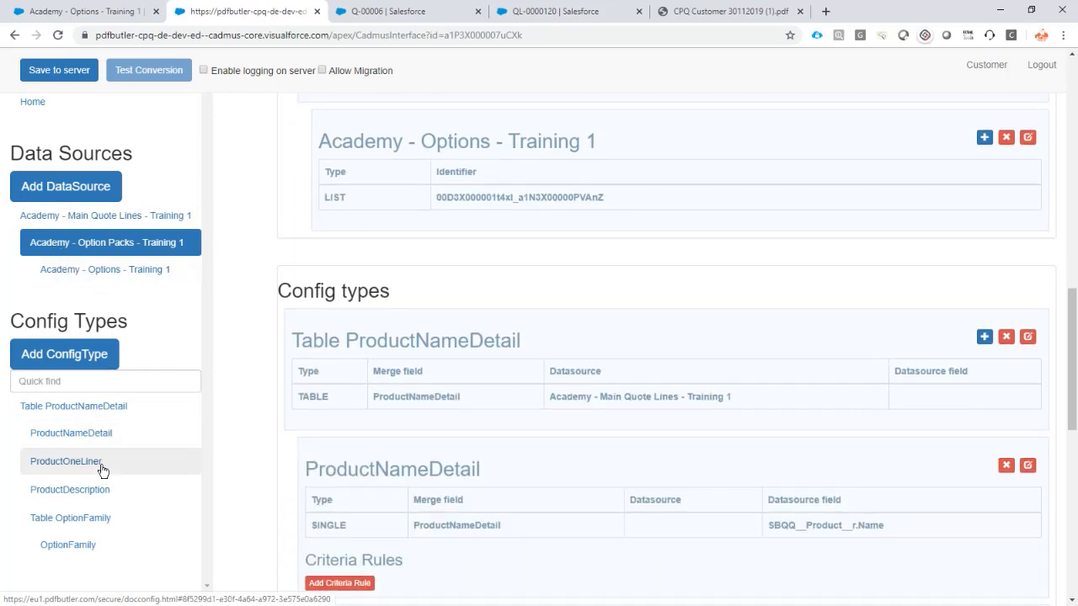
# Step: Create 'Table Row OptionName' as TABLE_ROW using the Options datasource, merge field OptionName
pyautogui.click(69, 489)
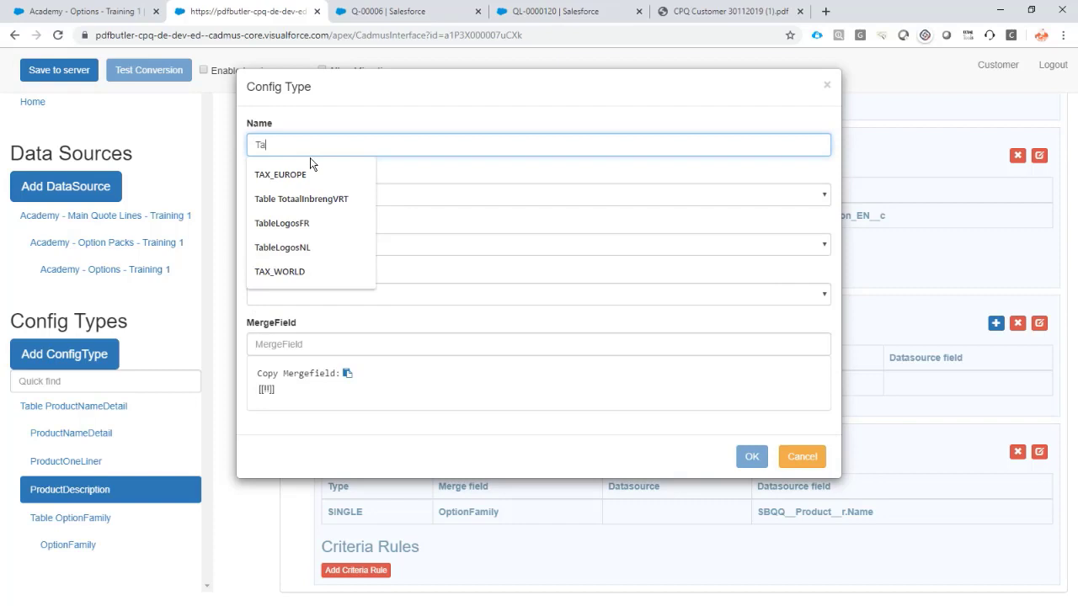
pyautogui.write('Table Row OptionName')
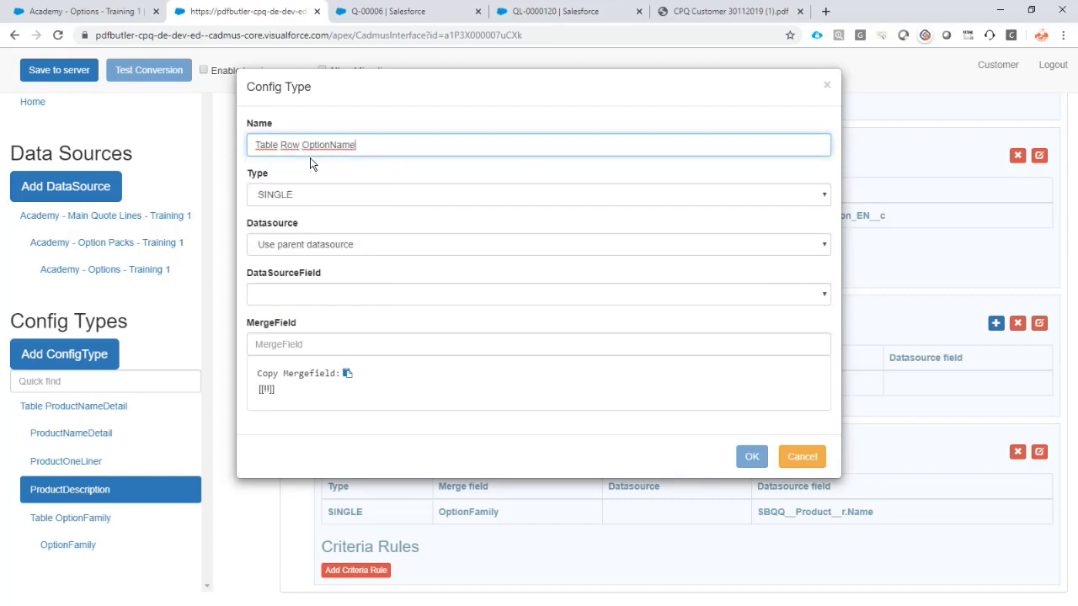
pyautogui.click(538, 193)
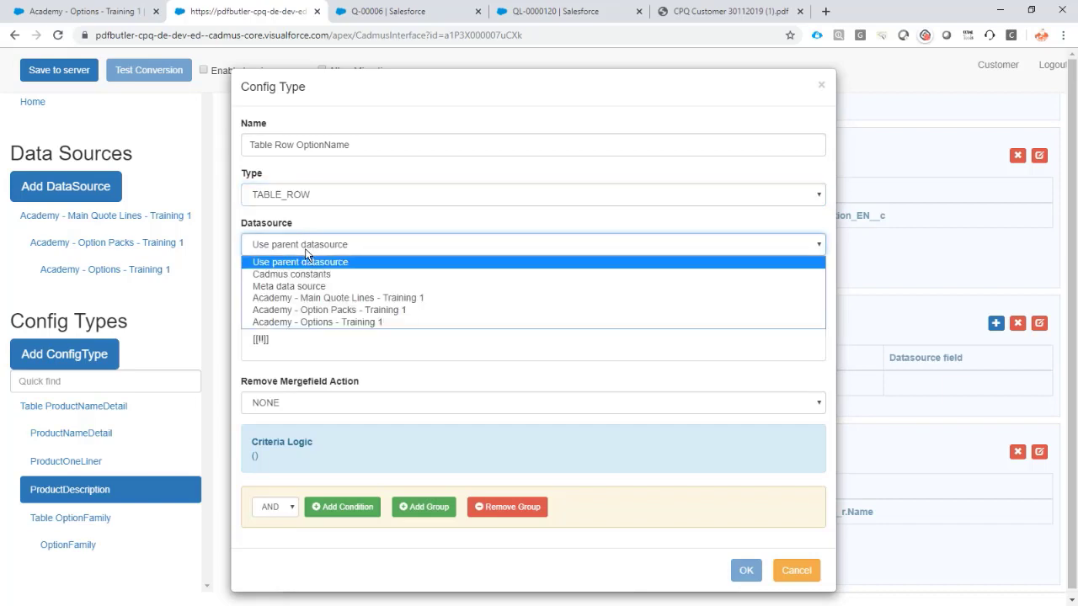
pyautogui.click(317, 321)
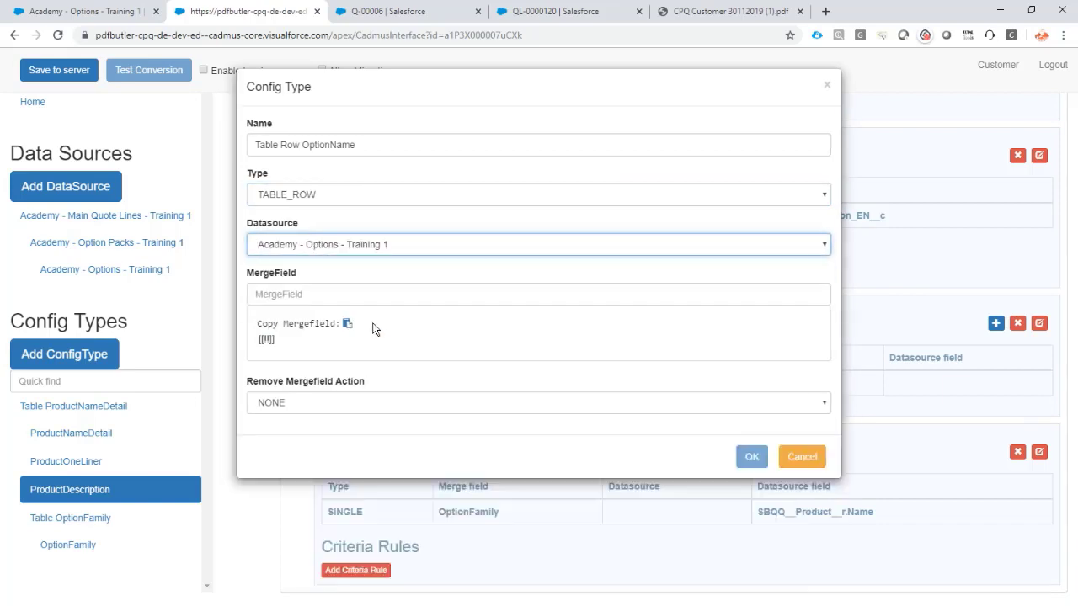
pyautogui.write('OptionName')
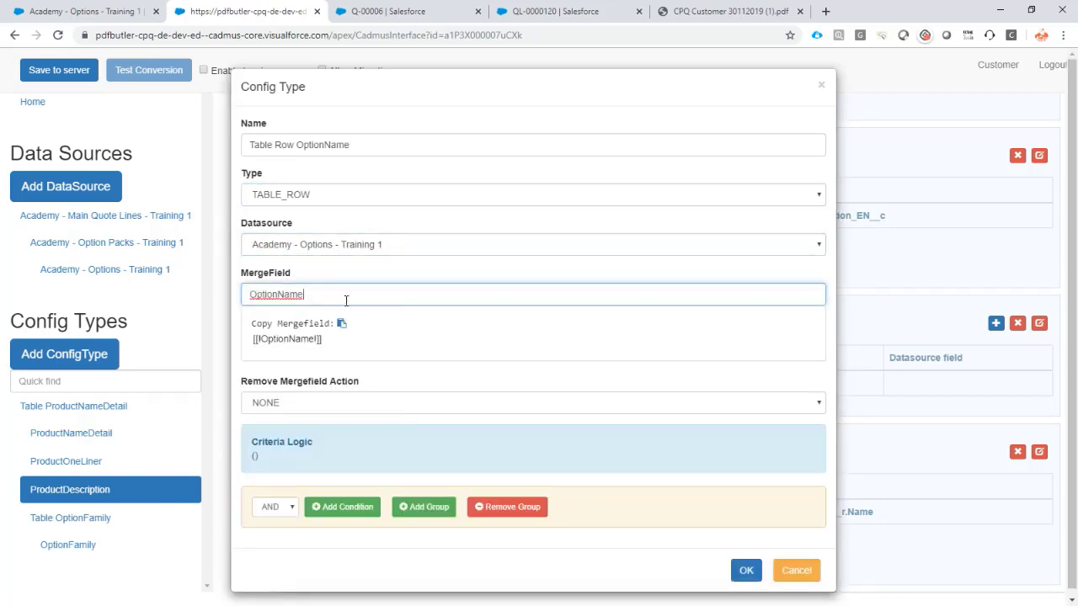
pyautogui.click(794, 570)
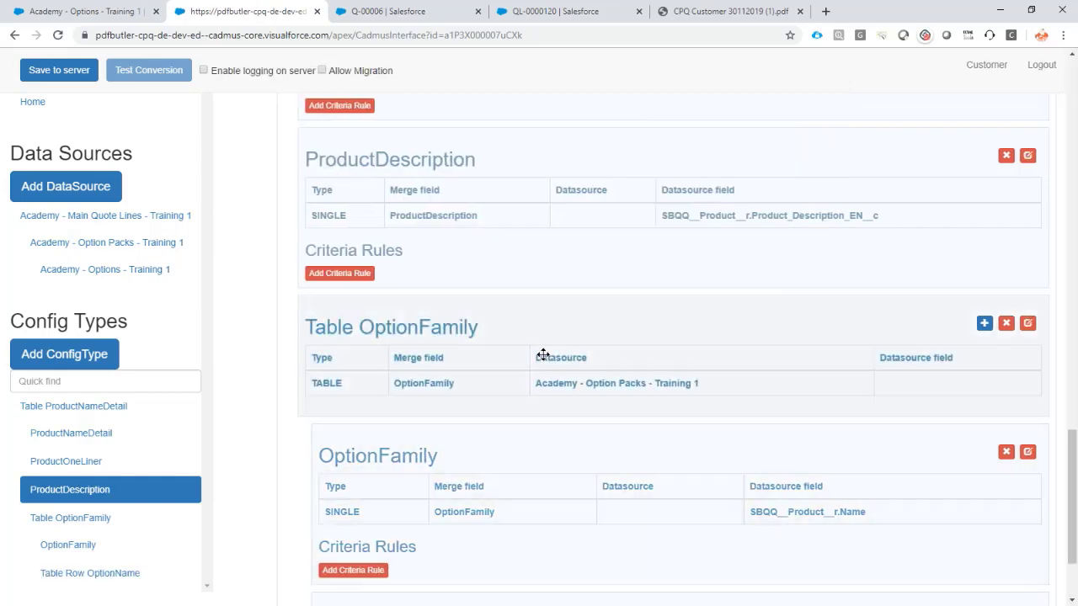
# Step: Create an OptionName config using SBQQ__Product__r.Name with merge field OptionName
pyautogui.click(89, 572)
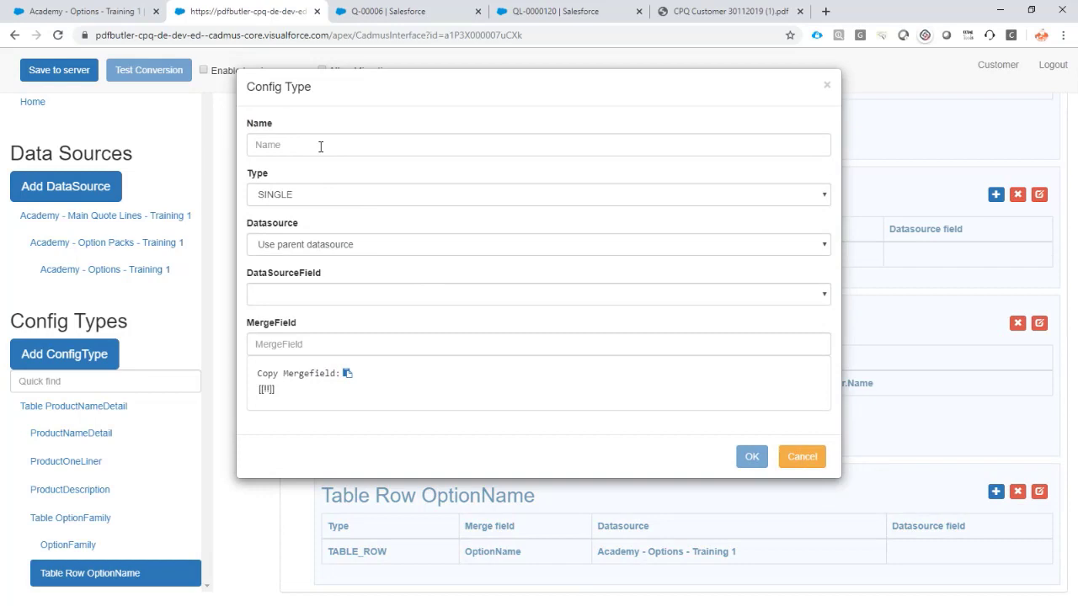
pyautogui.write('OptionName')
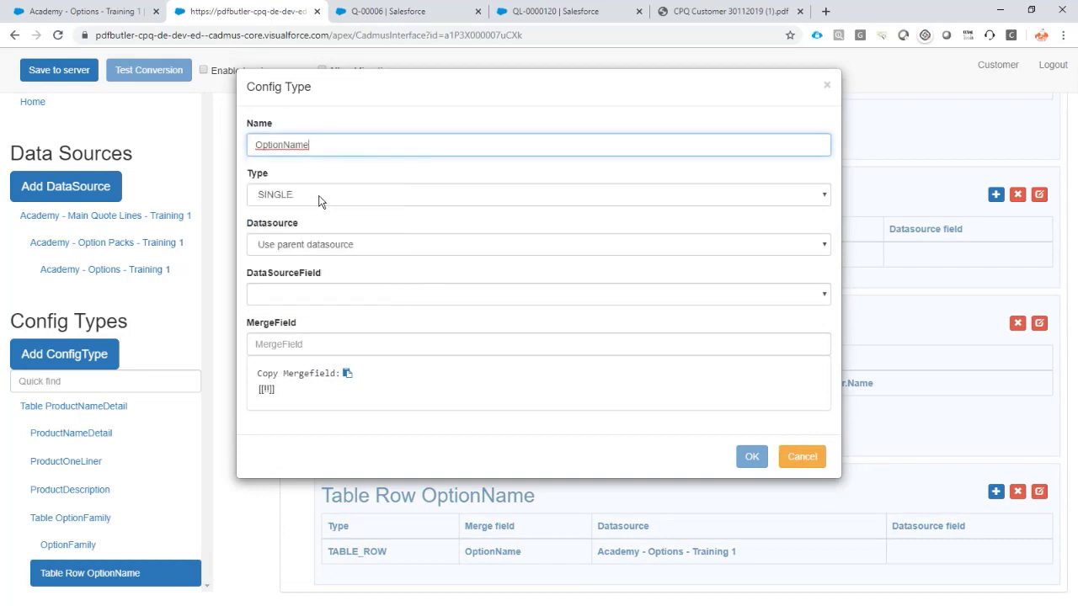
pyautogui.moveTo(364, 252)
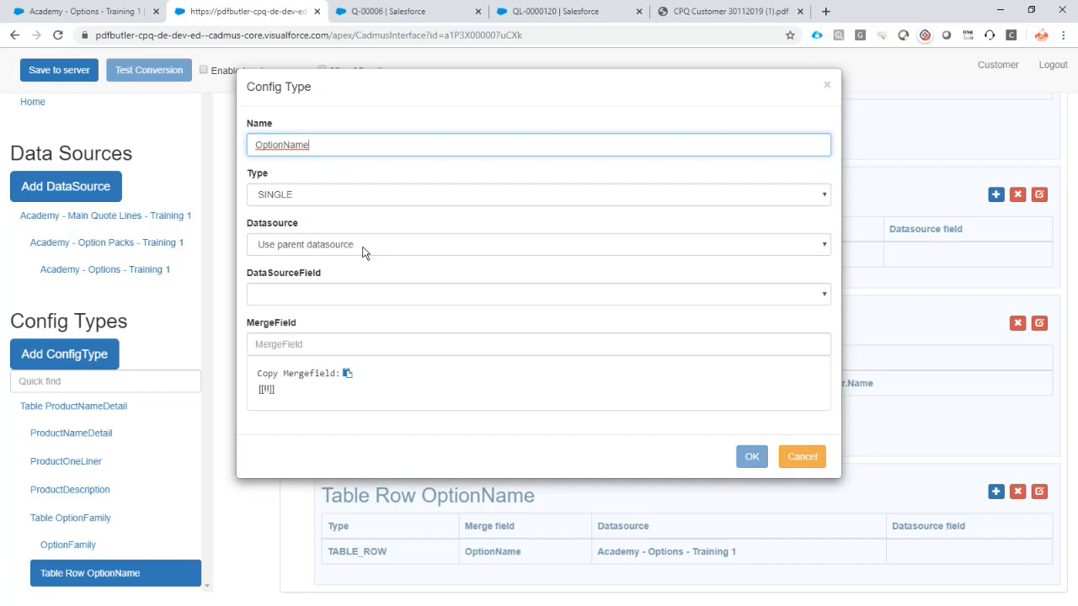
pyautogui.click(537, 294)
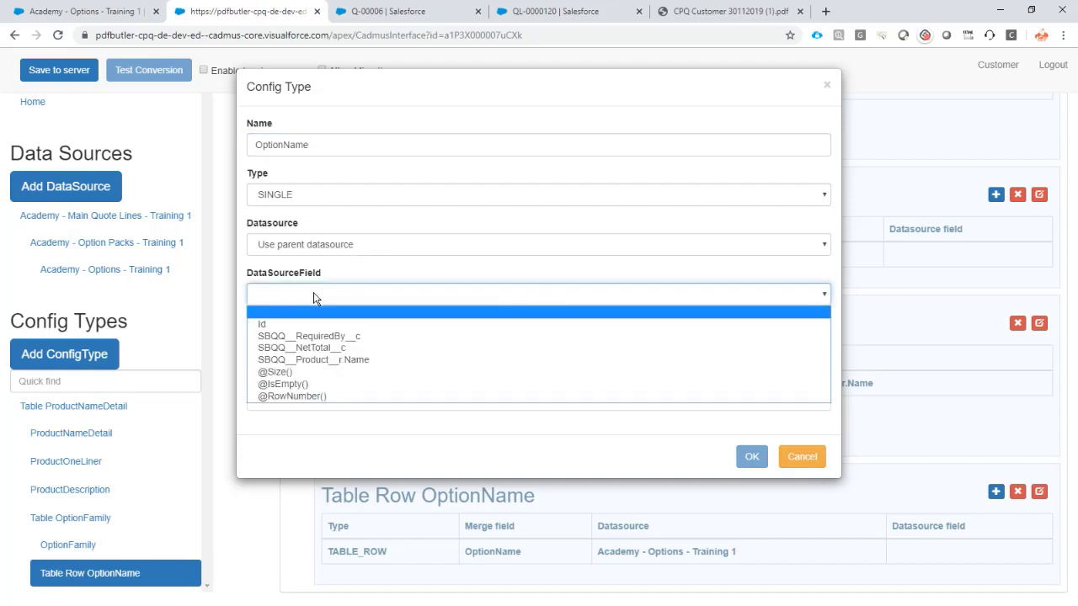
pyautogui.click(313, 359)
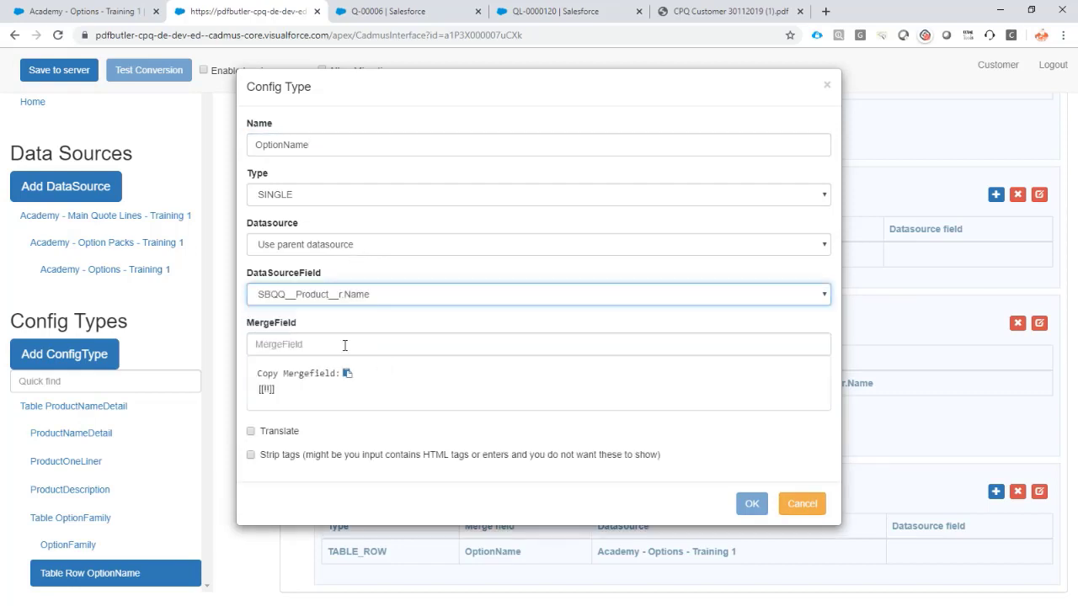
pyautogui.write('OptionName')
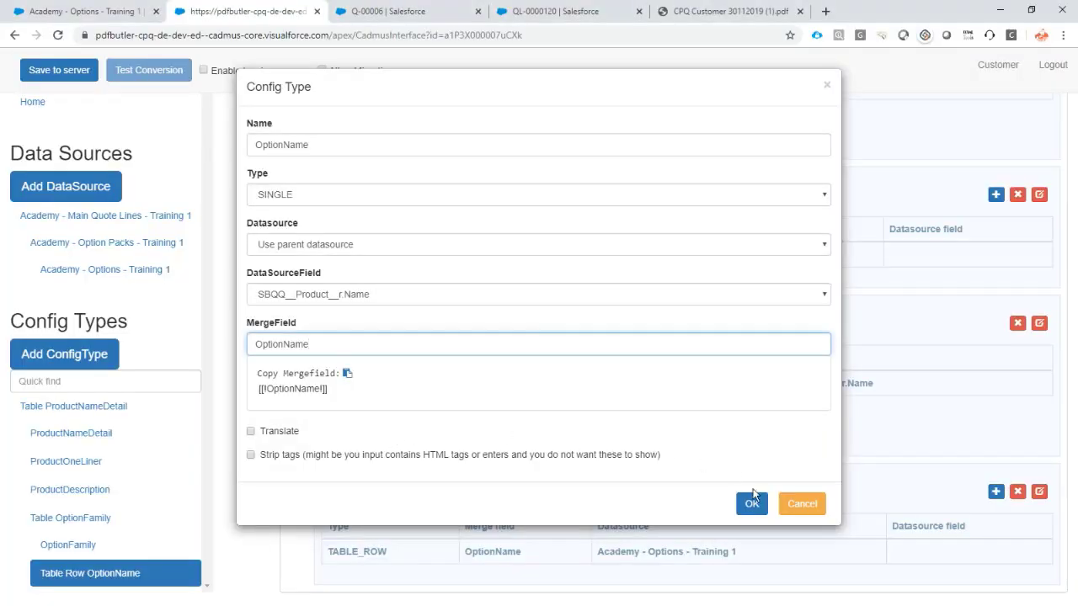
pyautogui.click(751, 504)
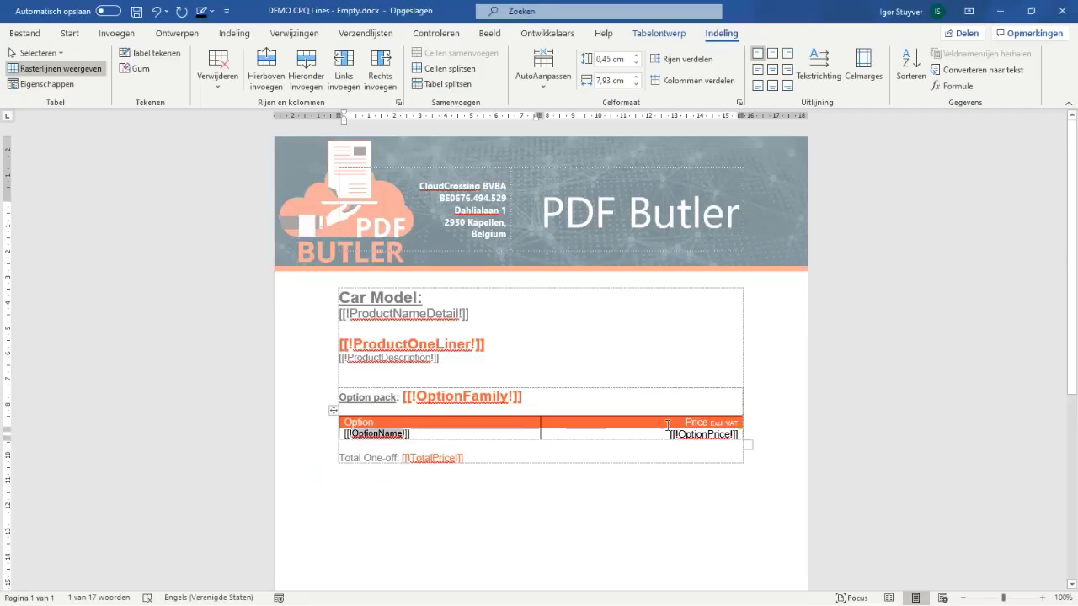
# Step: Check the [[!OptionPrice!]] placeholder, then name a new config type OptionPrice
pyautogui.click(69, 33)
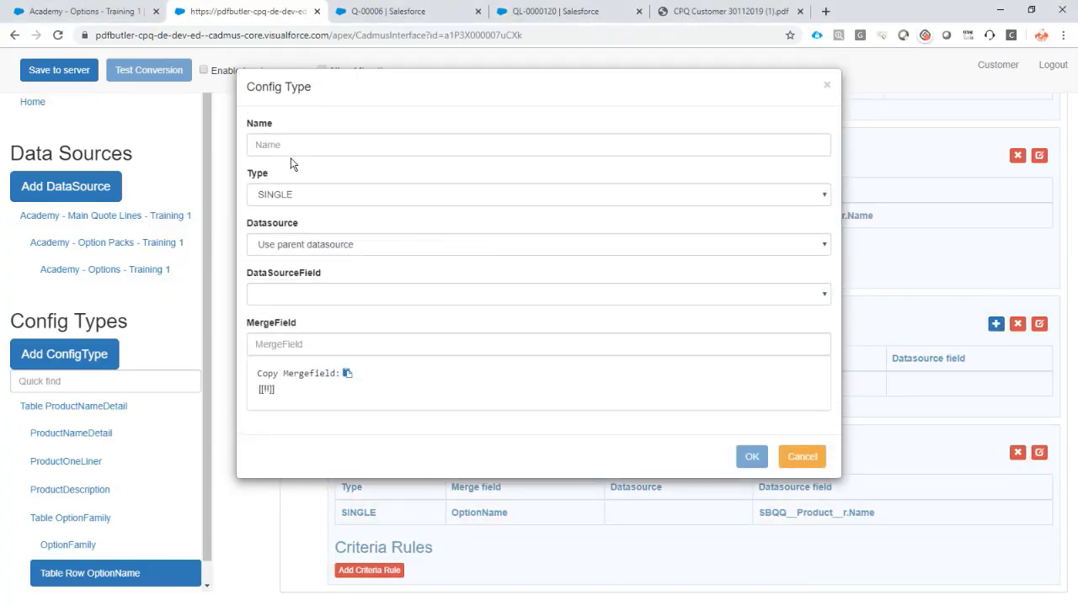
pyautogui.write('OptionPrice')
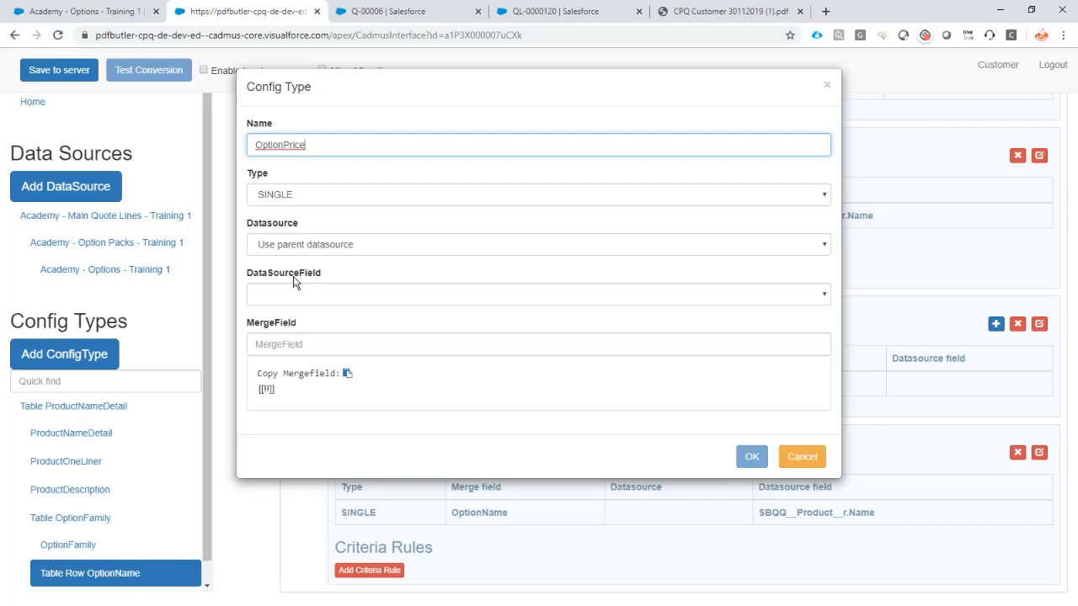
pyautogui.moveTo(312, 261)
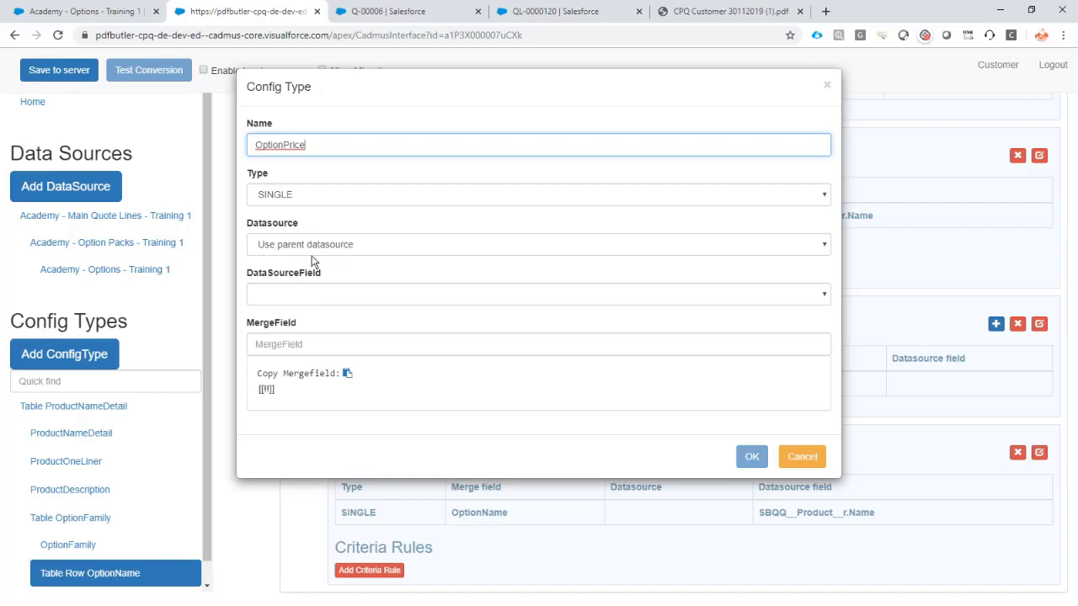
# Step: Set OptionPrice to SBQQ__NetTotal__c with currency formatting and merge field OptionPrice, and save
pyautogui.click(537, 294)
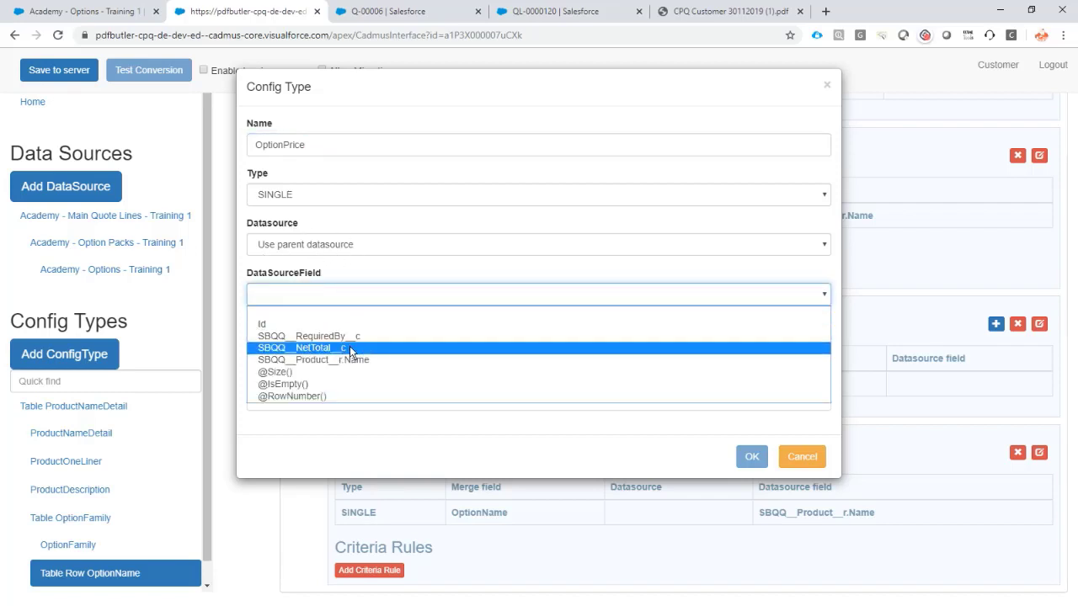
pyautogui.click(312, 348)
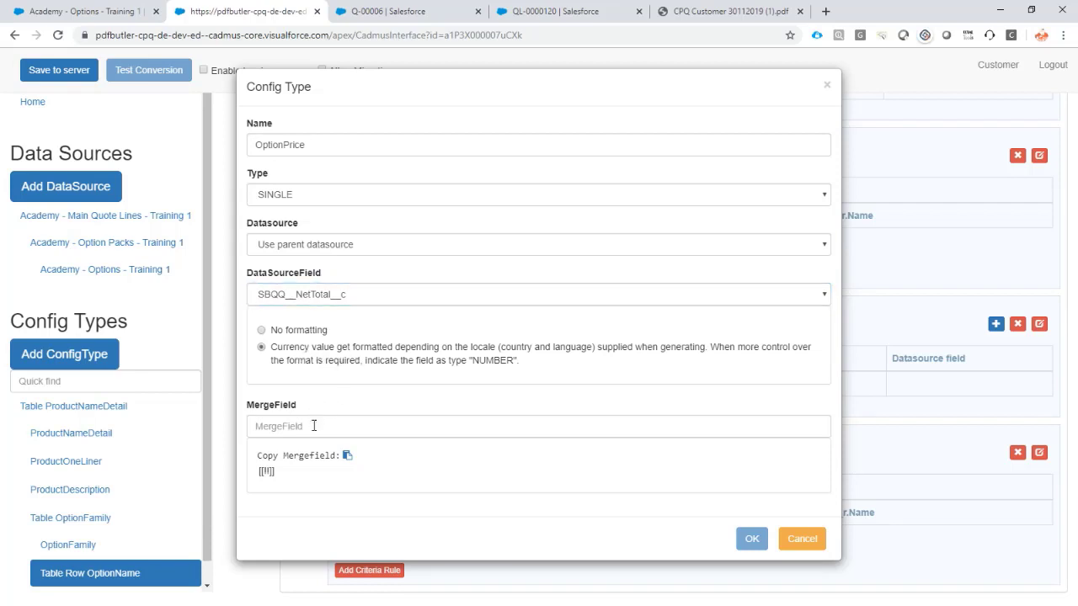
pyautogui.write('OptionPrice')
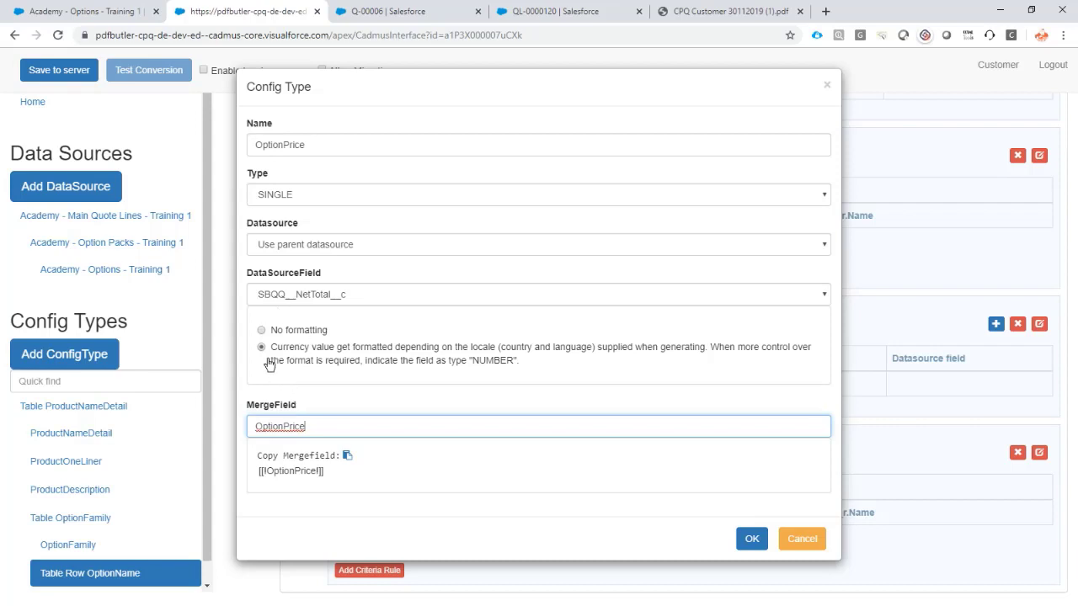
pyautogui.moveTo(341, 362)
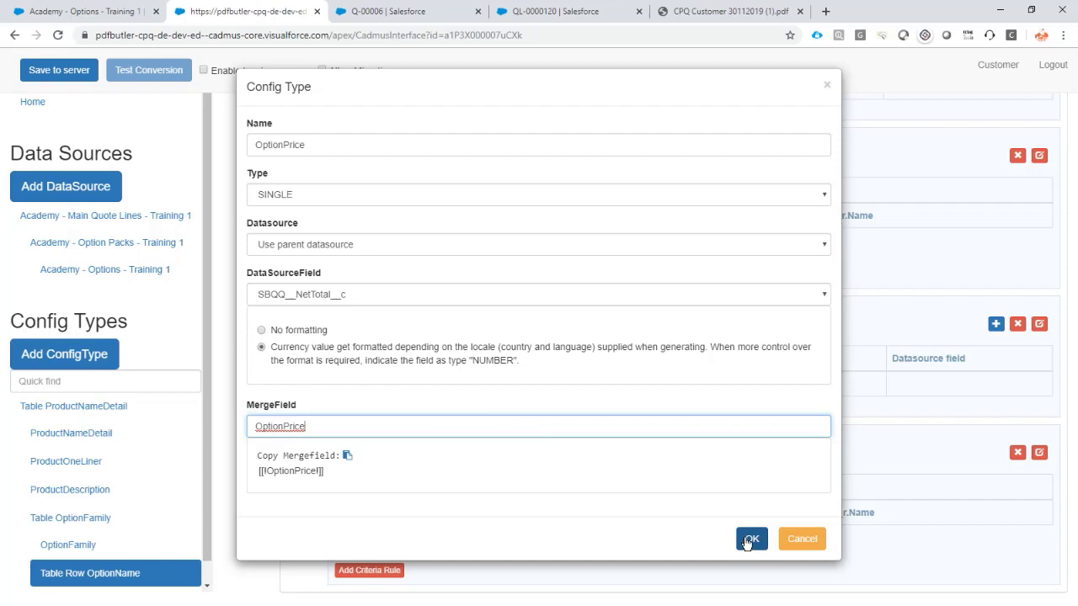
pyautogui.click(750, 539)
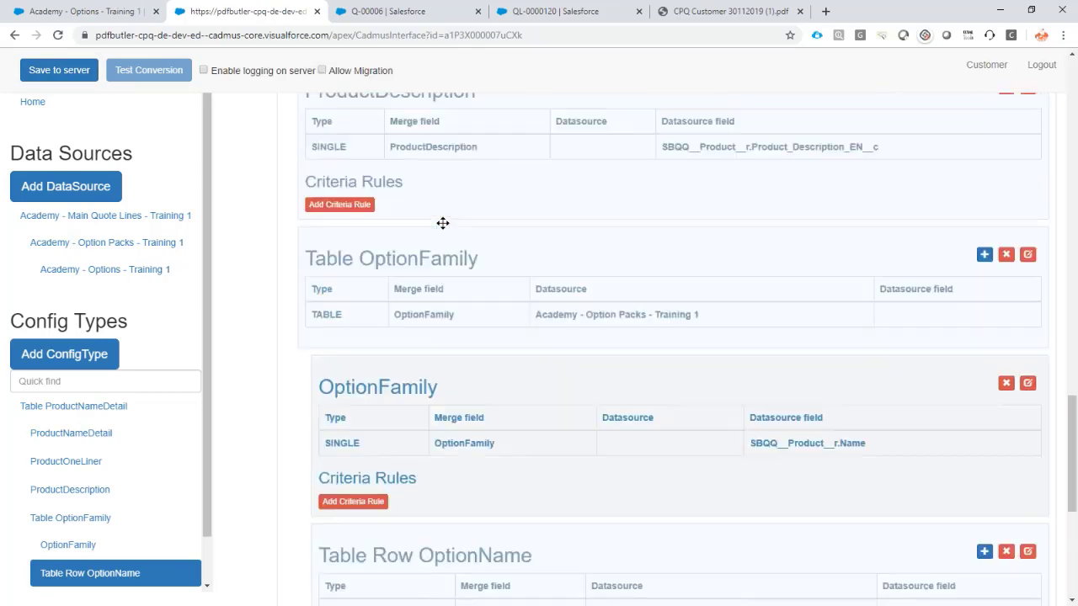
# Step: Reopen Table ProductNameDetail and confirm its Academy - Main Quote Lines - Training 1 datasource
pyautogui.click(73, 406)
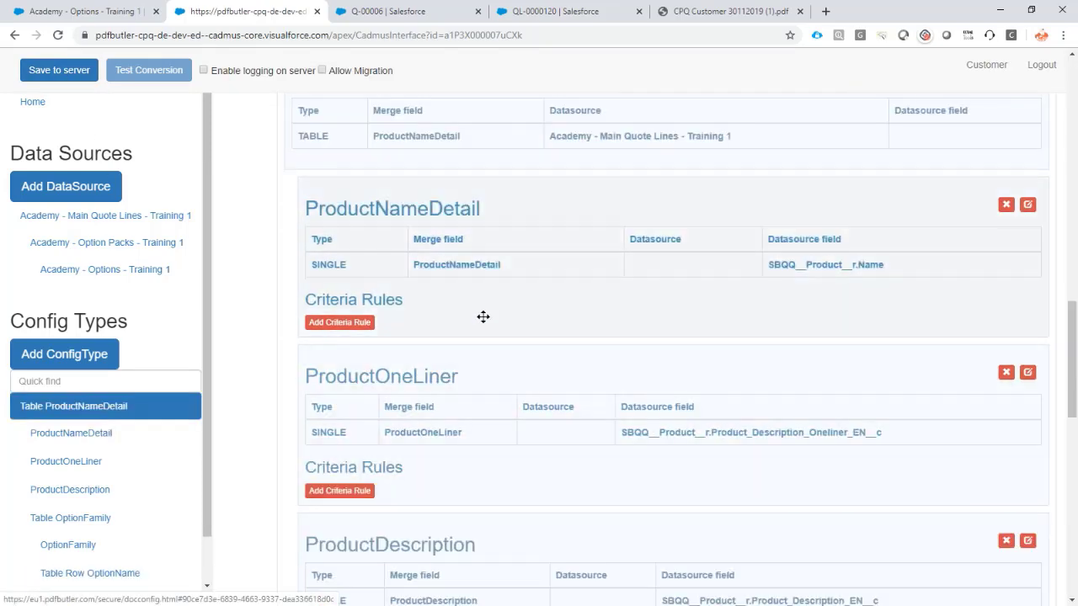
pyautogui.click(1027, 204)
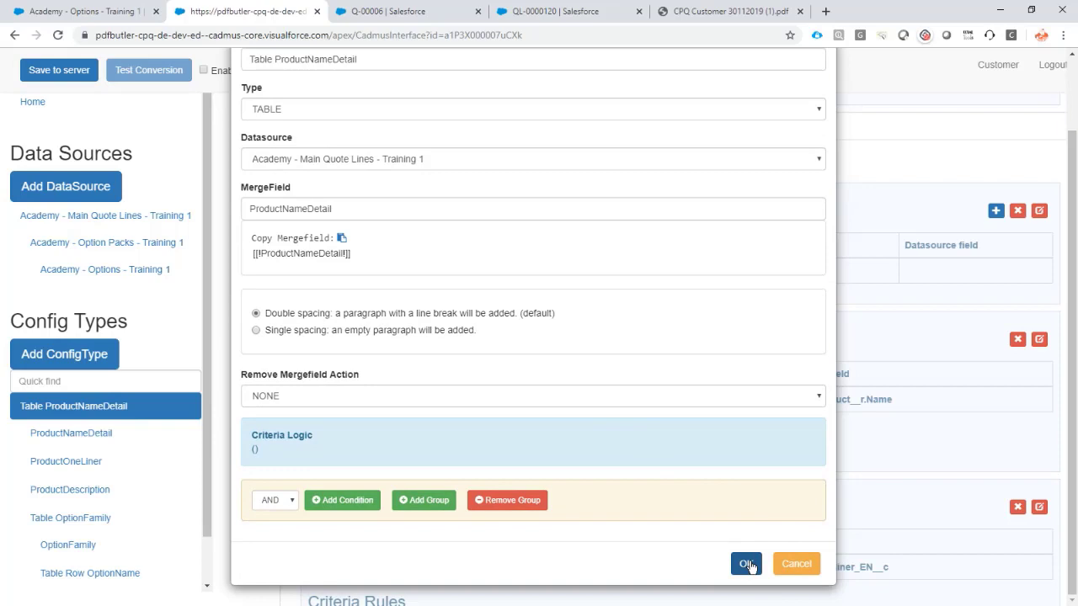
pyautogui.moveTo(746, 563)
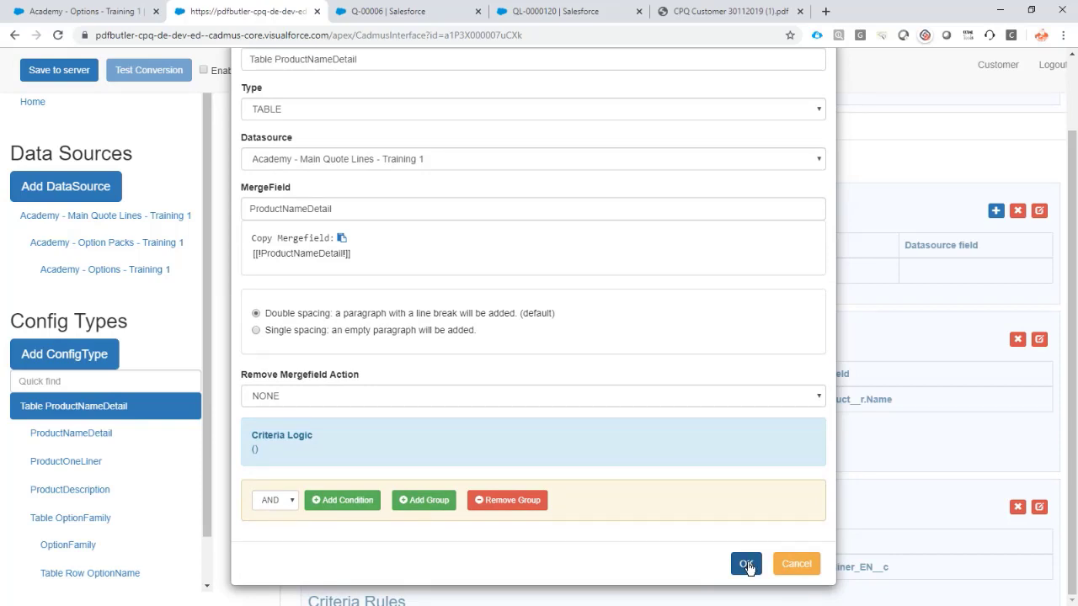
pyautogui.click(745, 563)
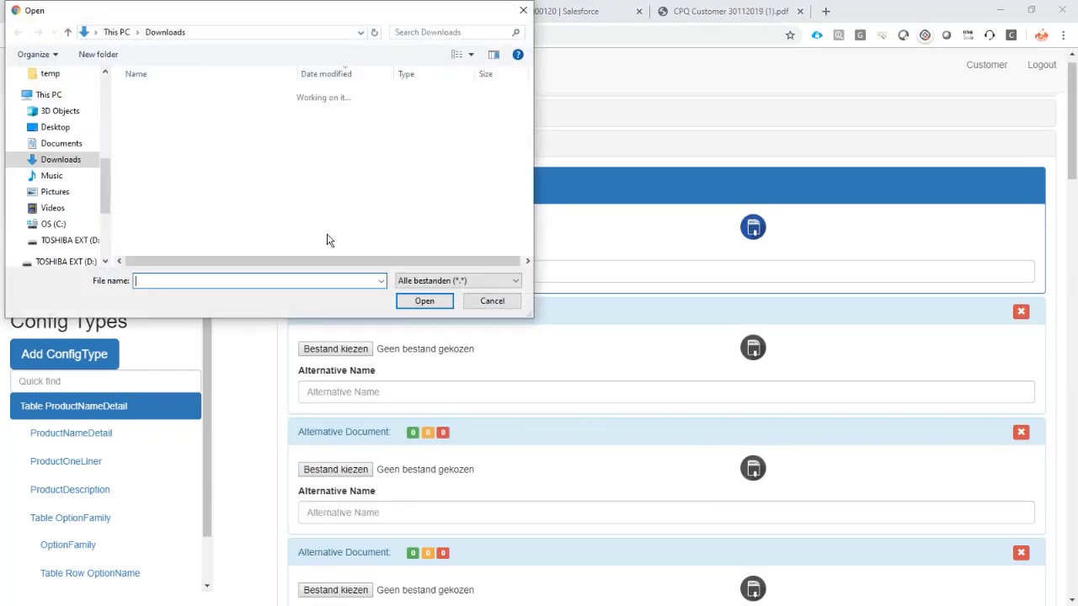
# Step: Upload the DEMO CPQ docx as default document and bring up the Options data source
pyautogui.click(425, 301)
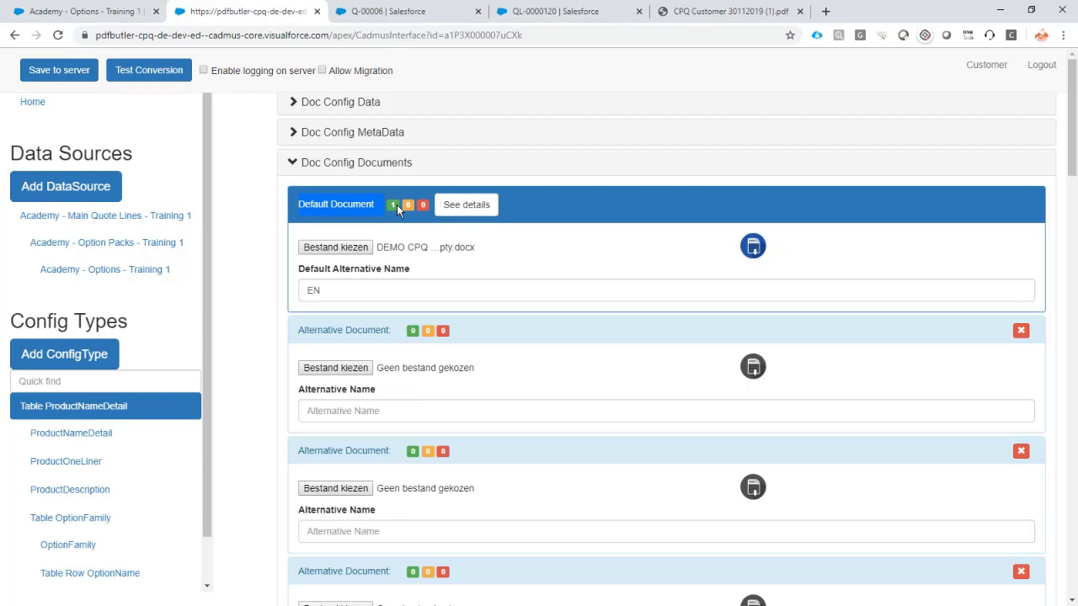
pyautogui.click(80, 11)
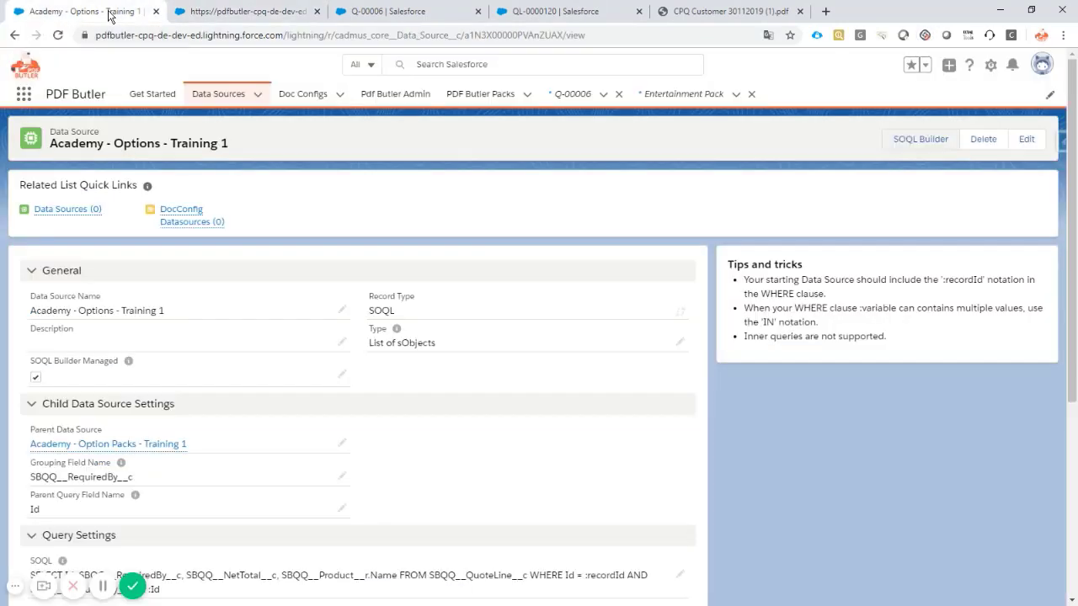
# Step: Generate Q-00006's PDF with Academy - CPQ training 1 and review the preview's empty option tables
pyautogui.click(407, 11)
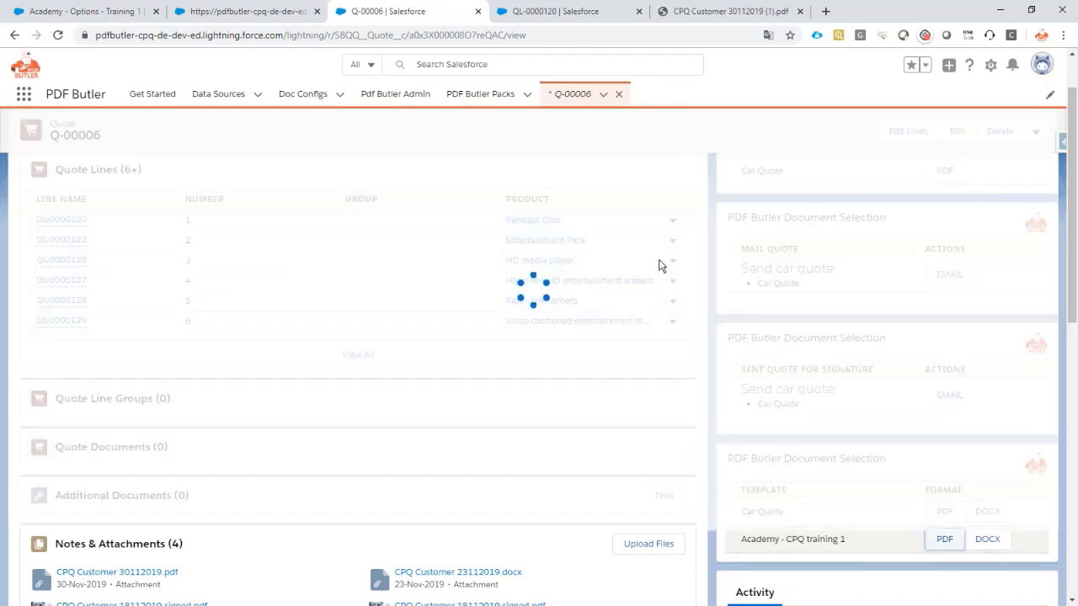
pyautogui.click(944, 539)
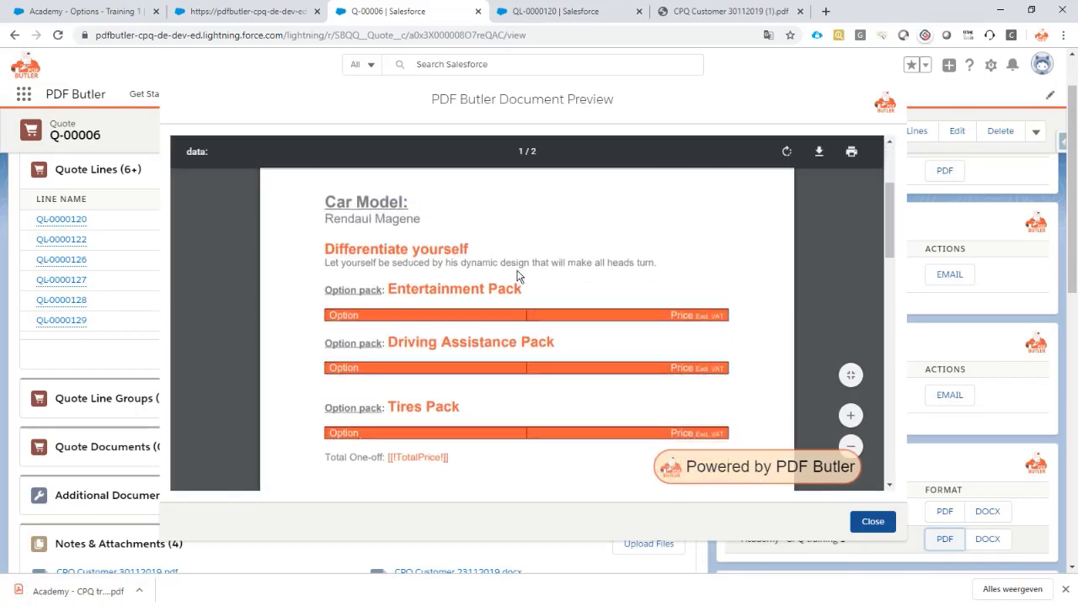
pyautogui.scroll(-3)
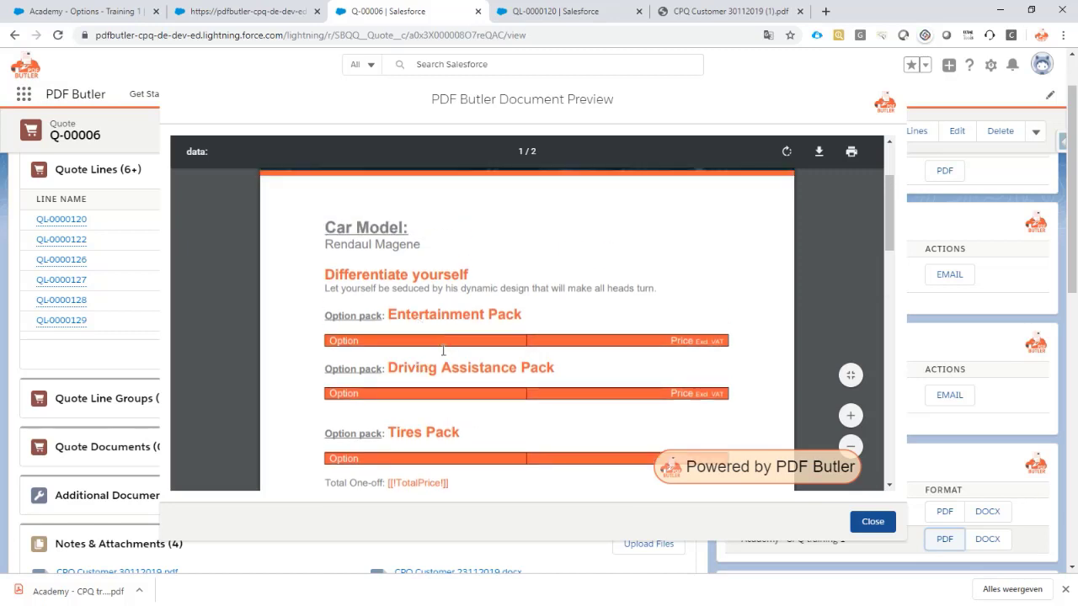
pyautogui.scroll(-3)
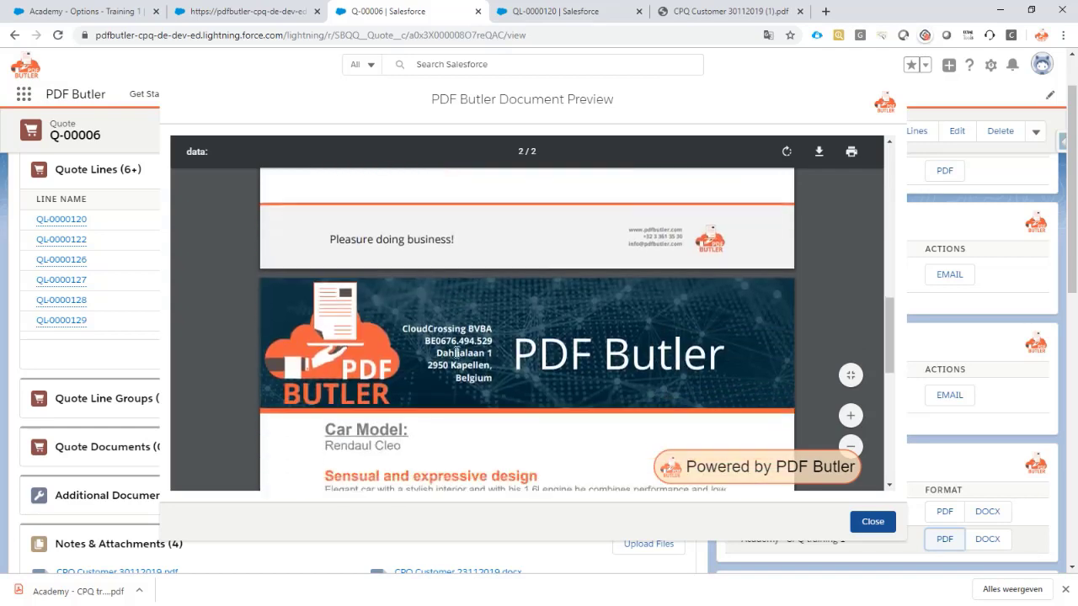
pyautogui.scroll(-3)
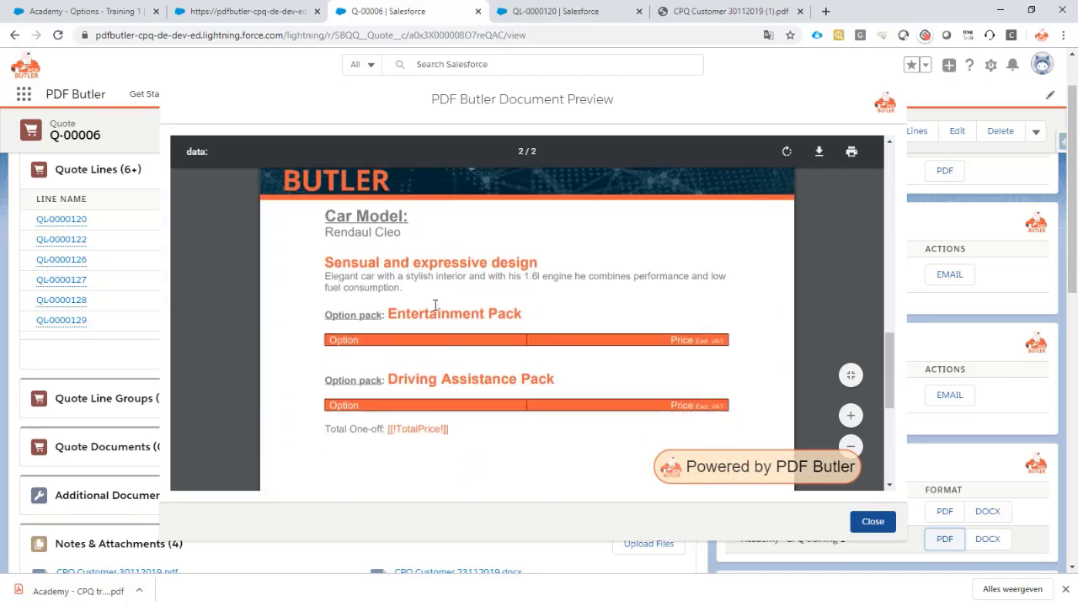
pyautogui.scroll(-3)
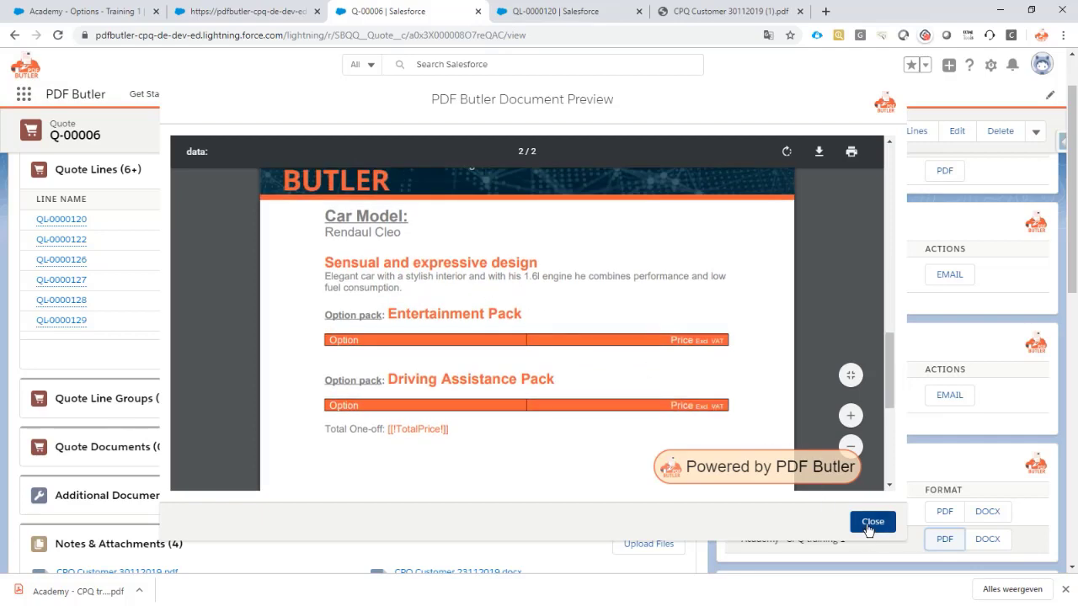
pyautogui.click(872, 521)
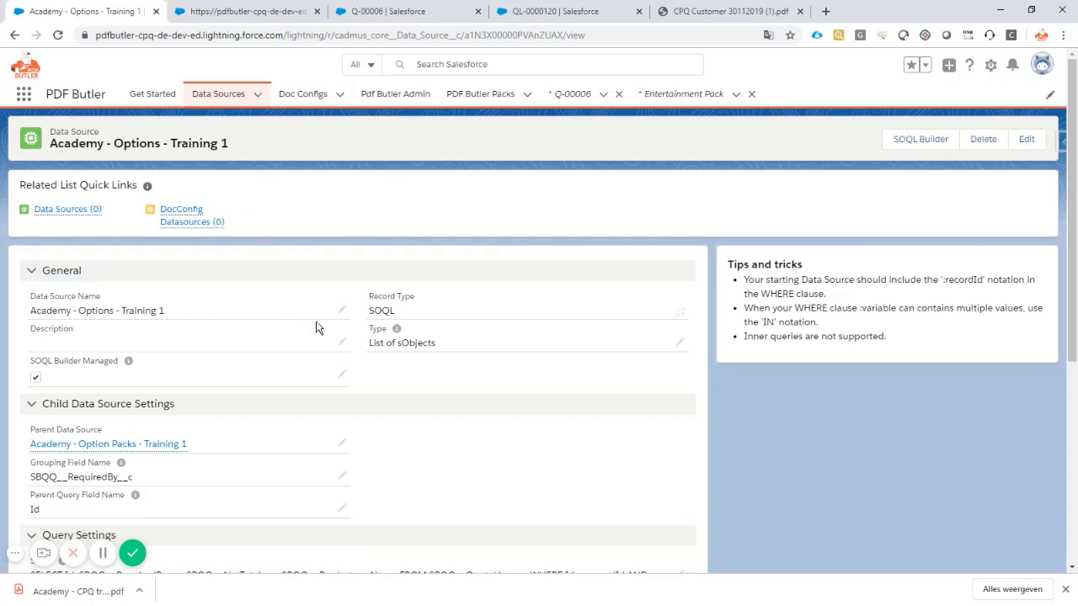
# Step: Remove the Where filter on Id from the Options query
pyautogui.scroll(-3)
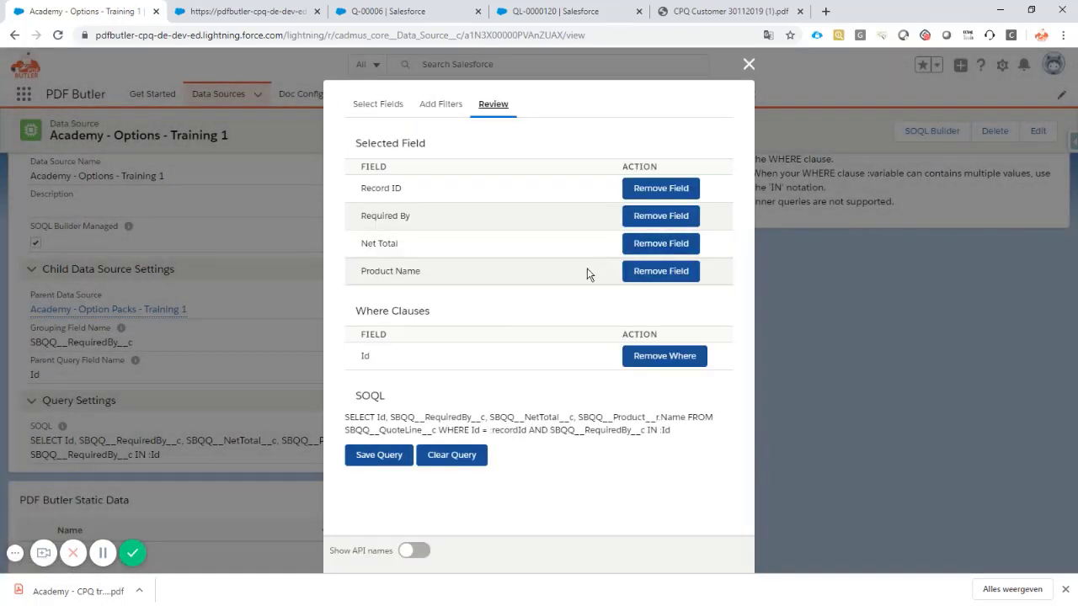
pyautogui.click(440, 103)
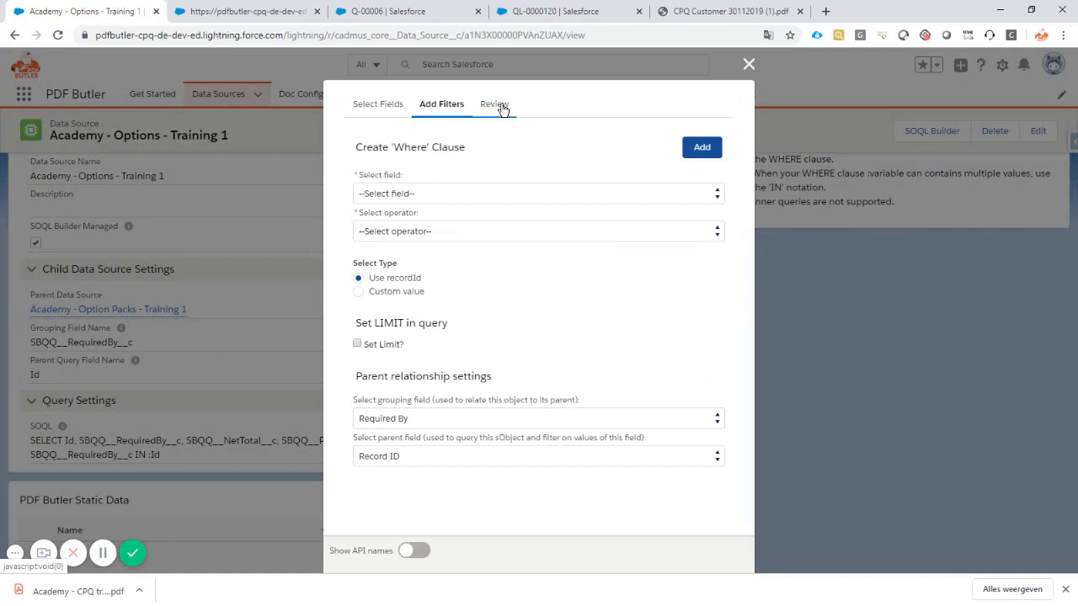
pyautogui.click(493, 104)
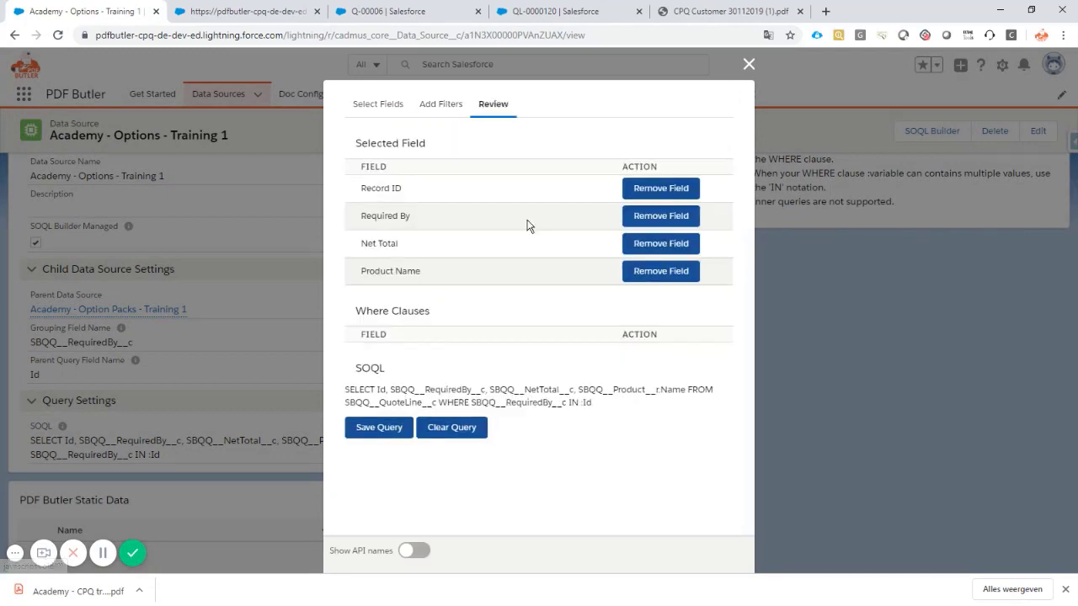
pyautogui.click(441, 104)
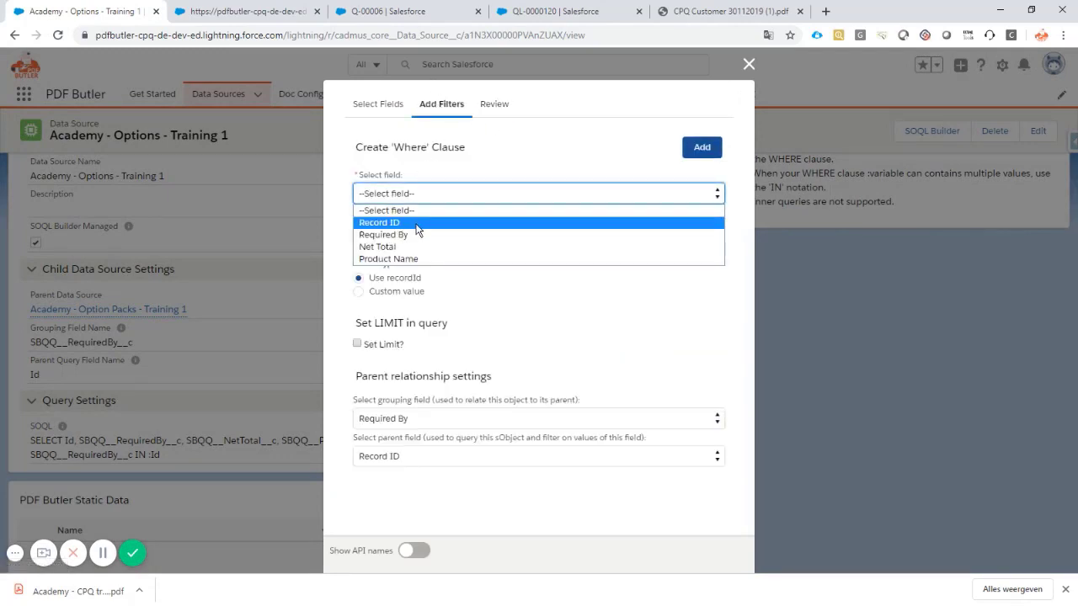
pyautogui.click(378, 104)
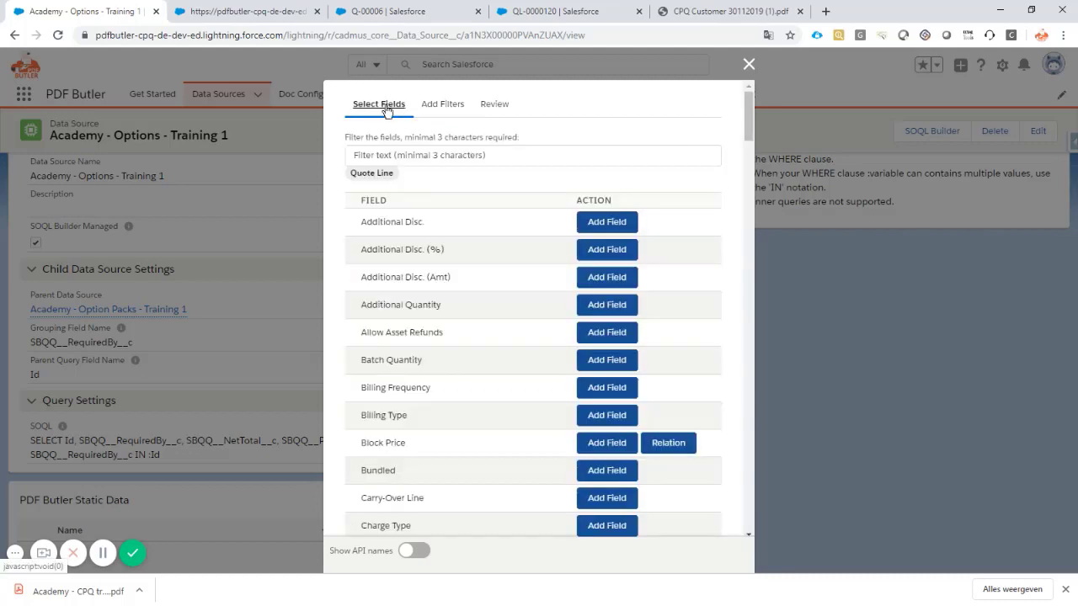
# Step: Add the Quote field and a Quote = recordId filter to the query
pyautogui.click(532, 155)
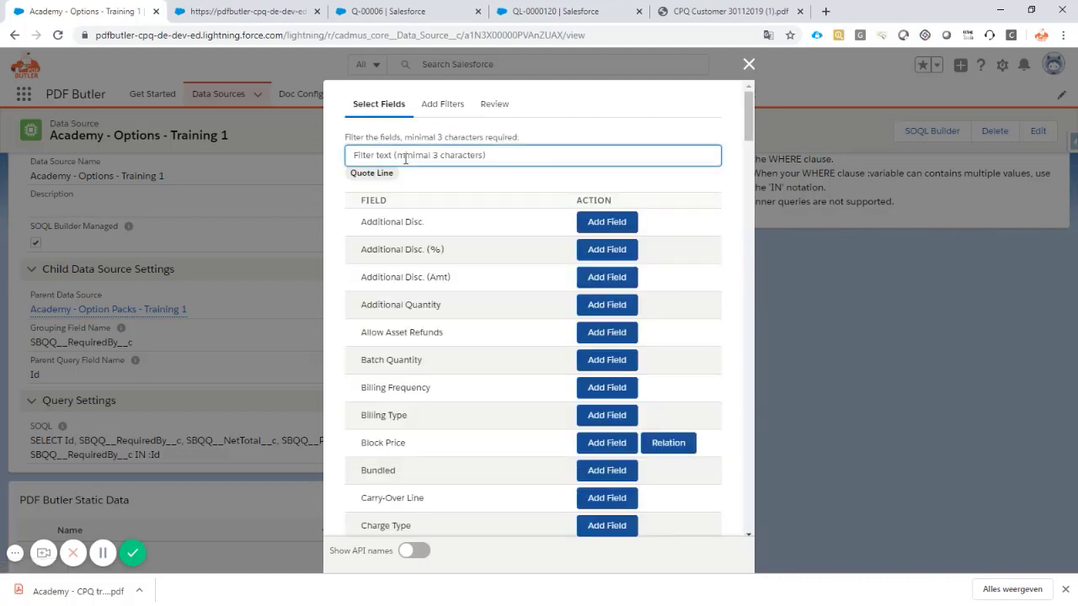
pyautogui.write('quote')
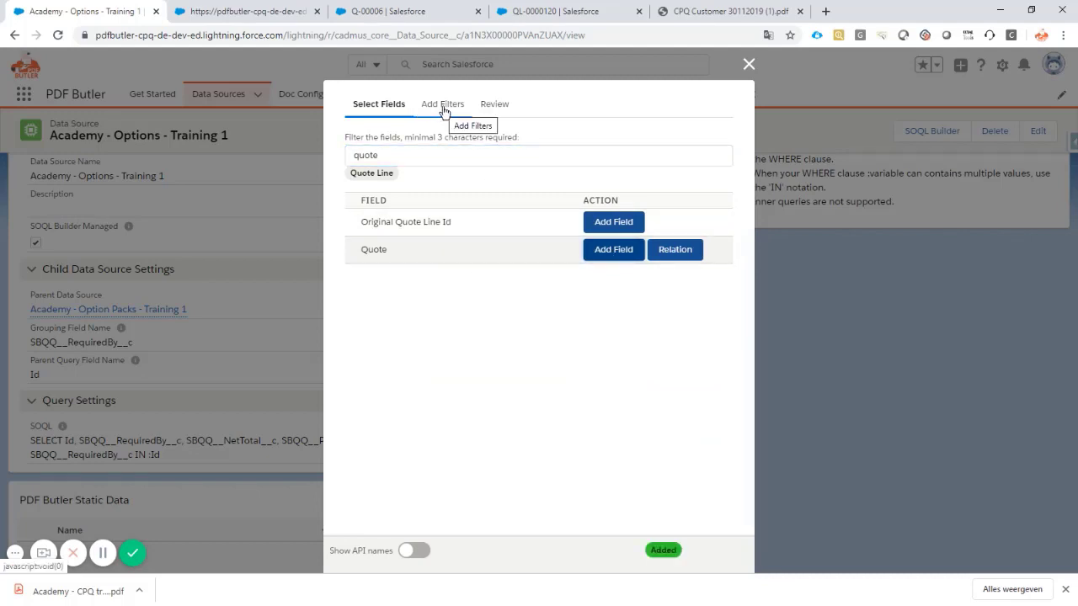
pyautogui.click(442, 103)
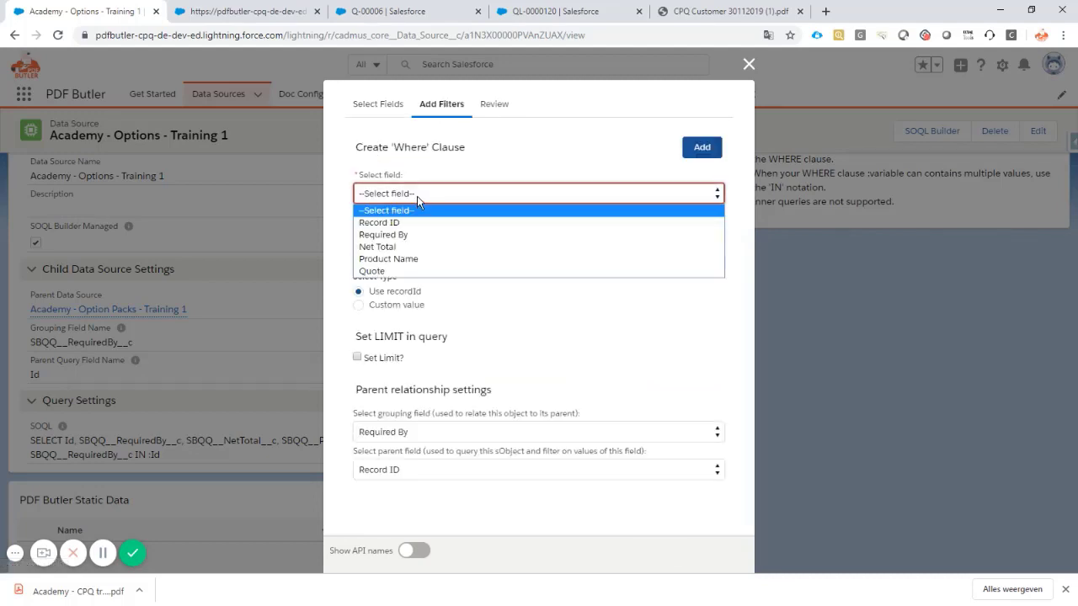
pyautogui.click(371, 271)
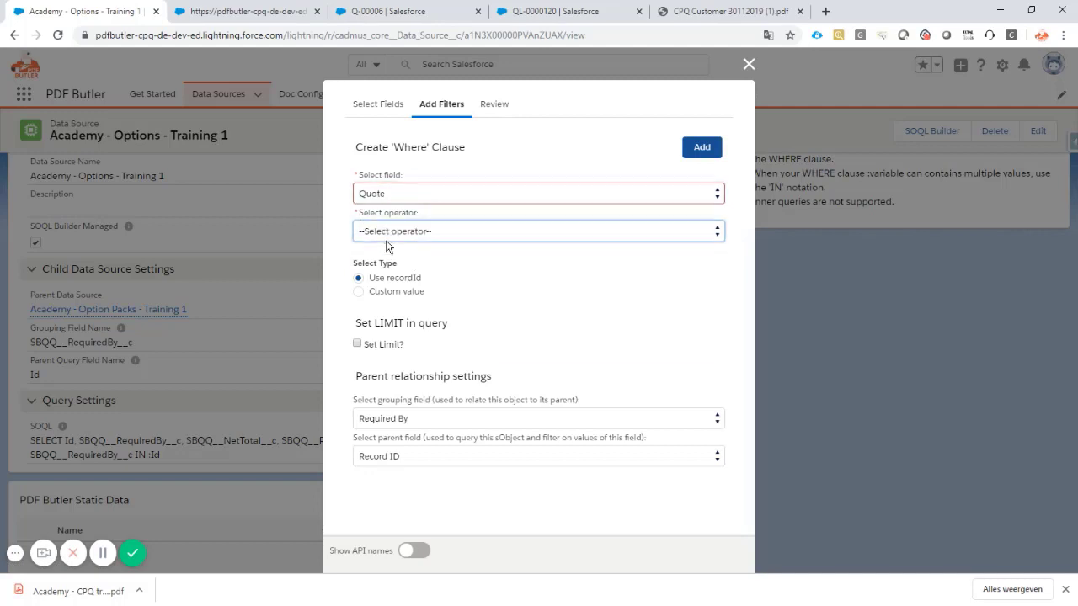
pyautogui.click(539, 230)
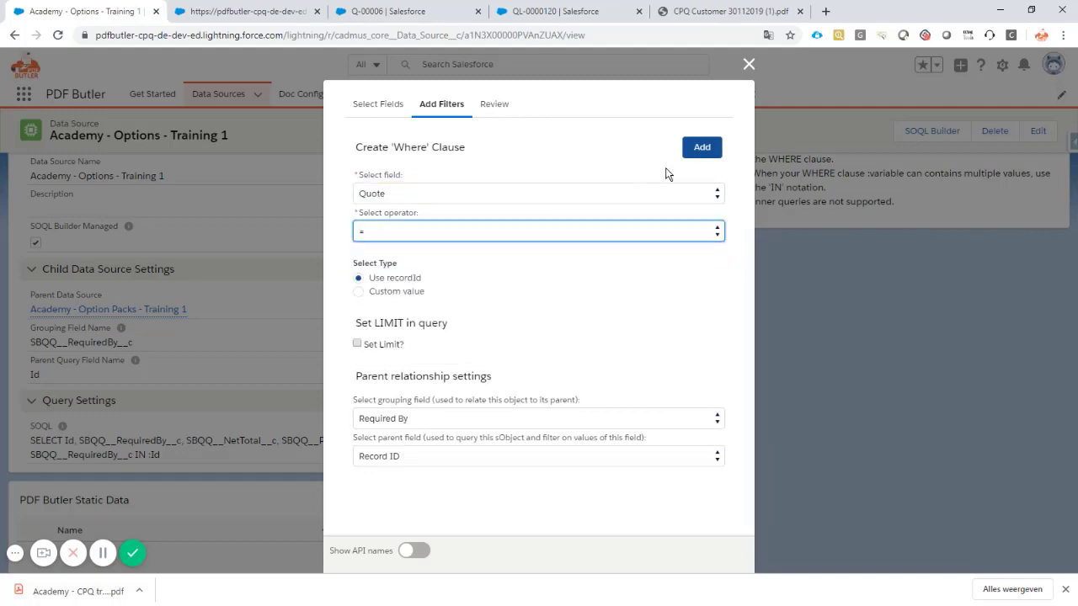
pyautogui.click(701, 146)
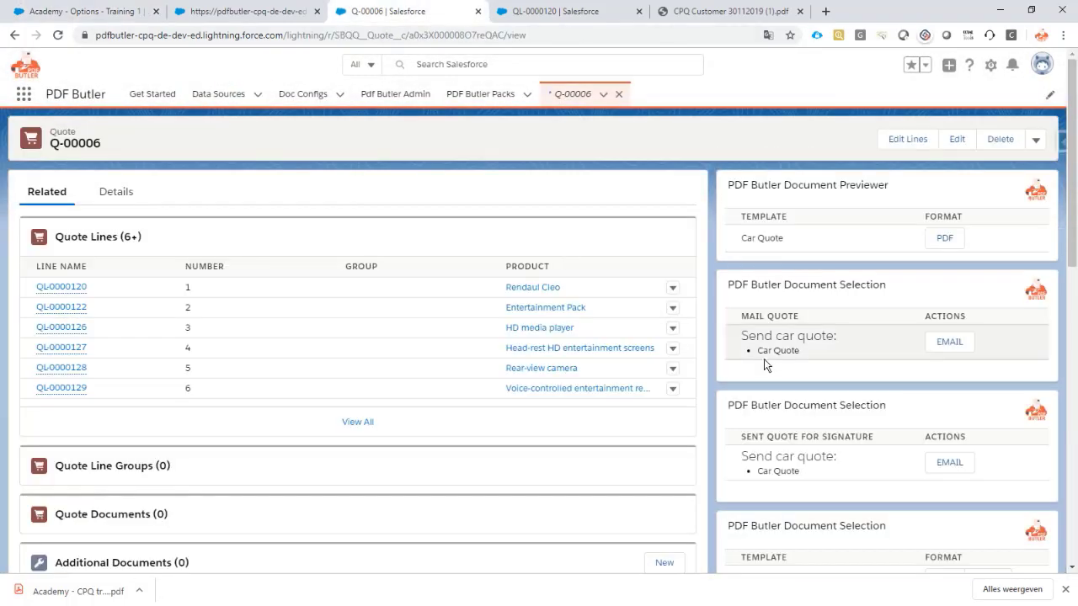
# Step: Scroll through the Q-00006 preview, checking euro-priced option tables for Rendaul Magene and Cleo
pyautogui.scroll(-3)
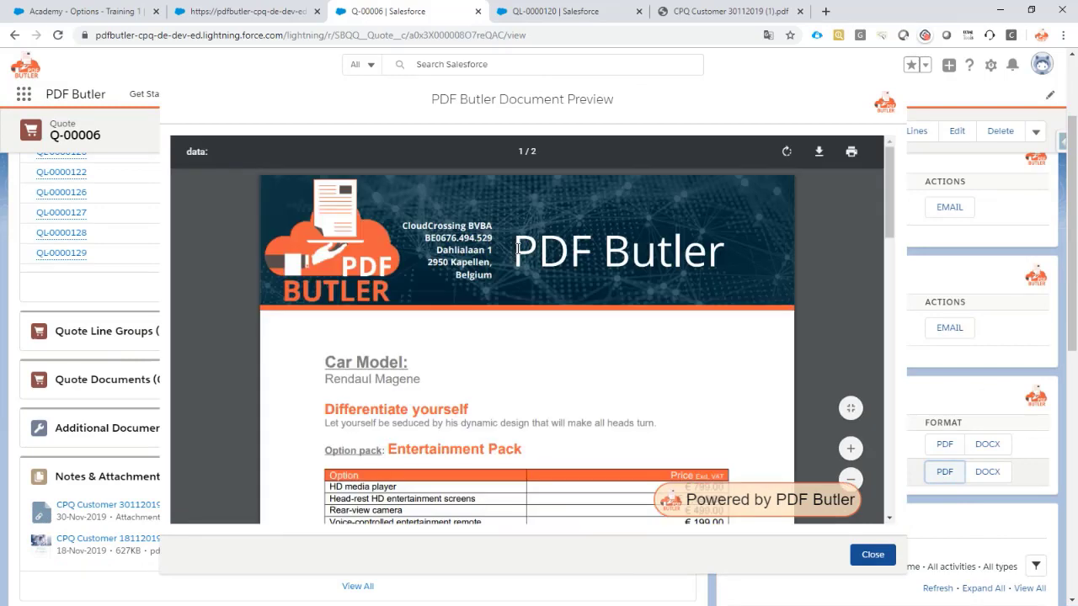
pyautogui.scroll(-3)
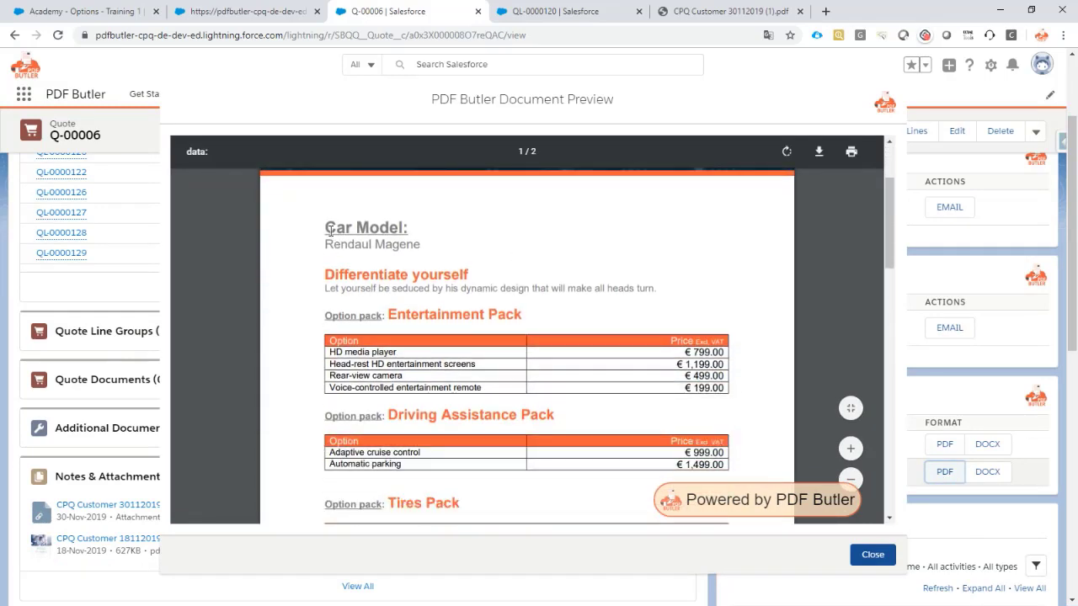
pyautogui.moveTo(325, 228); pyautogui.dragTo(661, 288)
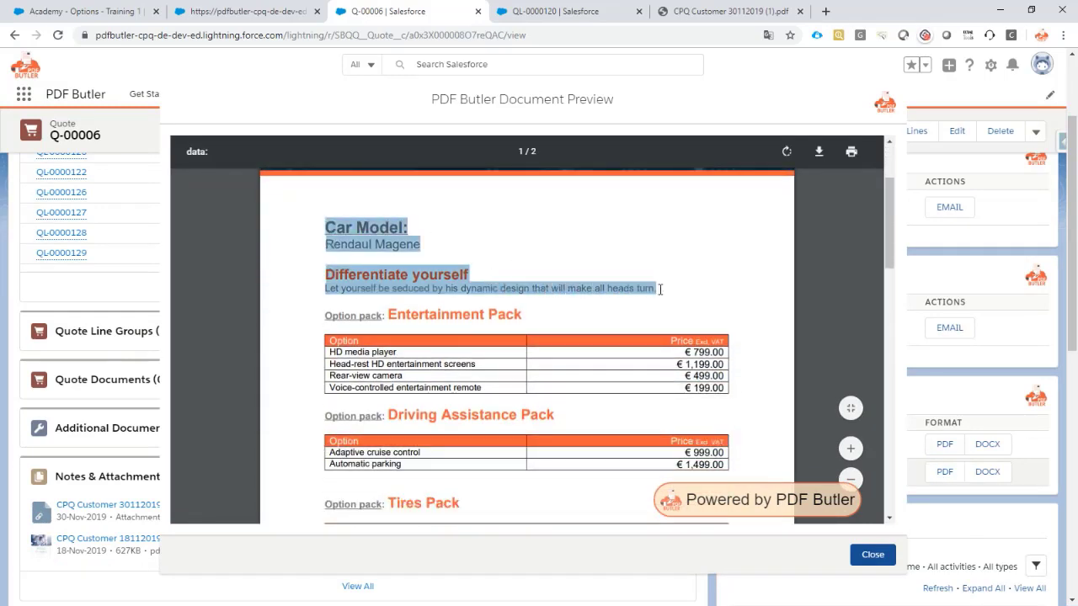
pyautogui.scroll(-3)
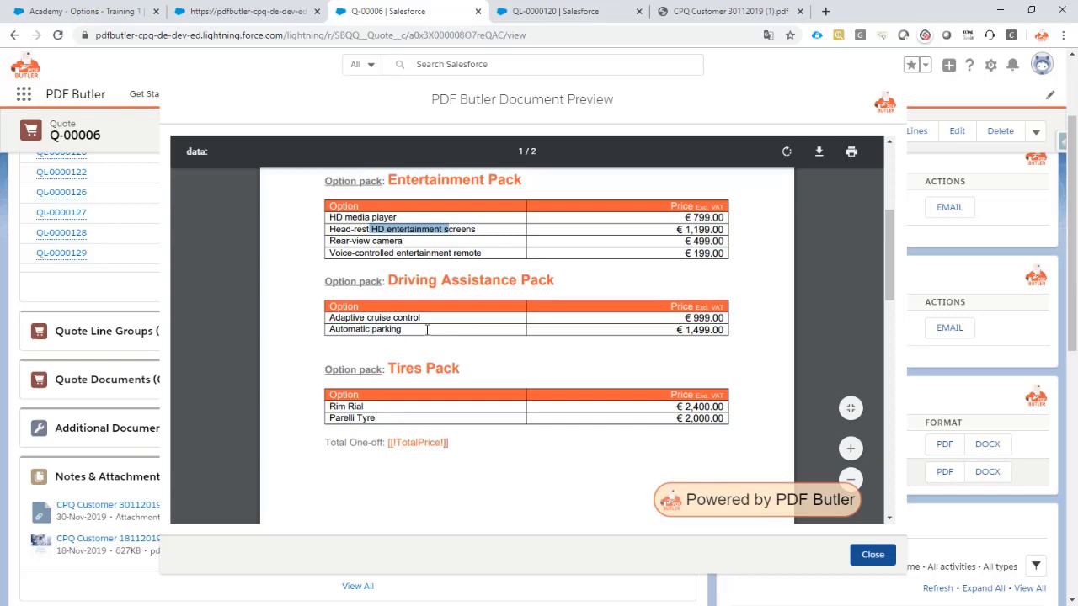
pyautogui.scroll(-3)
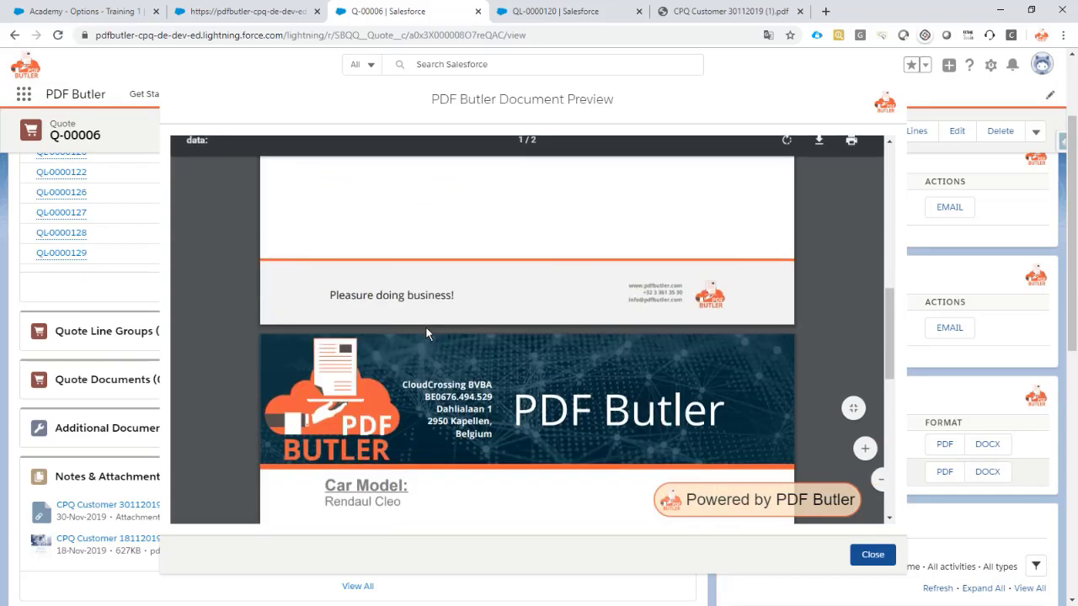
pyautogui.scroll(-3)
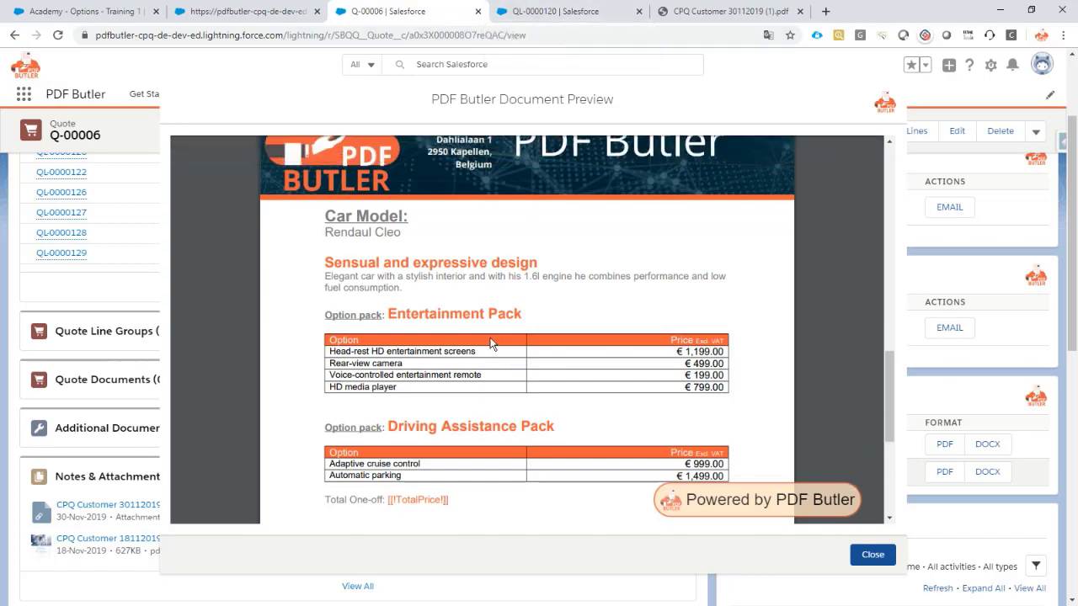
pyautogui.moveTo(434, 322)
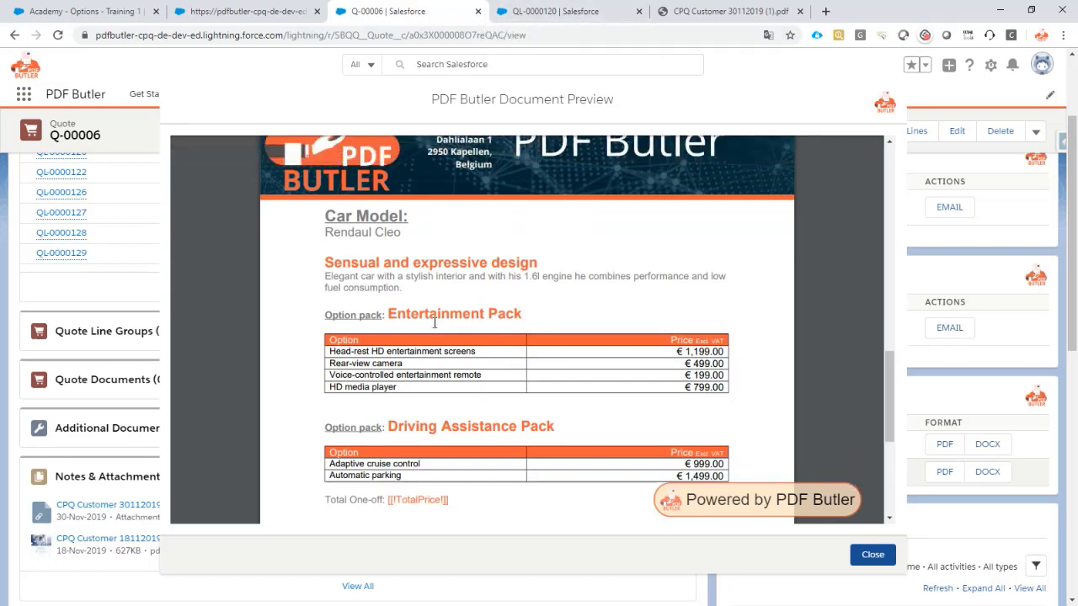
pyautogui.scroll(-3)
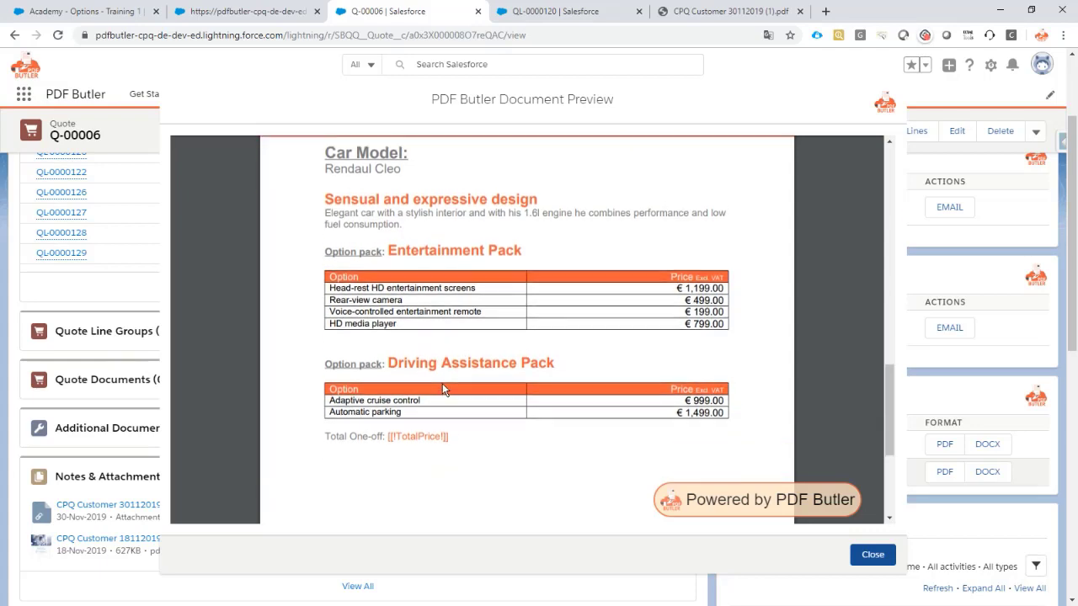
pyautogui.scroll(-3)
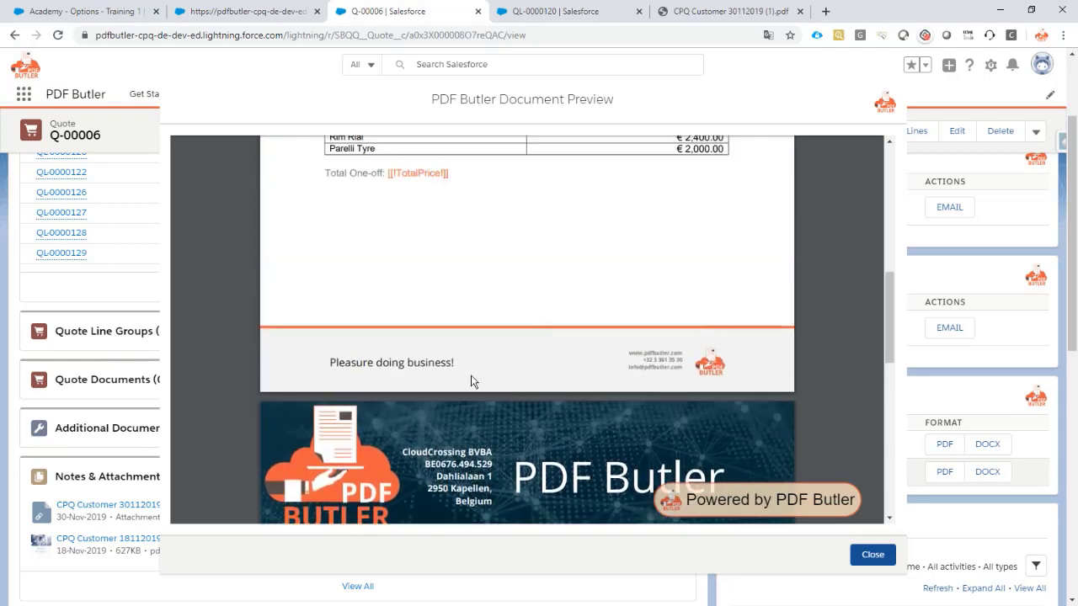